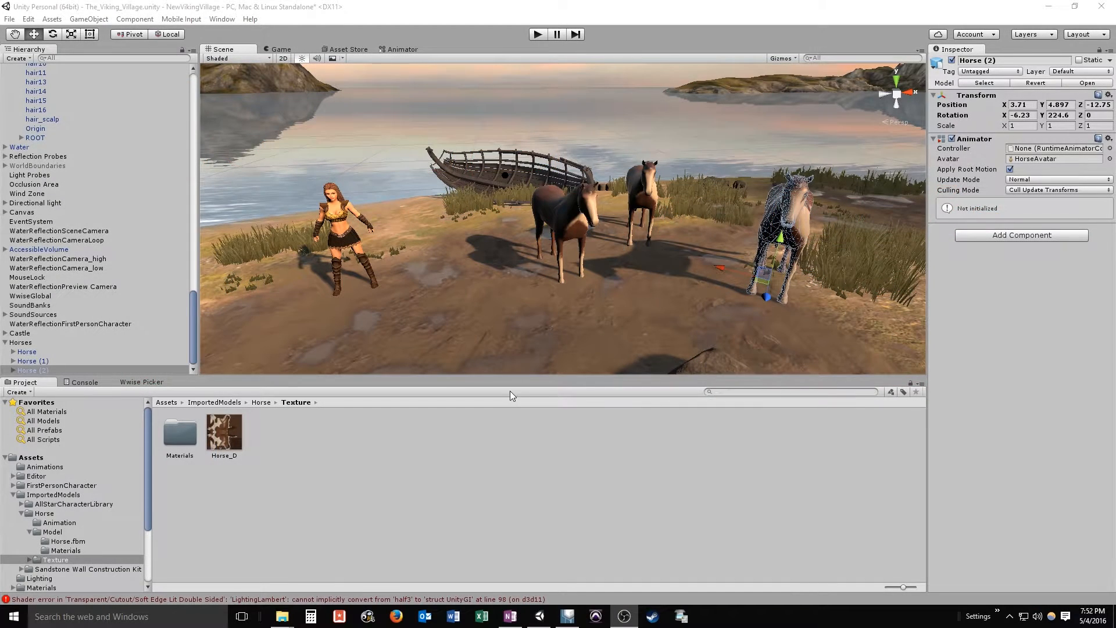
mouse_move(382, 413)
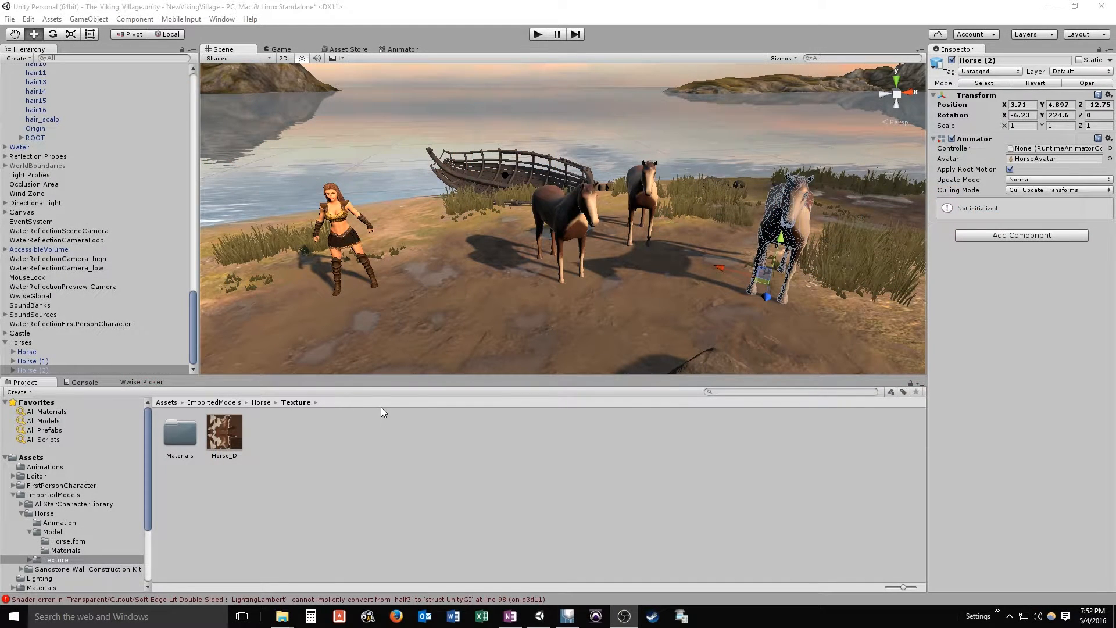
mouse_move(465, 401)
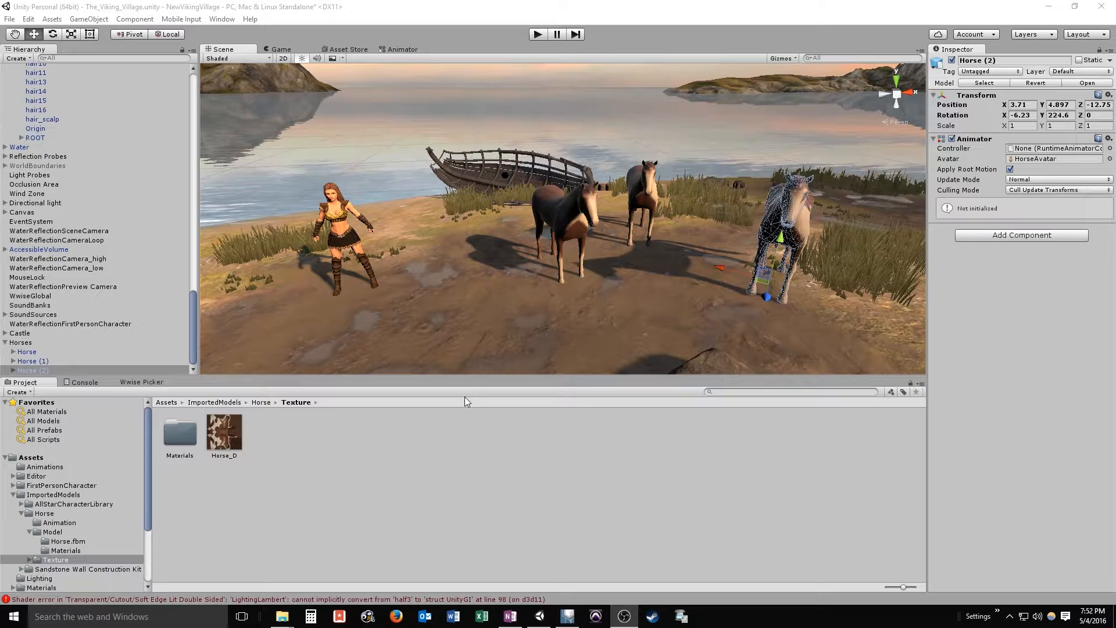
mouse_move(435, 420)
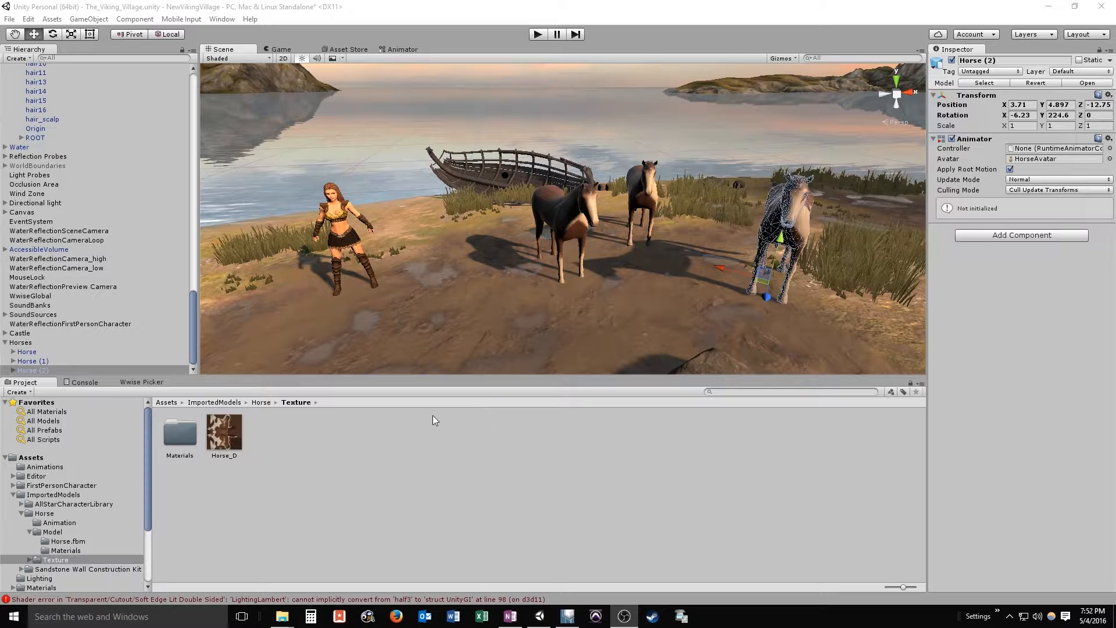
mouse_move(369, 408)
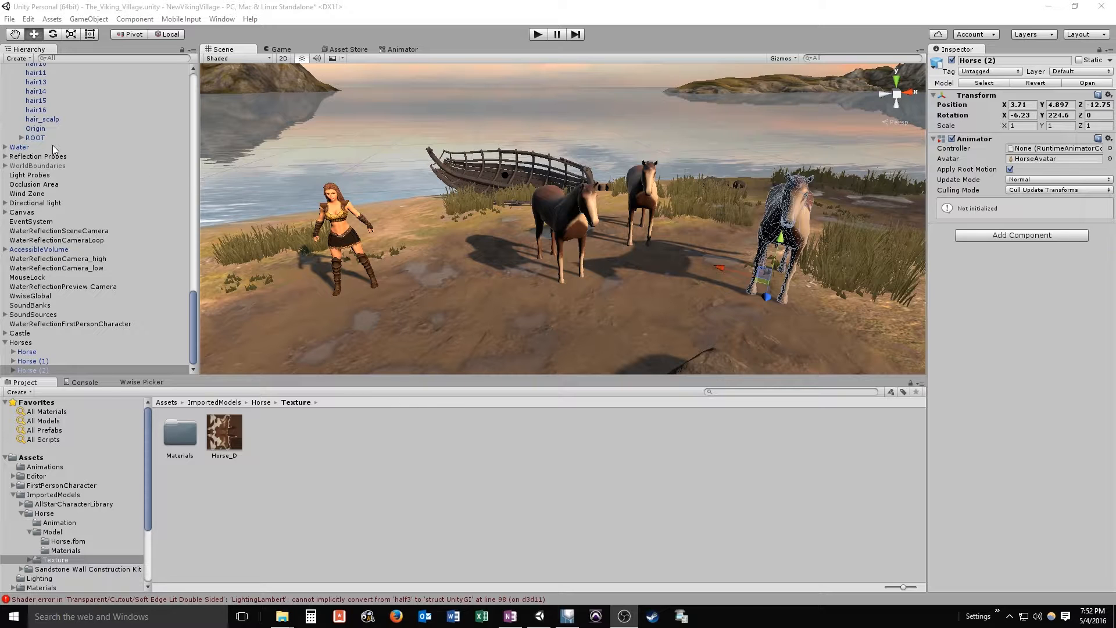
mouse_move(179, 221)
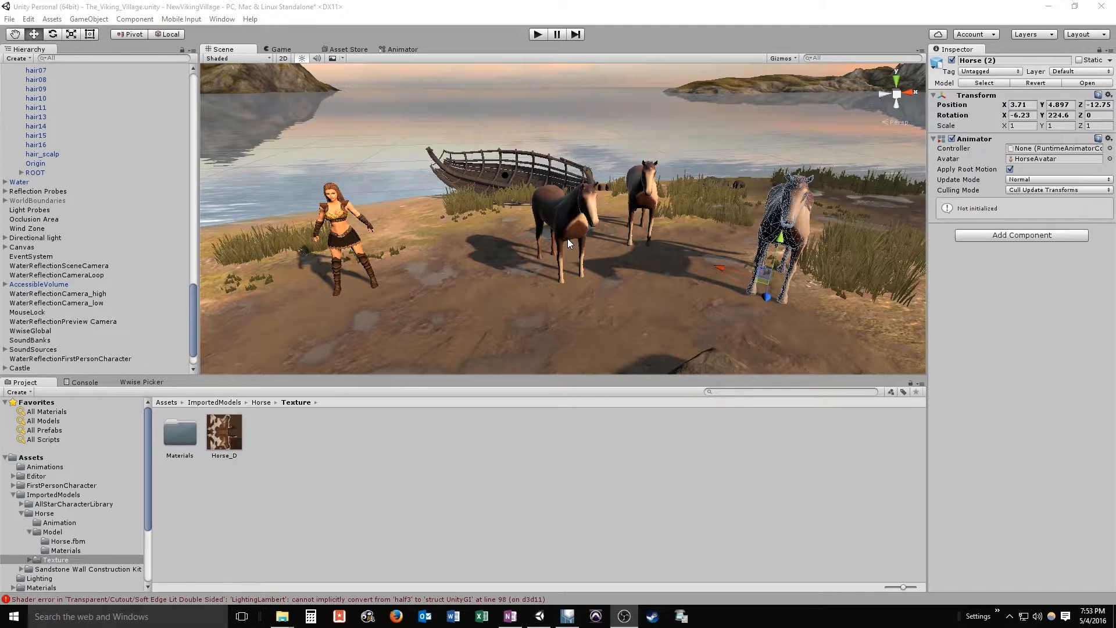
mouse_move(493, 278)
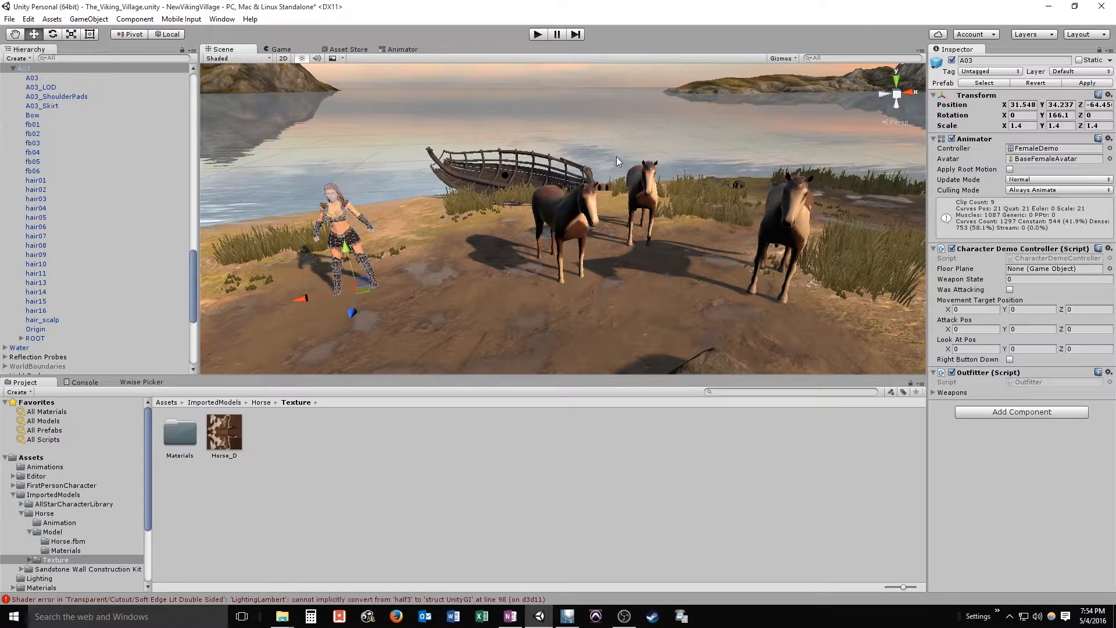
mouse_move(497, 178)
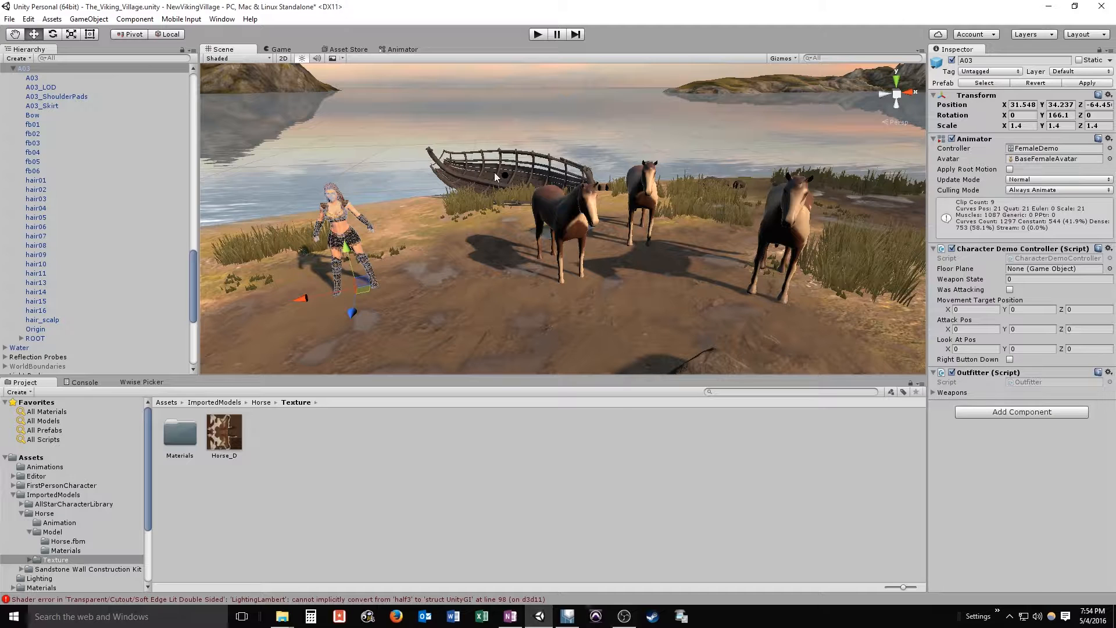
Switch from Unity over to the Wwise project
click(568, 617)
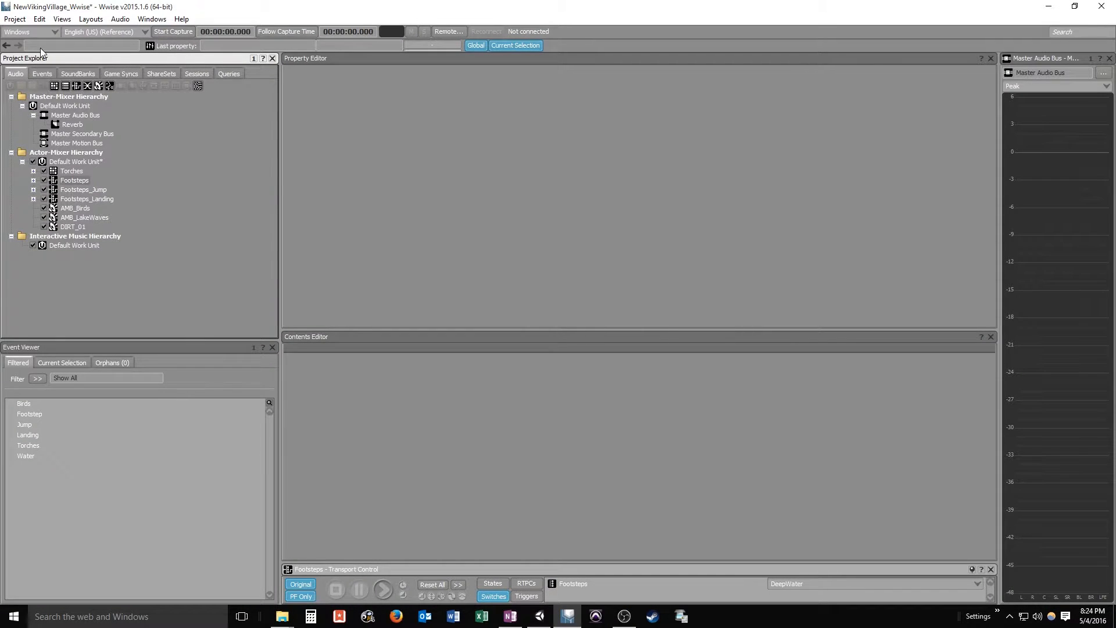
Start Import Audio Files, inspect the WP_VO and WP_S1 folders, and return to Exports to add WP_VO
click(14, 19)
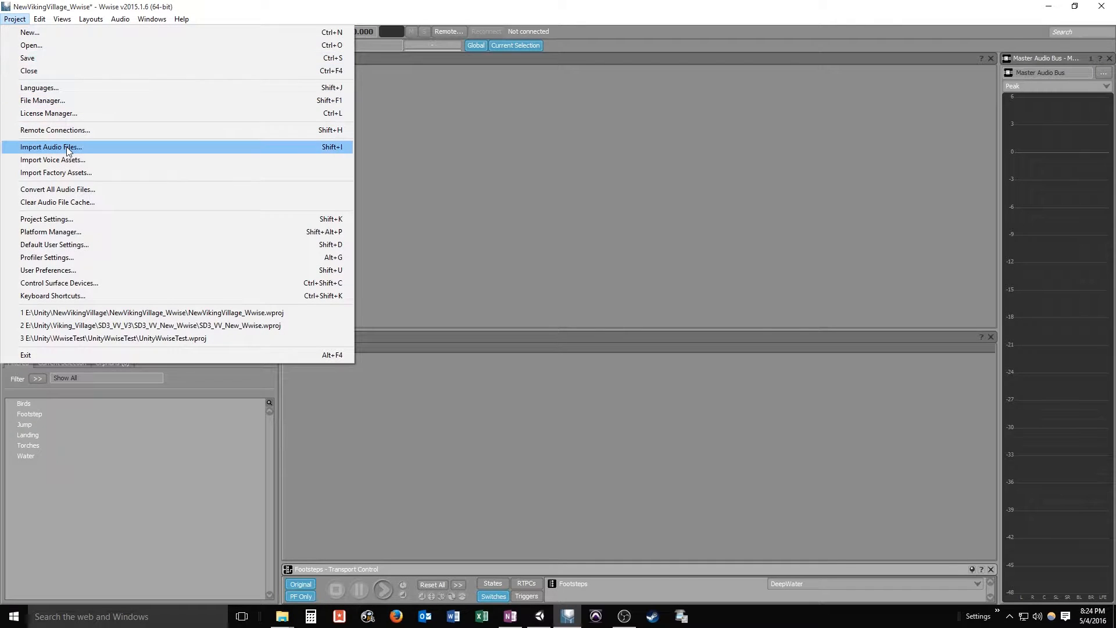
click(50, 147)
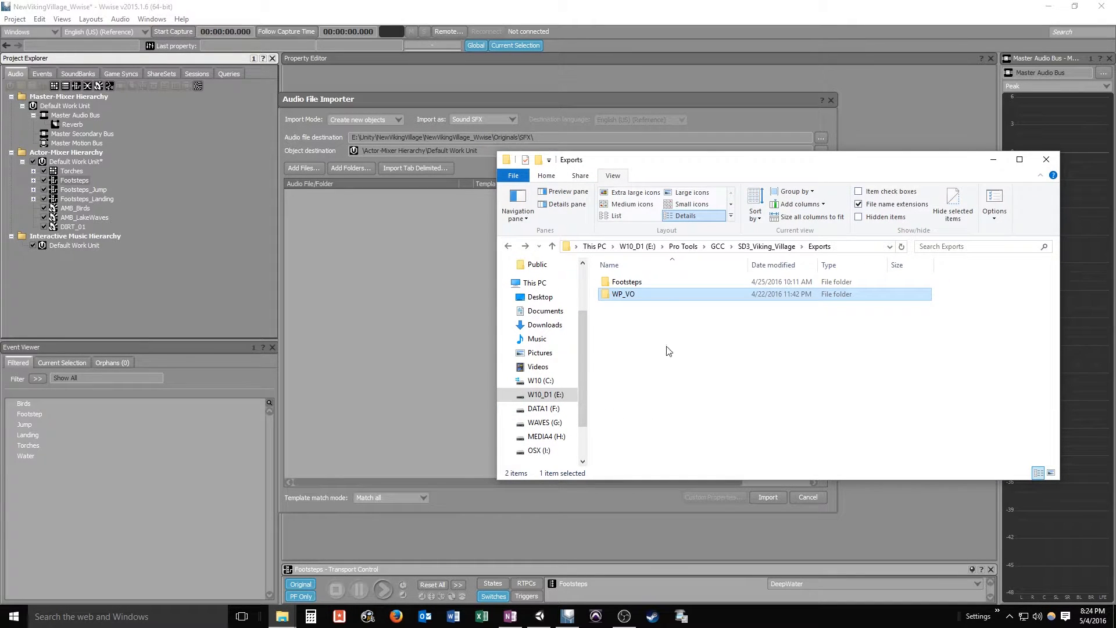
mouse_move(629, 299)
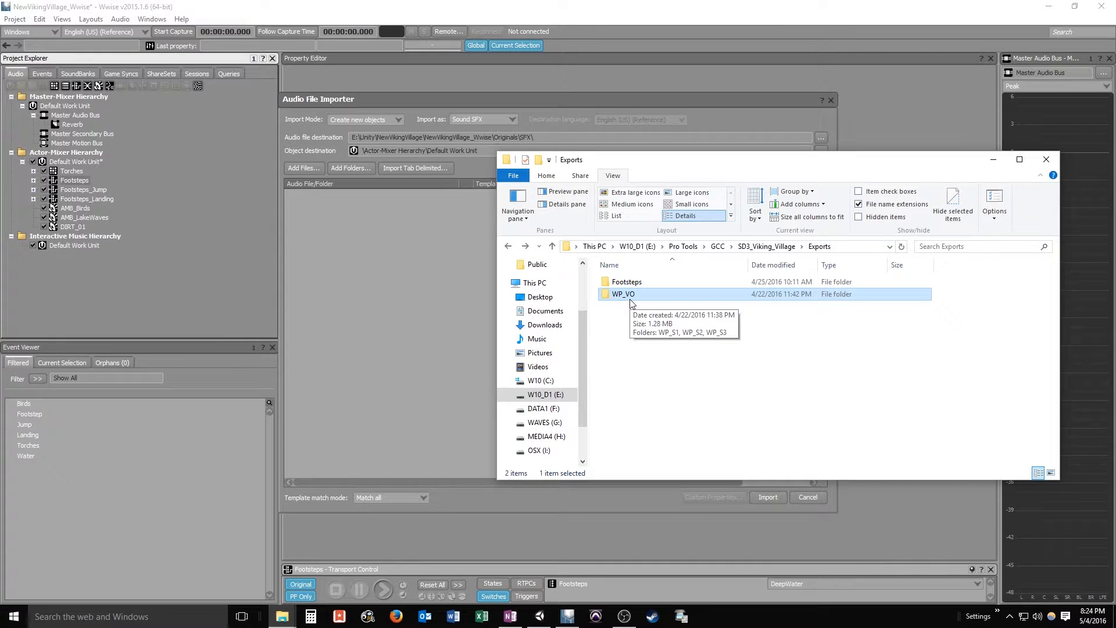
mouse_move(637, 316)
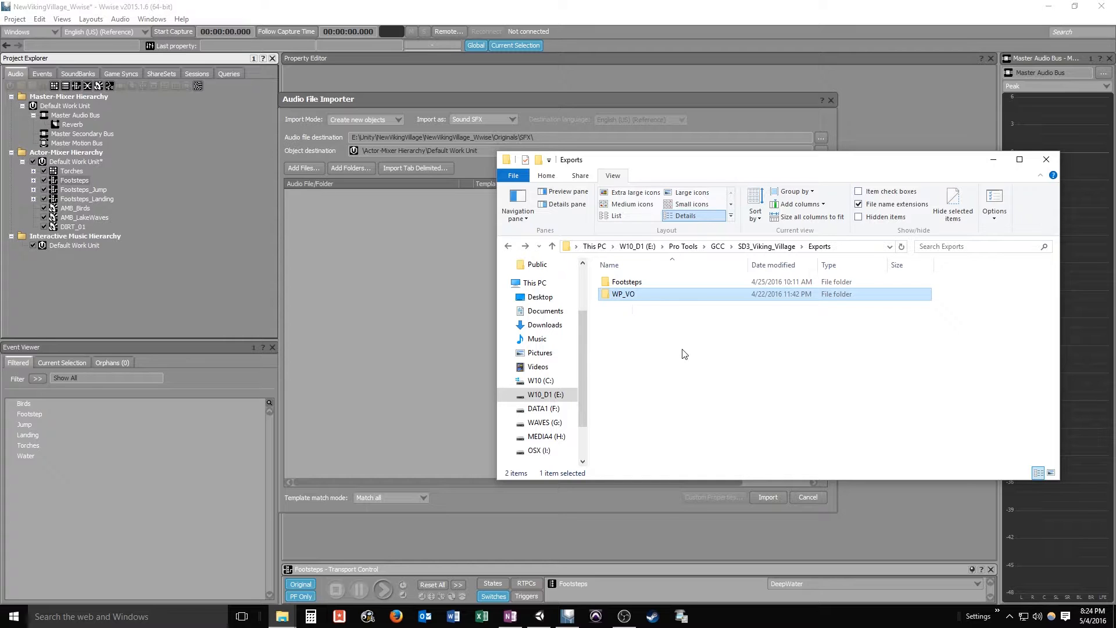
mouse_move(646, 341)
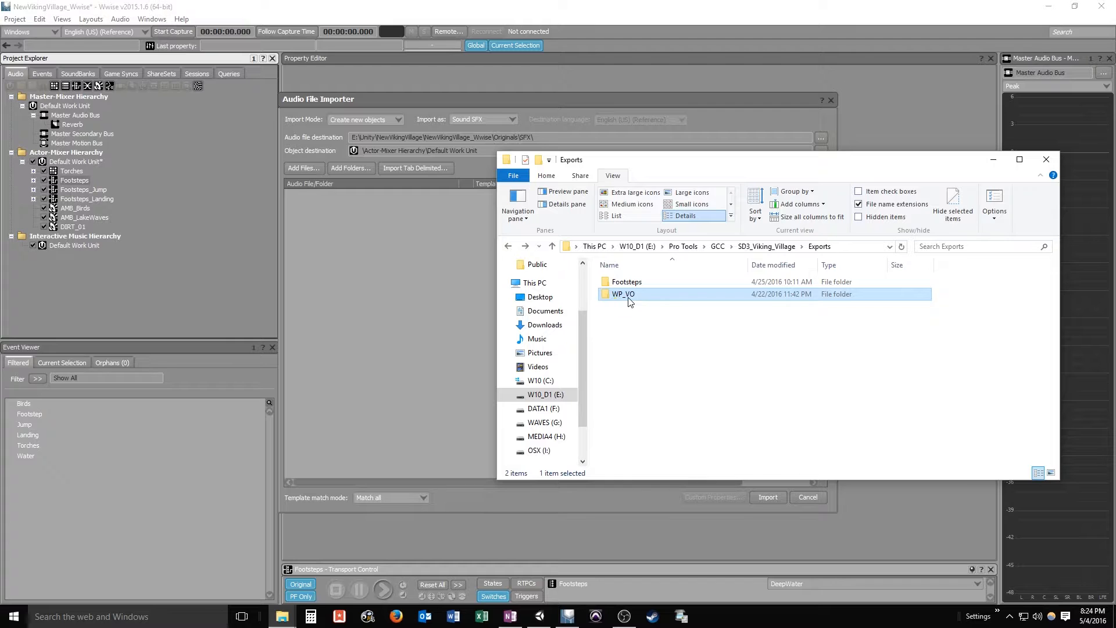
double_click(623, 293)
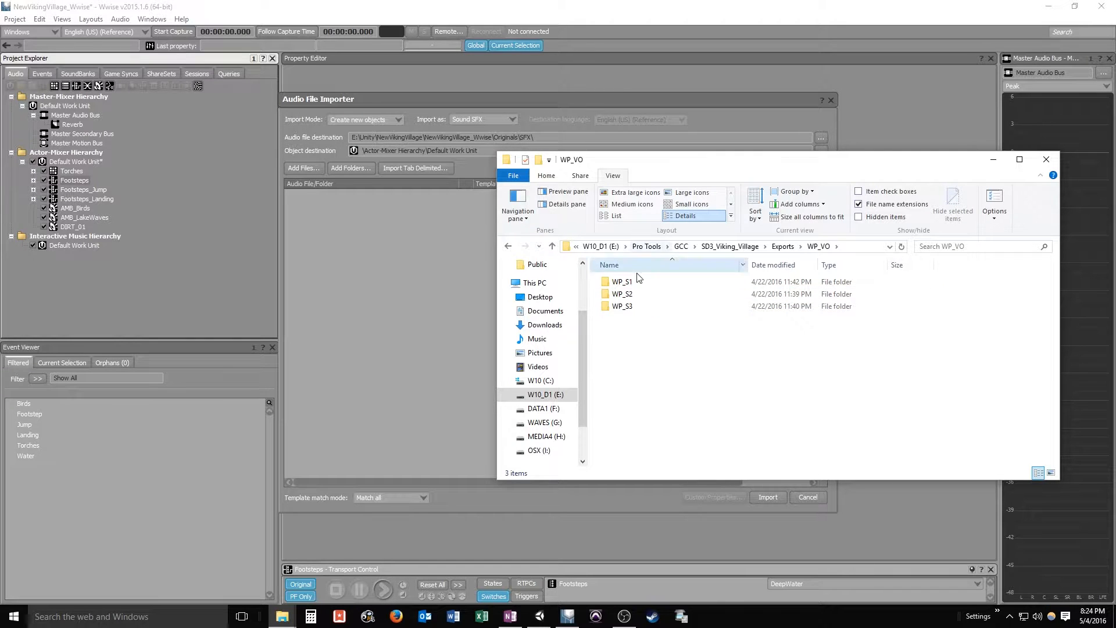
double_click(622, 281)
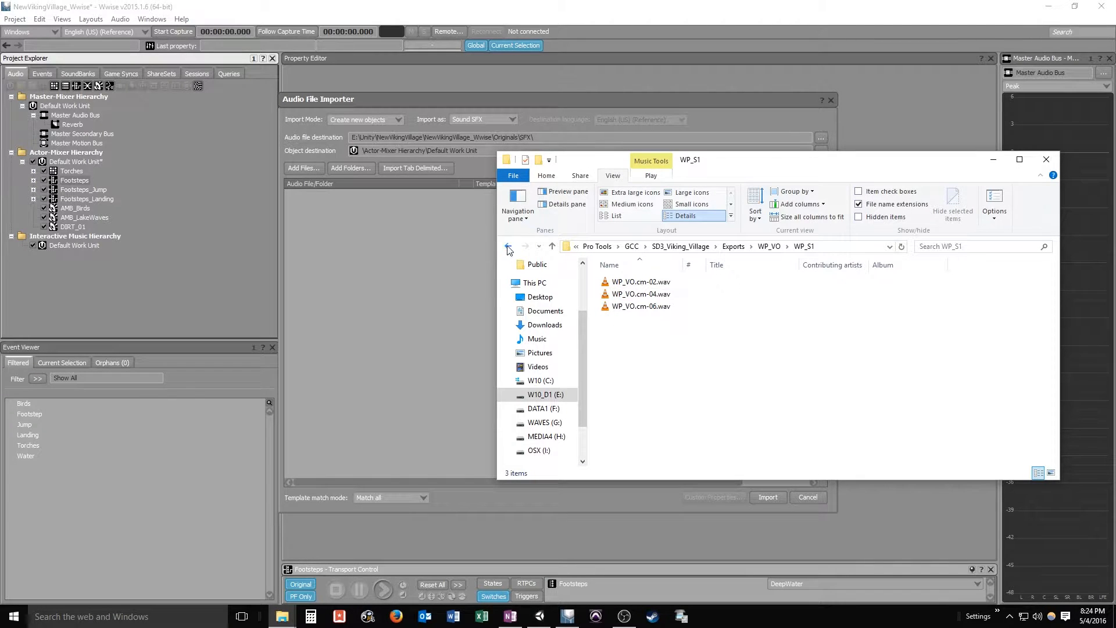
click(508, 246)
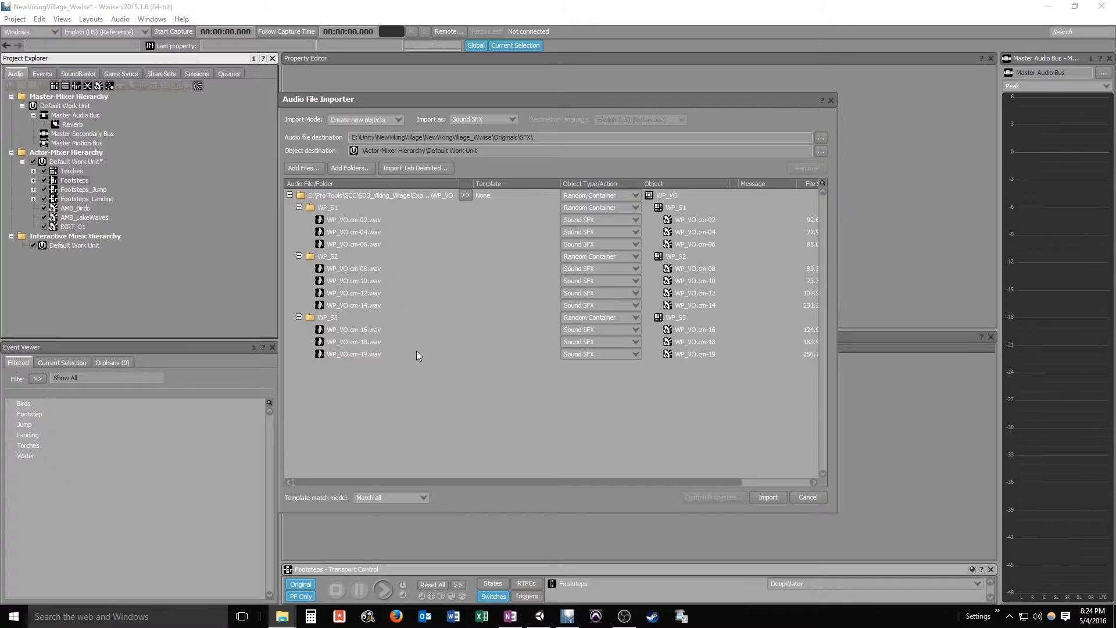
Import WP_VO as a Sequence Container, confirming replacement of existing audio files
click(327, 207)
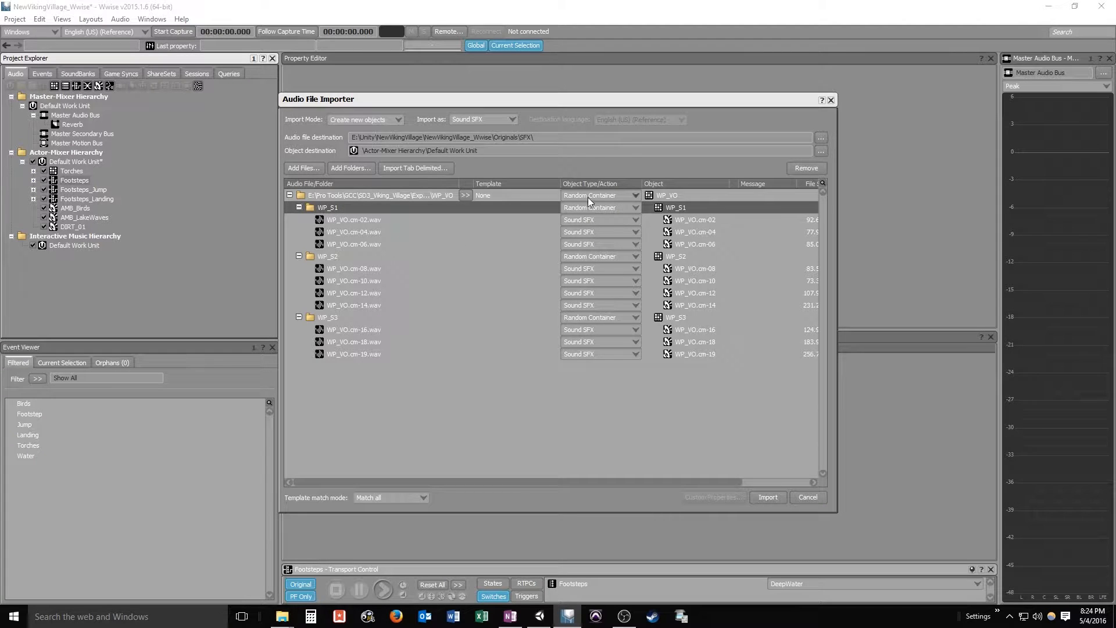
click(600, 195)
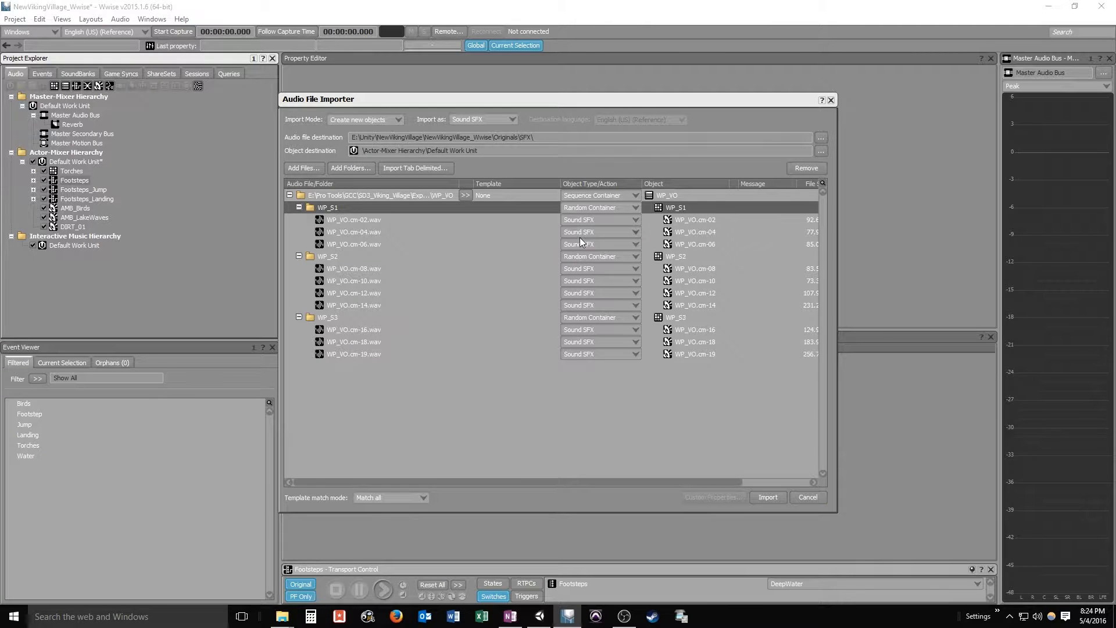
click(767, 496)
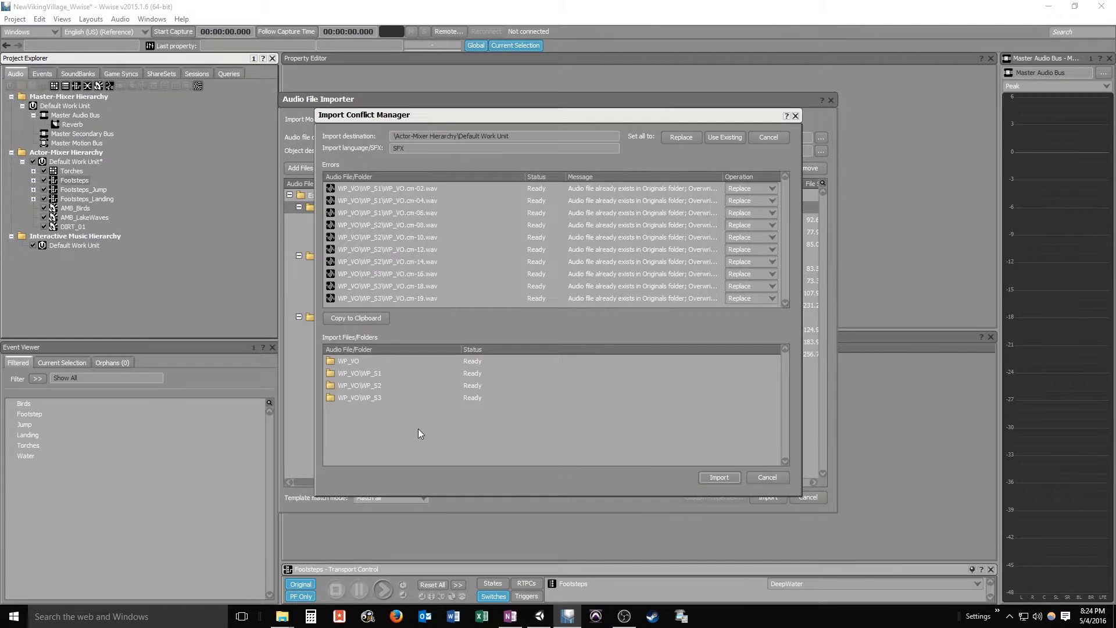
click(718, 477)
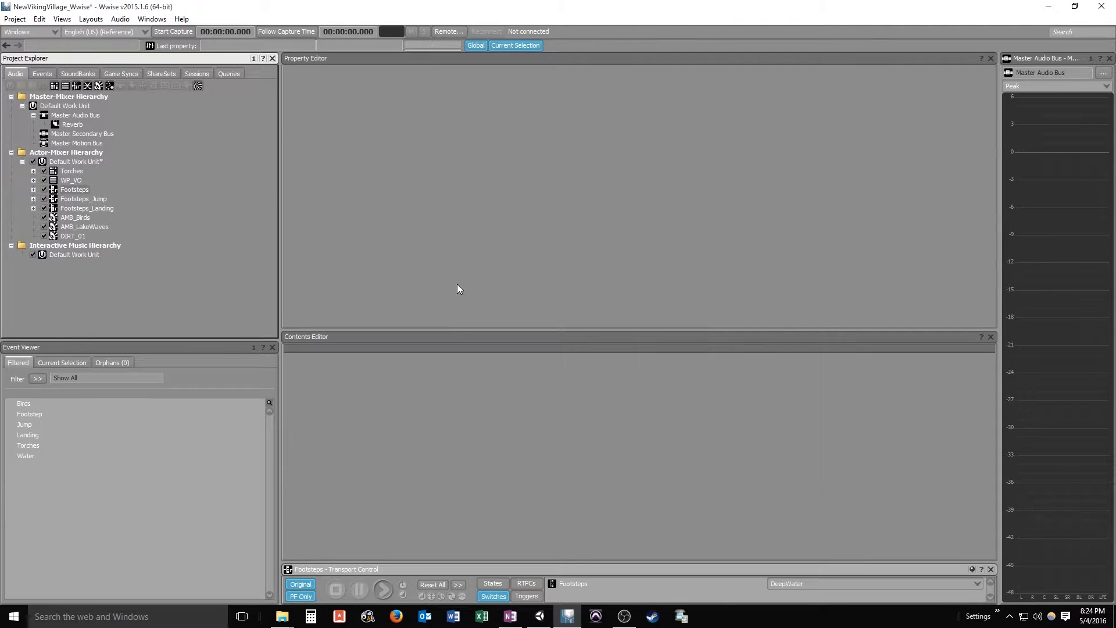
Expand WP_VO and its WP_S1, WP_S2 and WP_S3 sets to reveal their voice files
click(71, 180)
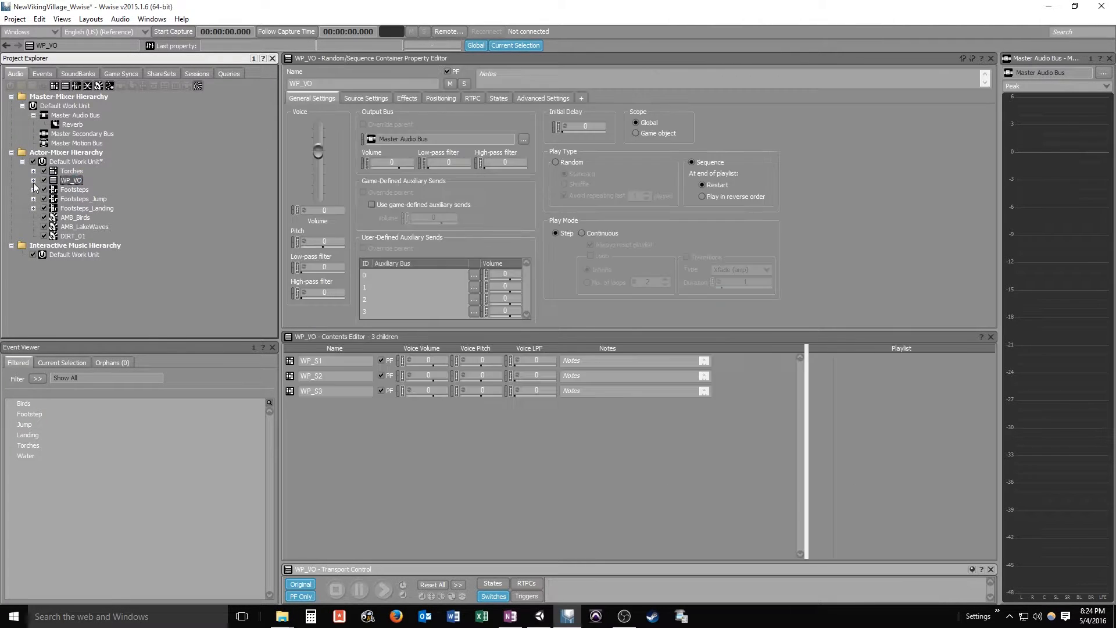
click(33, 181)
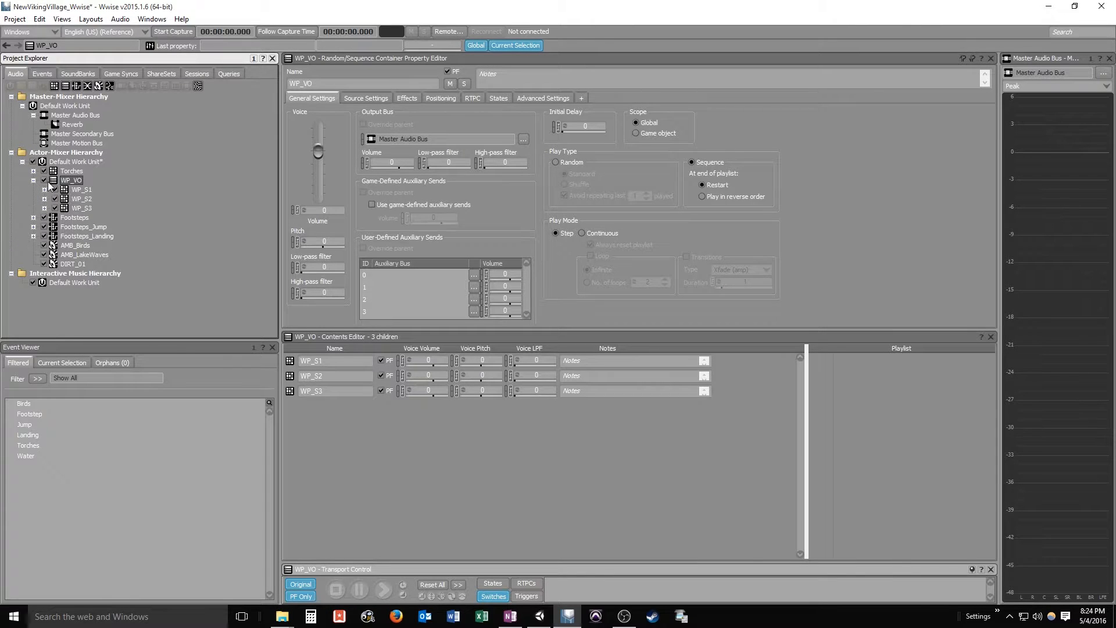
click(81, 198)
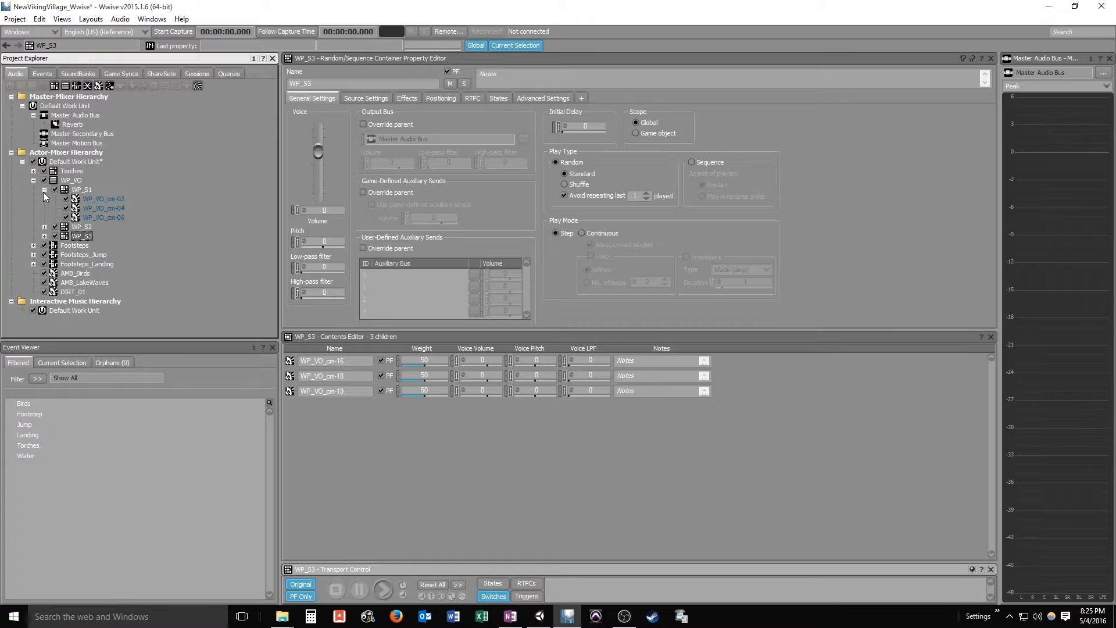
click(45, 227)
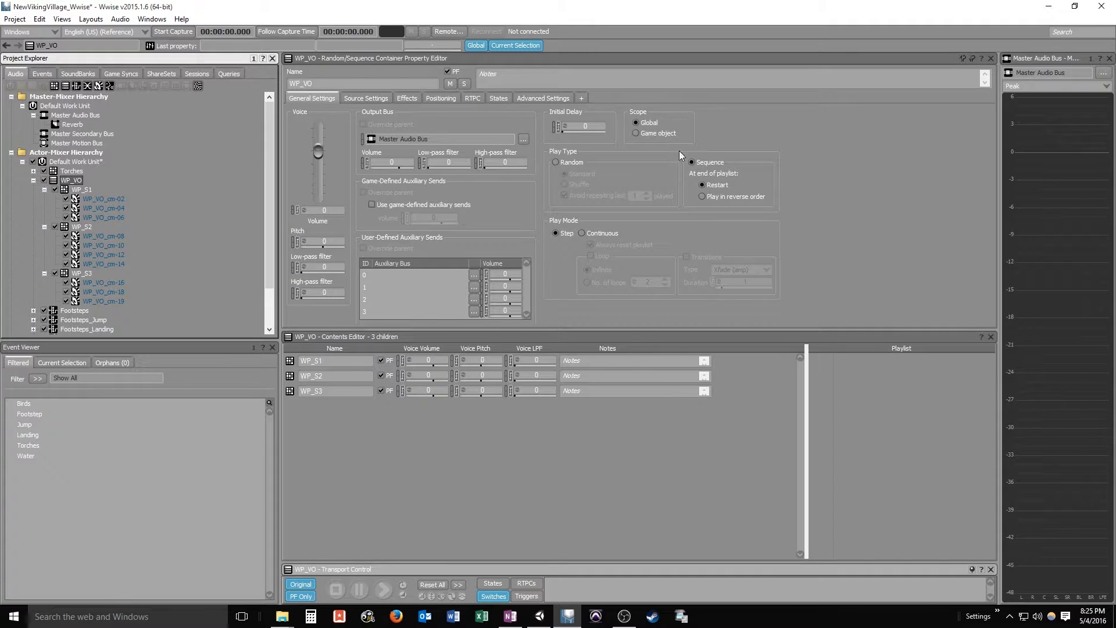
mouse_move(726, 178)
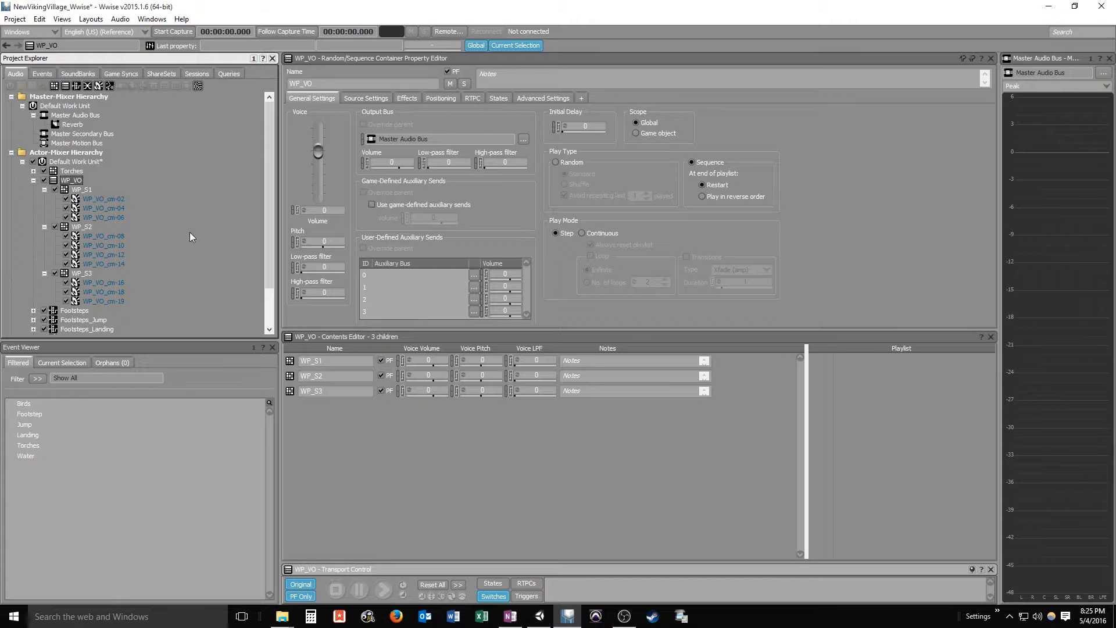
mouse_move(352, 414)
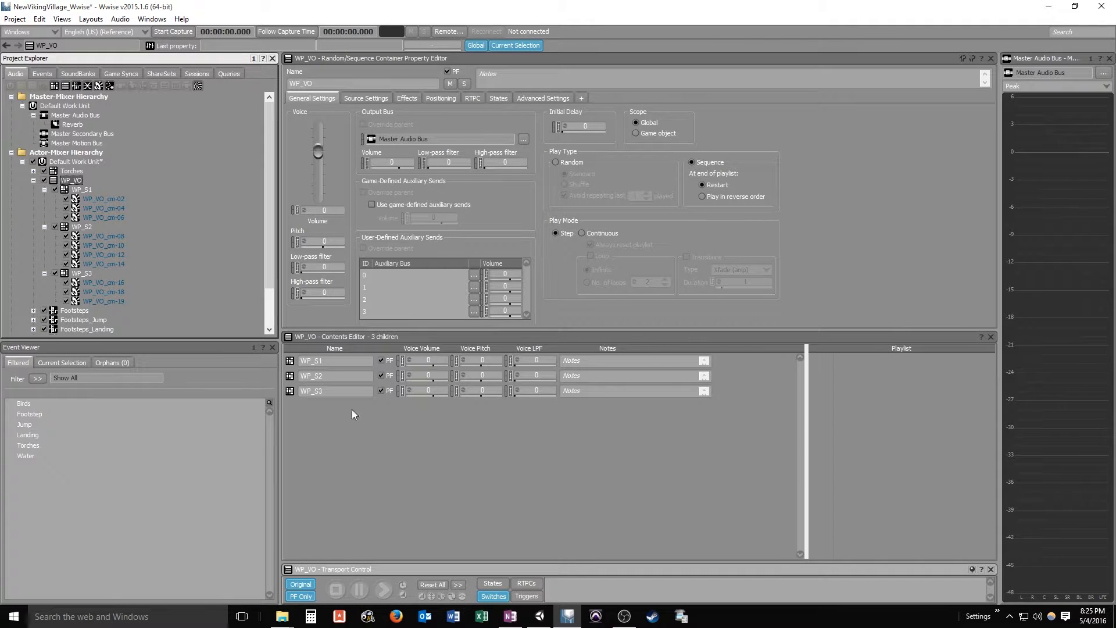
Review the sets in WP_VO's contents and return to the WP_VO container's settings
click(312, 361)
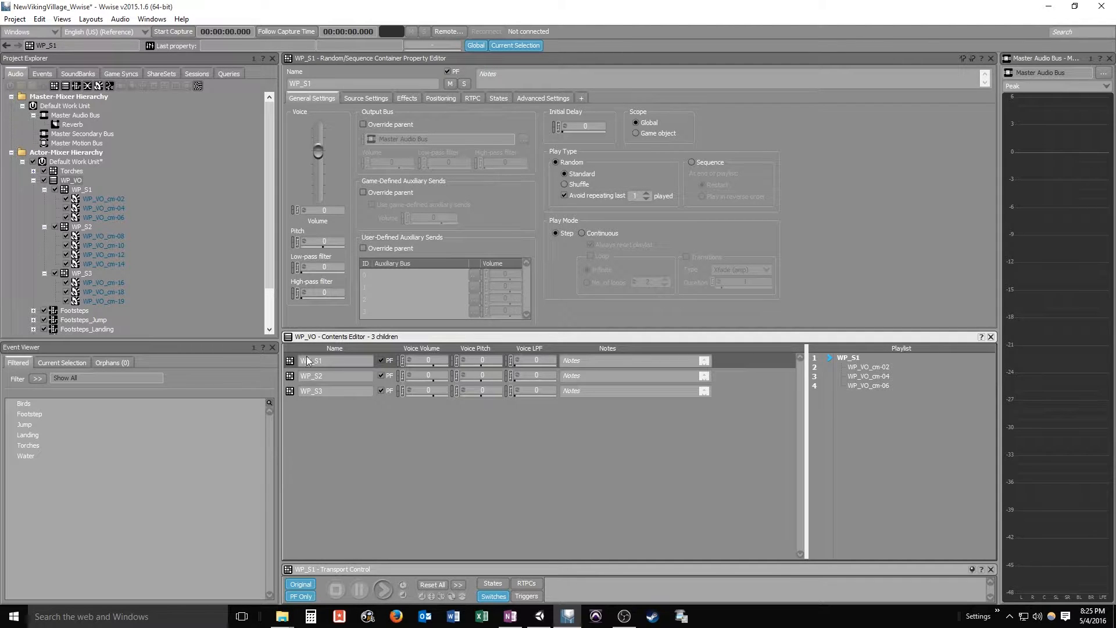
click(311, 376)
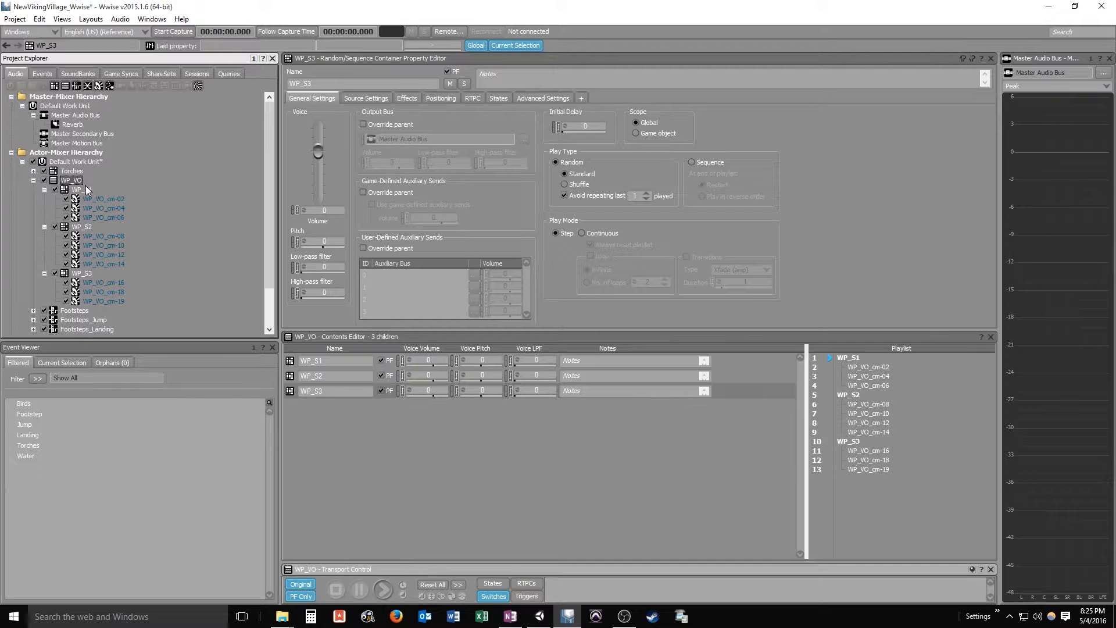
click(72, 180)
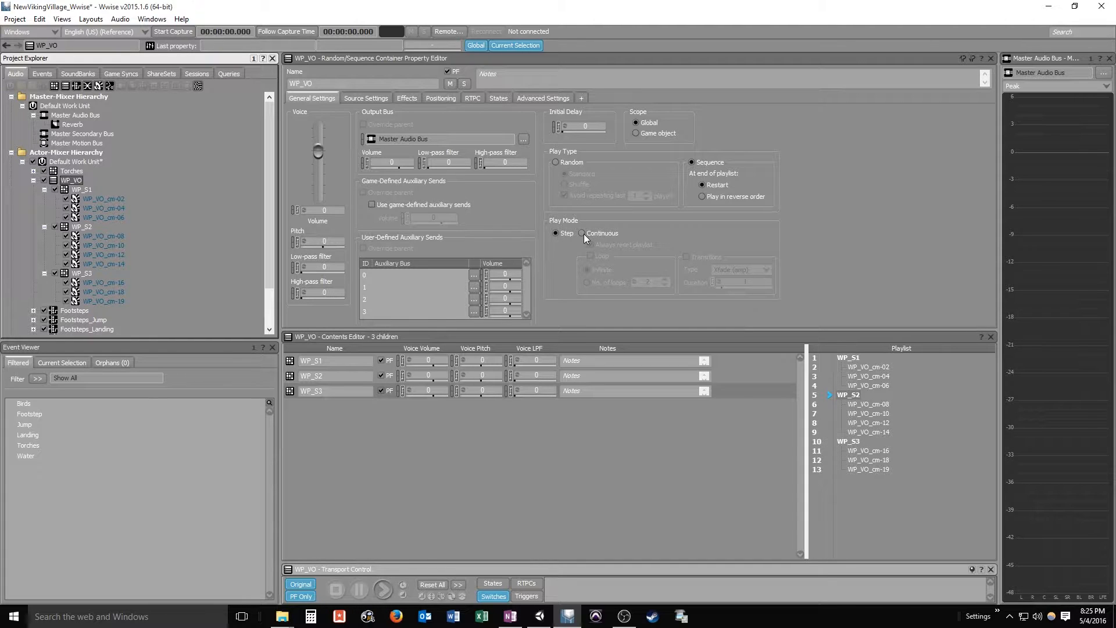
Set WP_VO's Play Mode to Continuous with Always reset playlist, and audition it
click(582, 233)
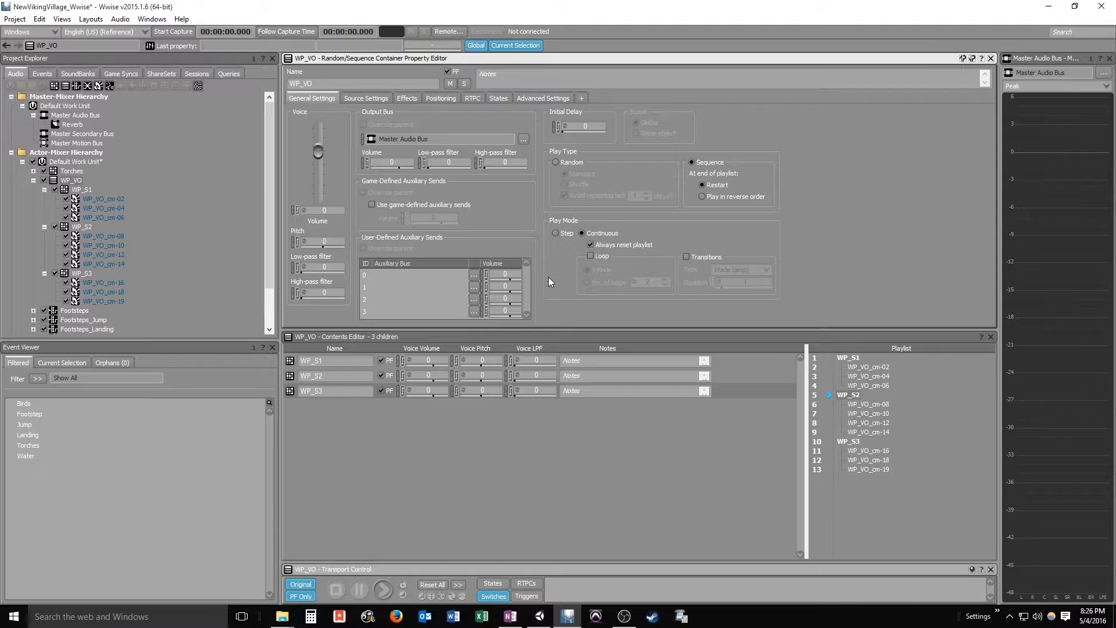
mouse_move(839, 370)
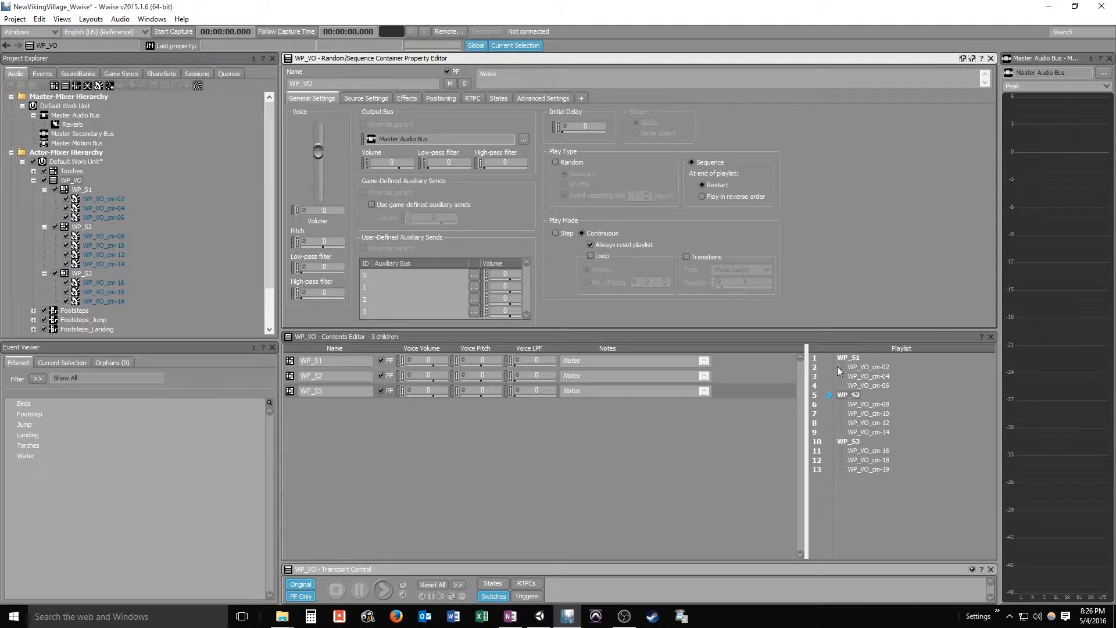
mouse_move(859, 468)
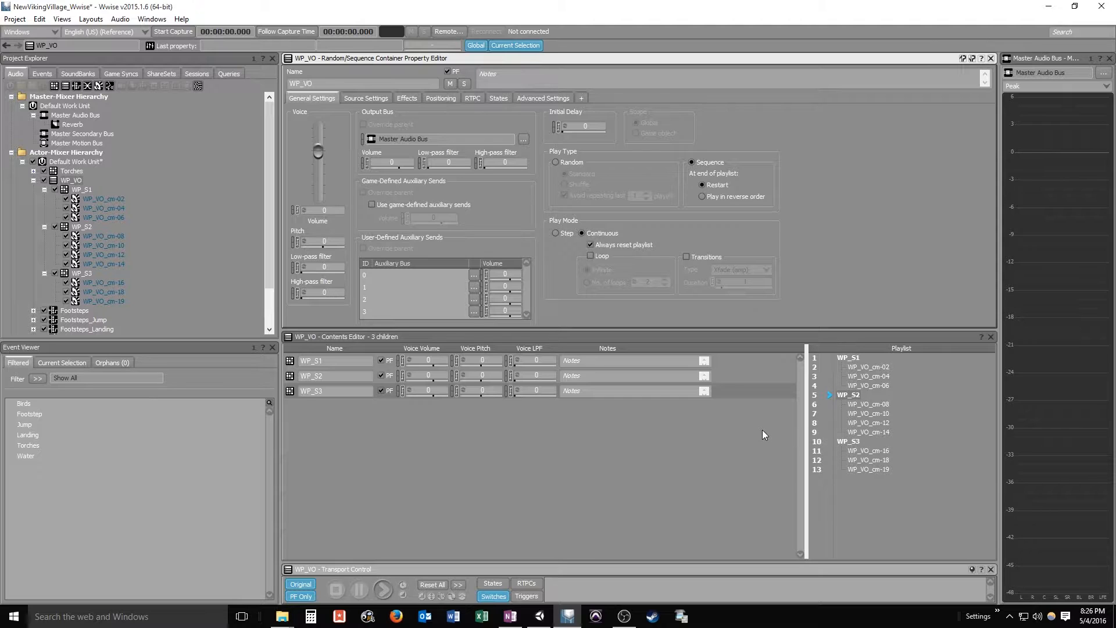
mouse_move(755, 427)
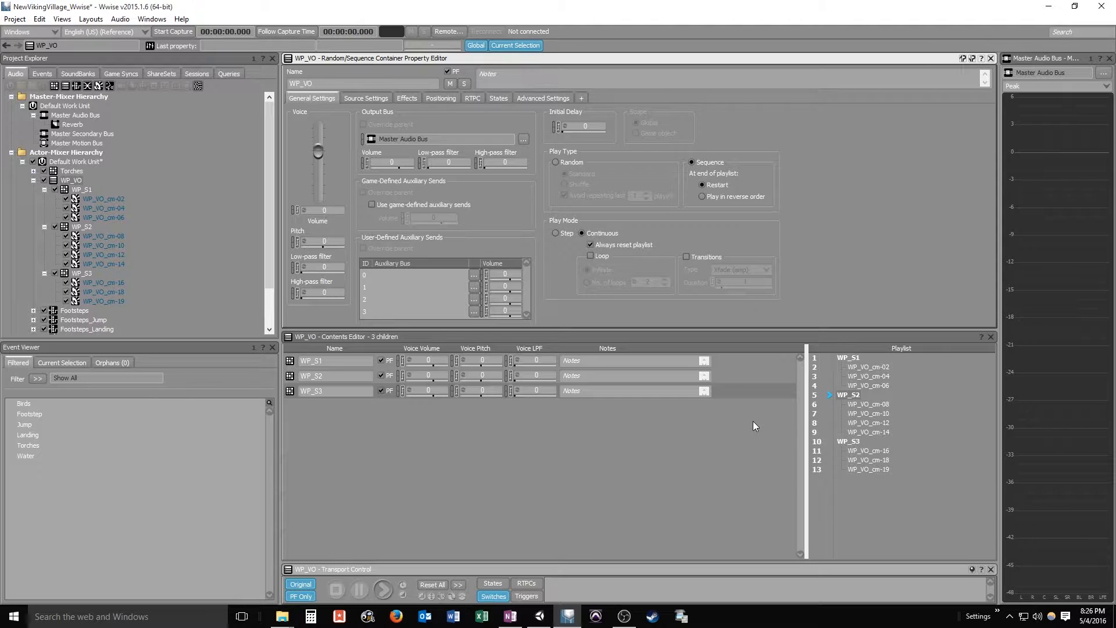
mouse_move(740, 427)
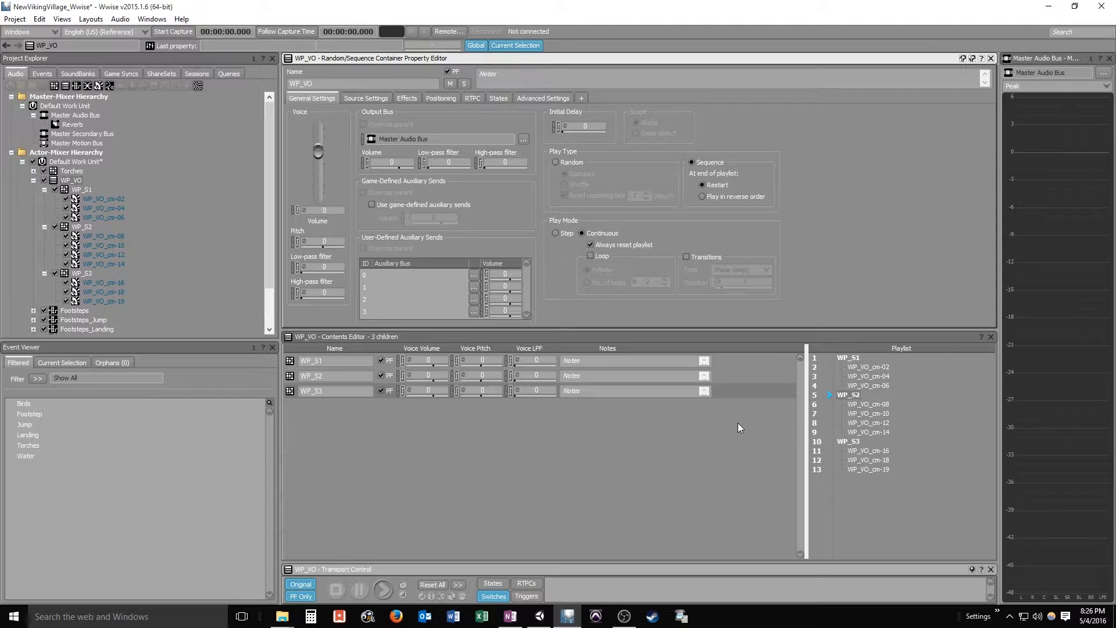
mouse_move(689, 430)
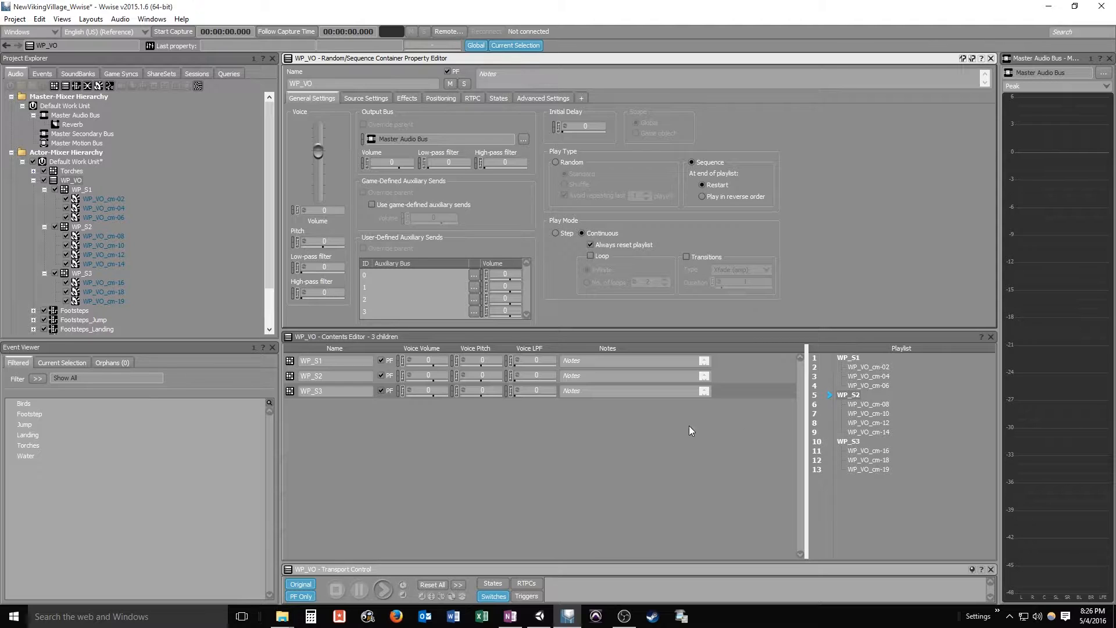
mouse_move(455, 472)
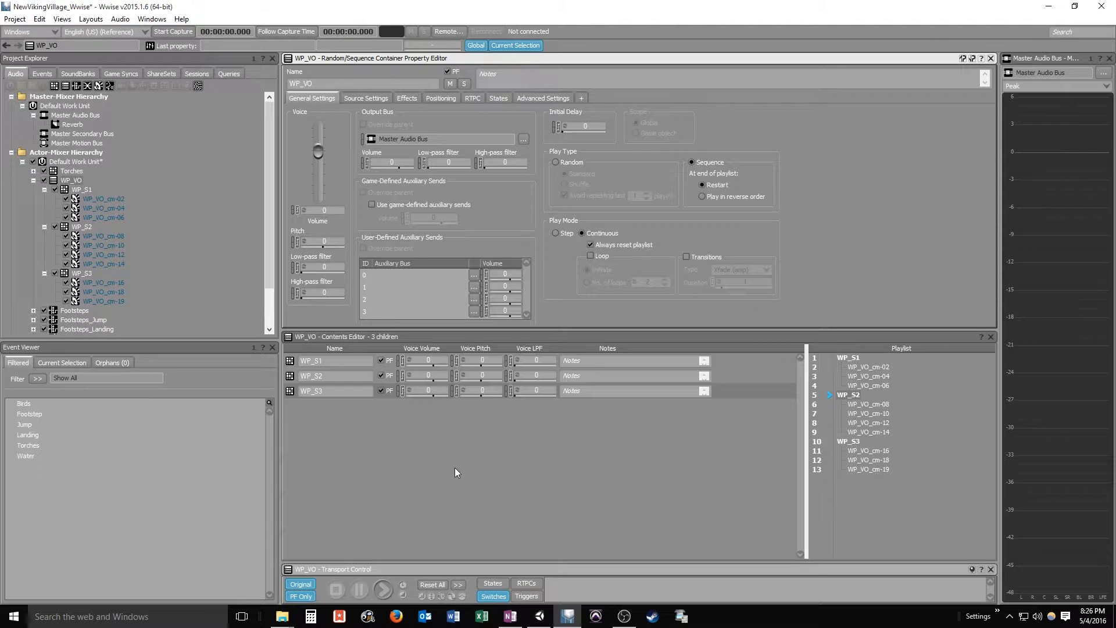
mouse_move(573, 452)
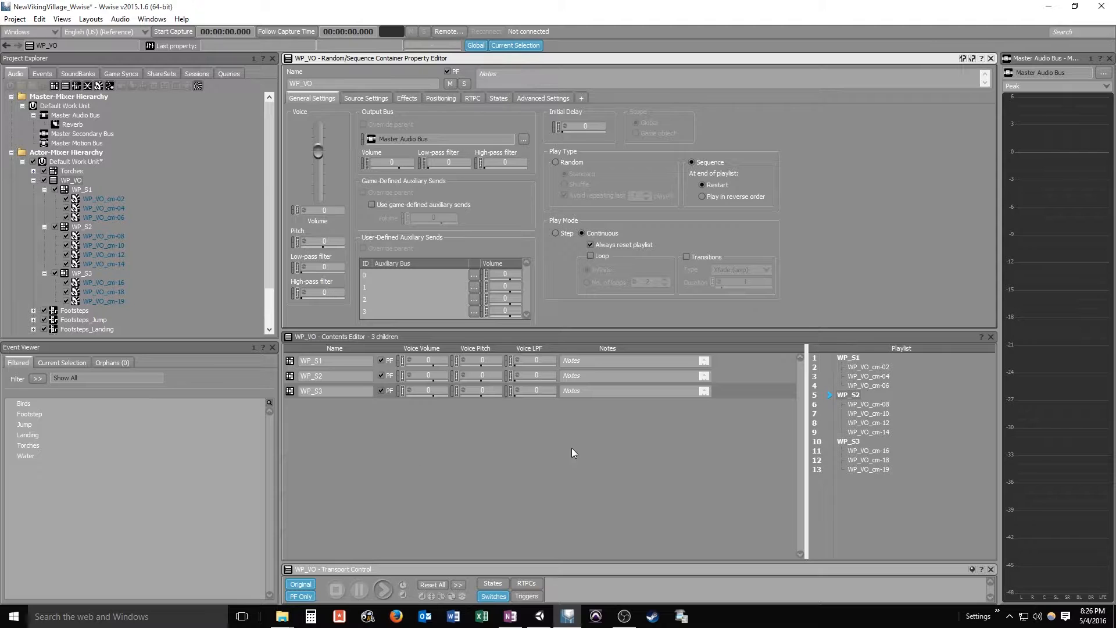
mouse_move(180, 311)
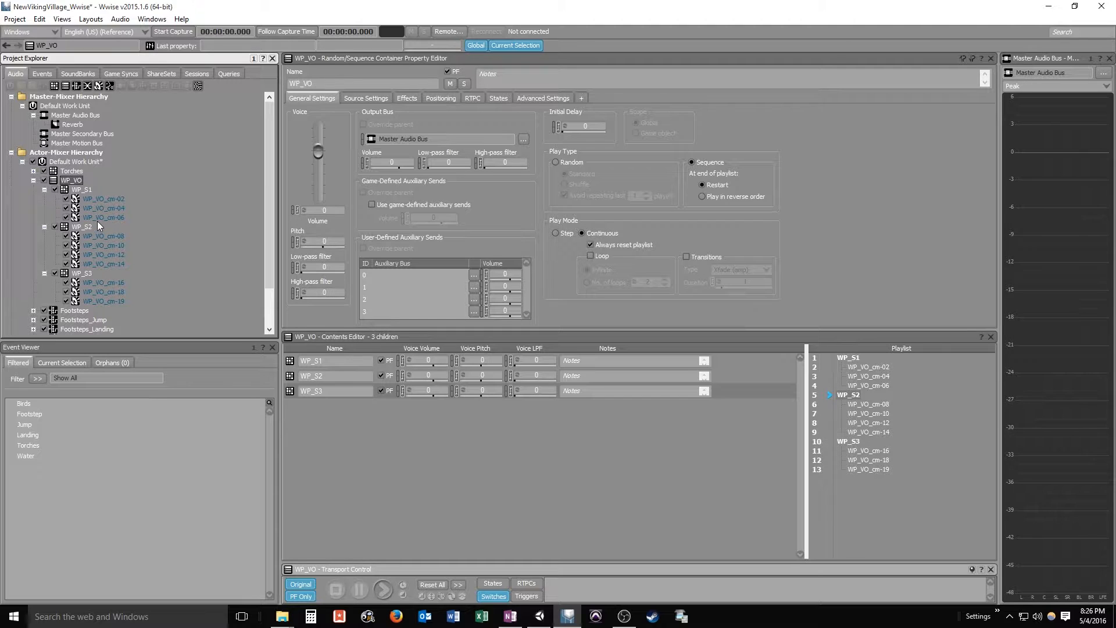
click(383, 590)
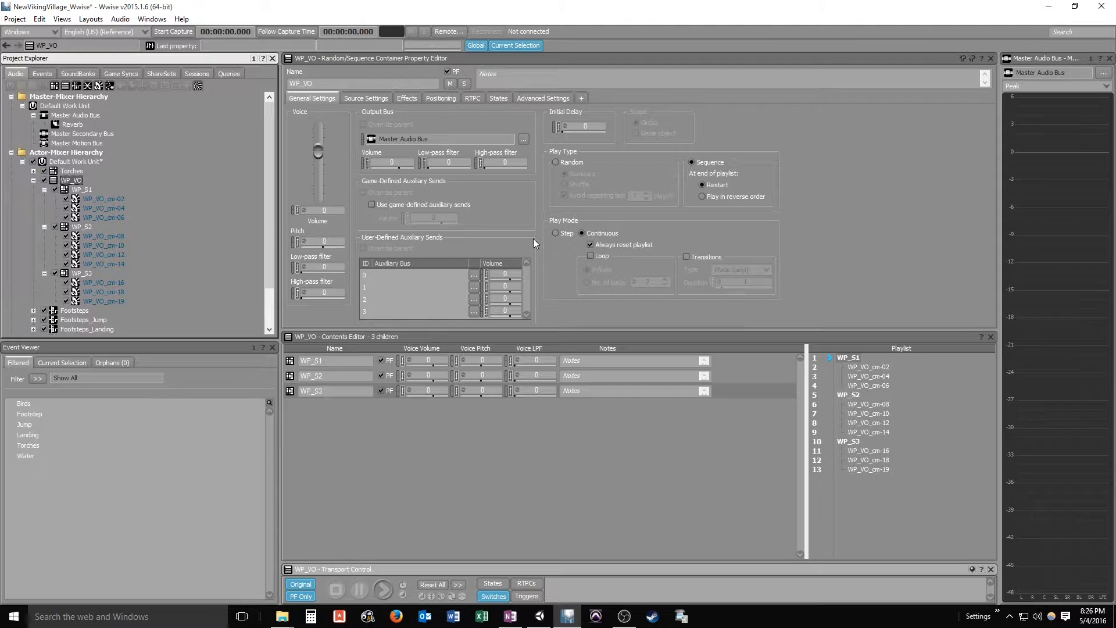
mouse_move(90, 192)
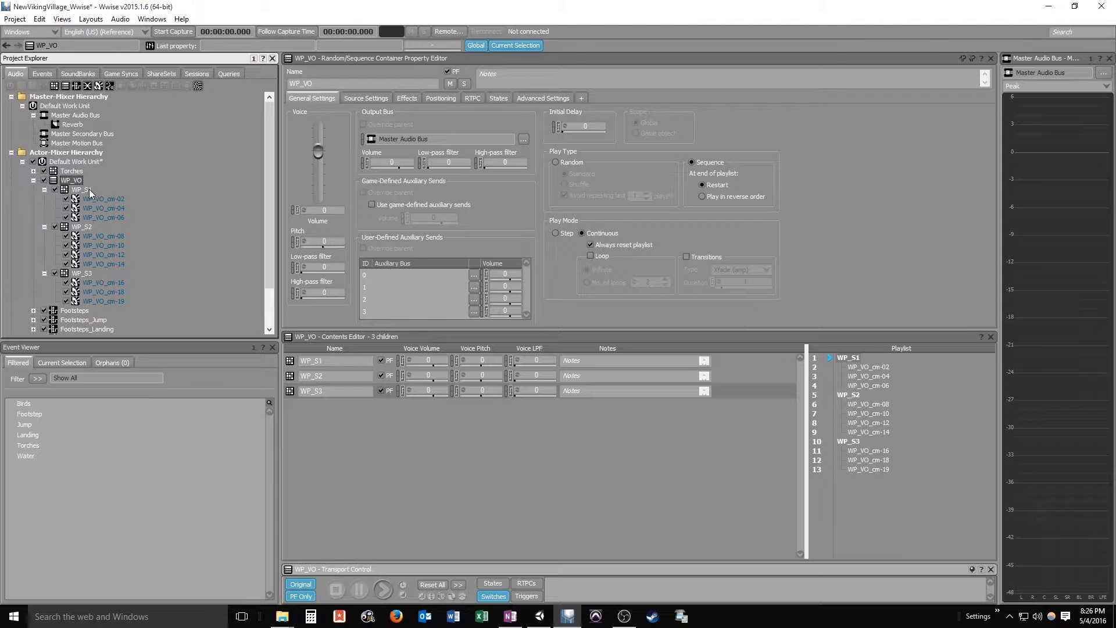
click(383, 590)
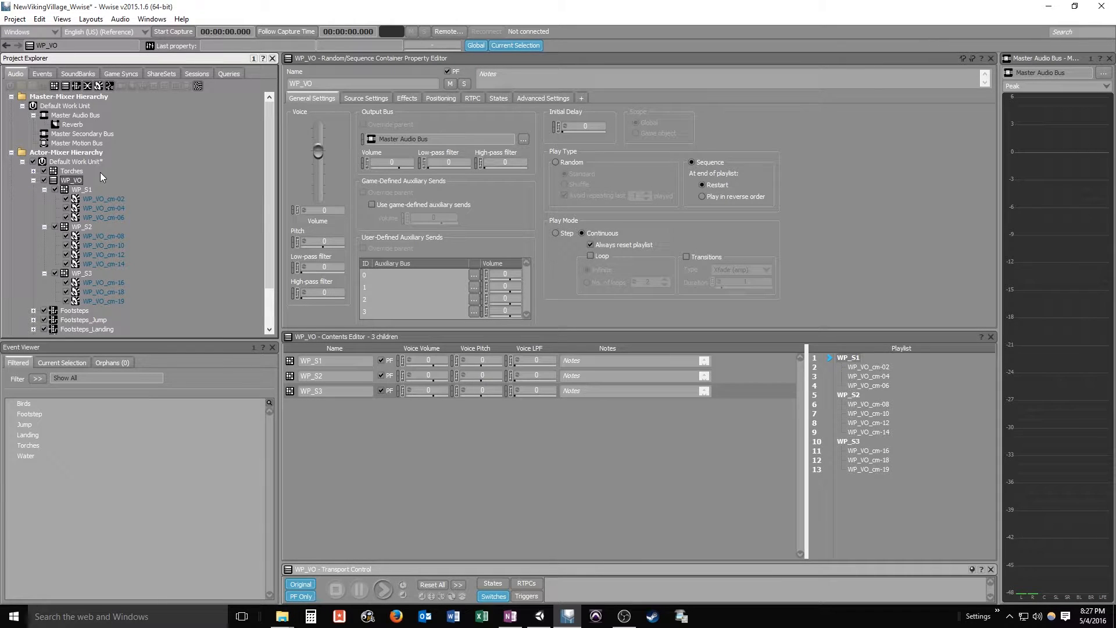
mouse_move(315, 498)
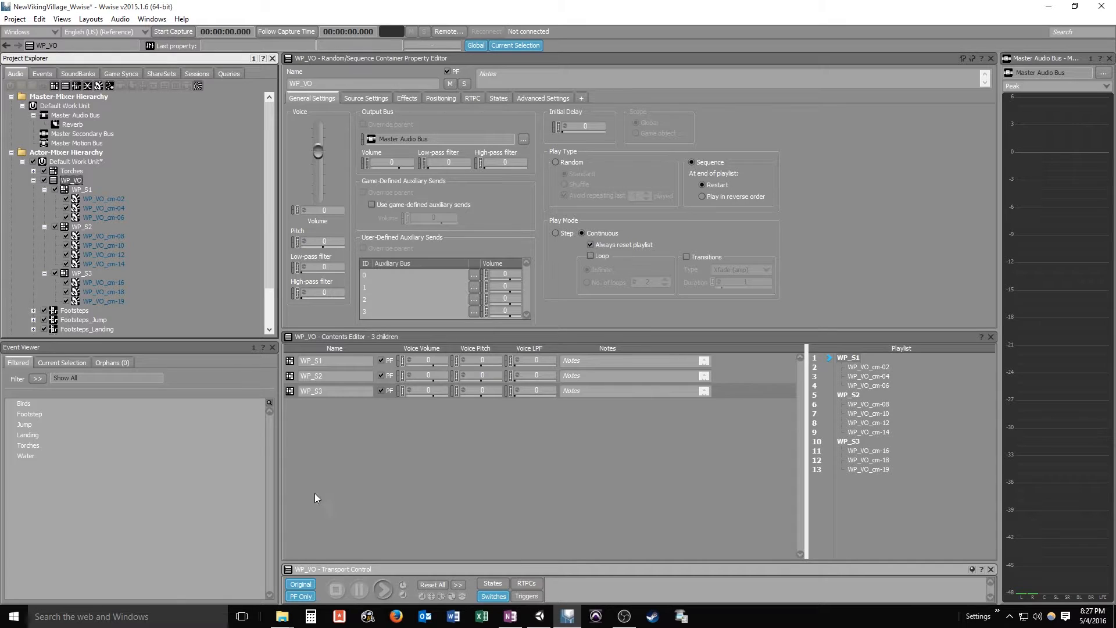
Create a new Sound SFX named Silence under the Default Work Unit and select it inside WP_VO
right_click(311, 391)
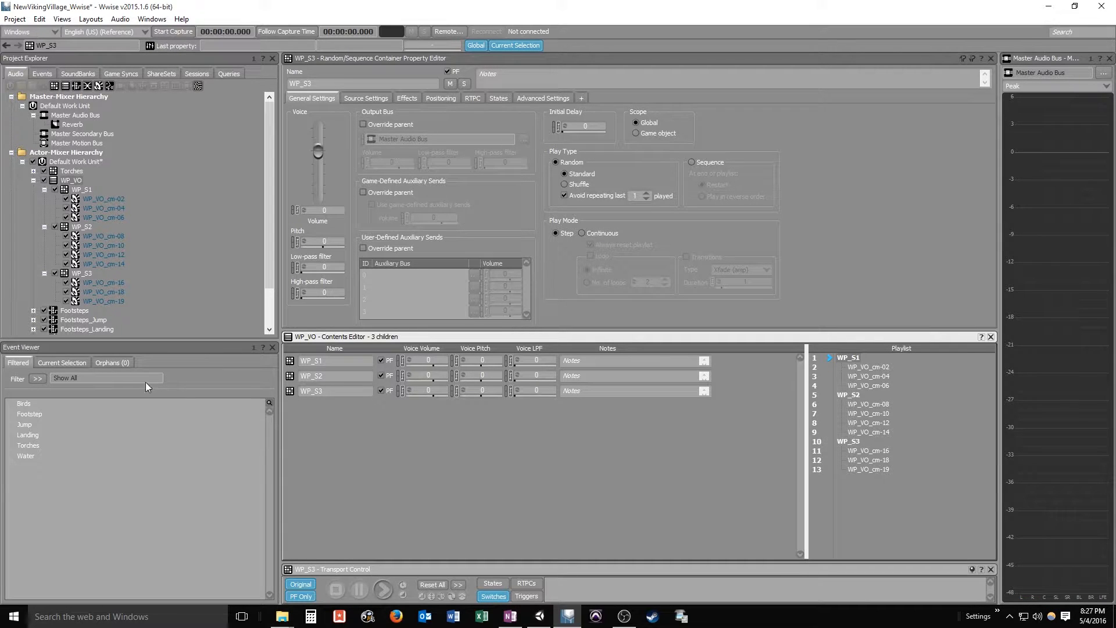
right_click(74, 162)
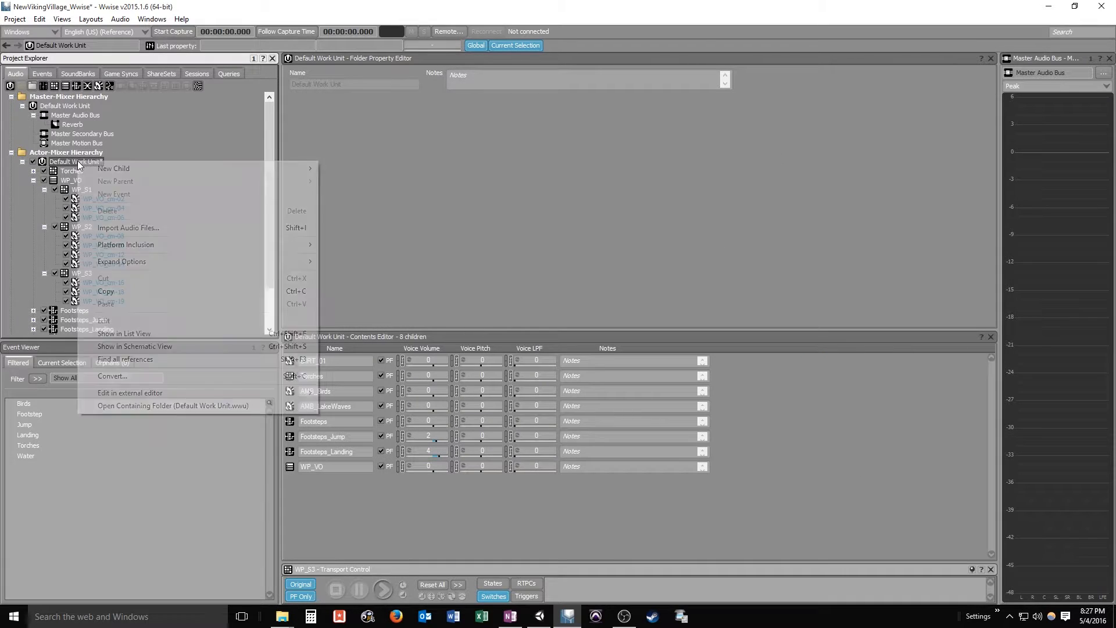
mouse_move(114, 167)
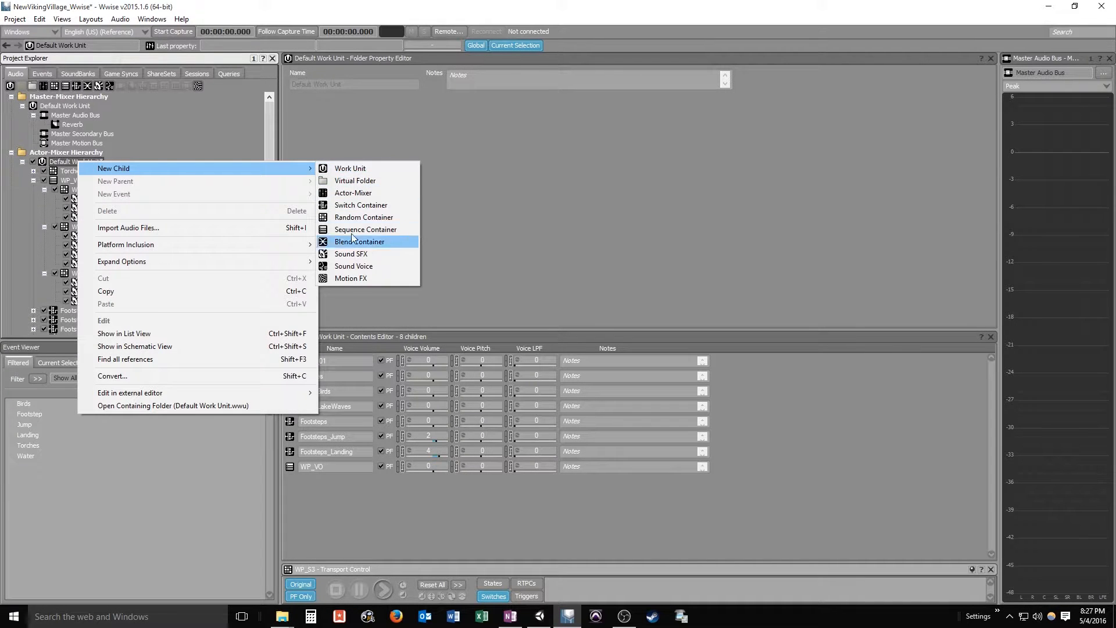
click(351, 253)
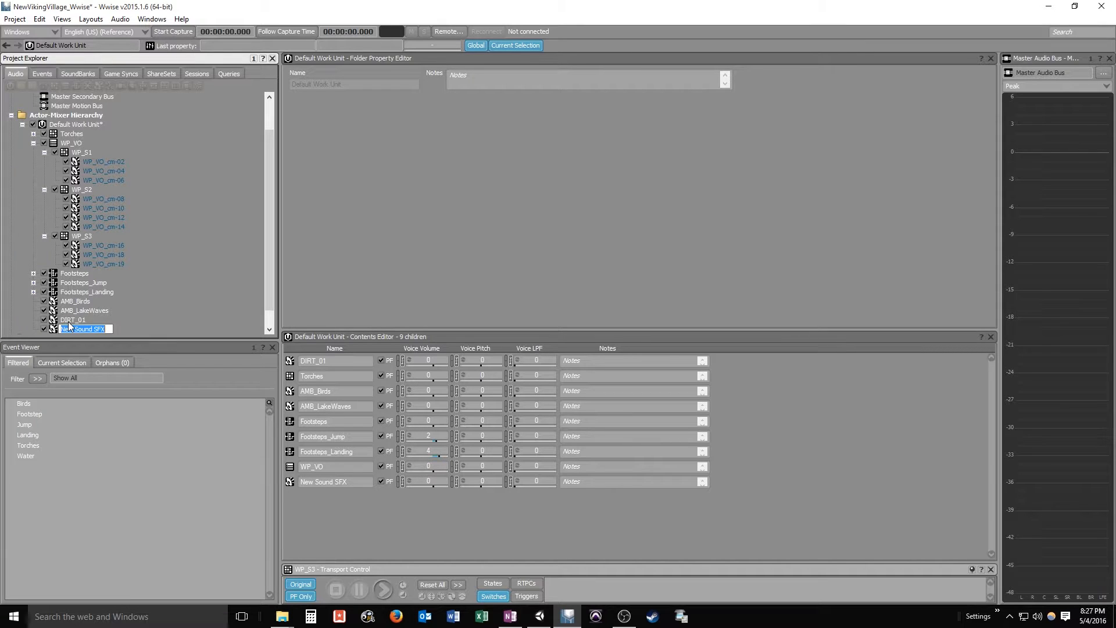
text(Sile)
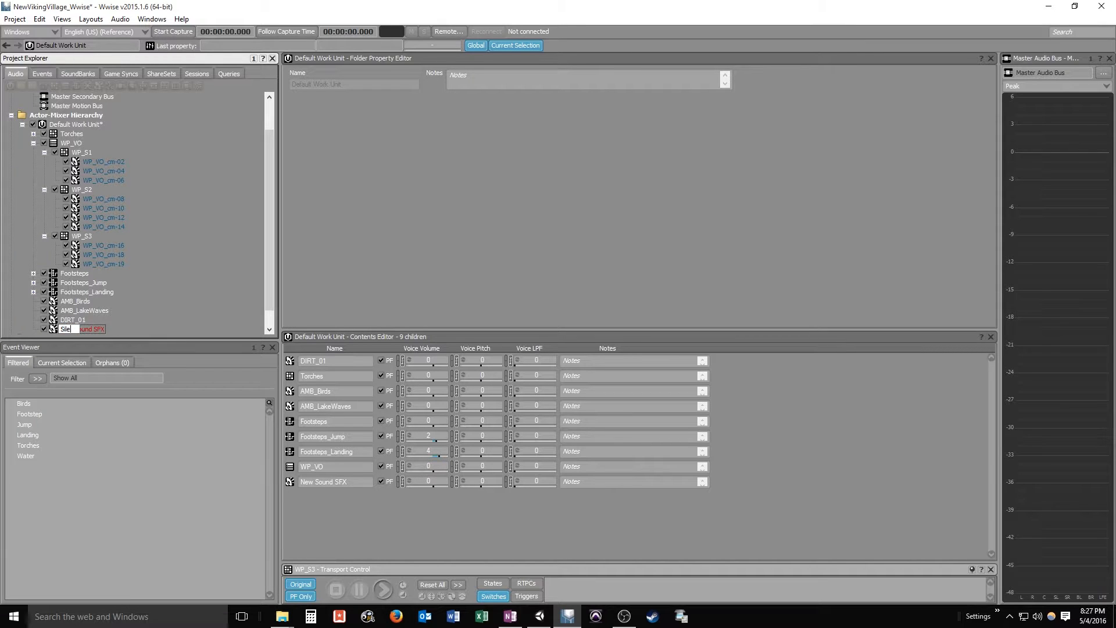
text(Silence)
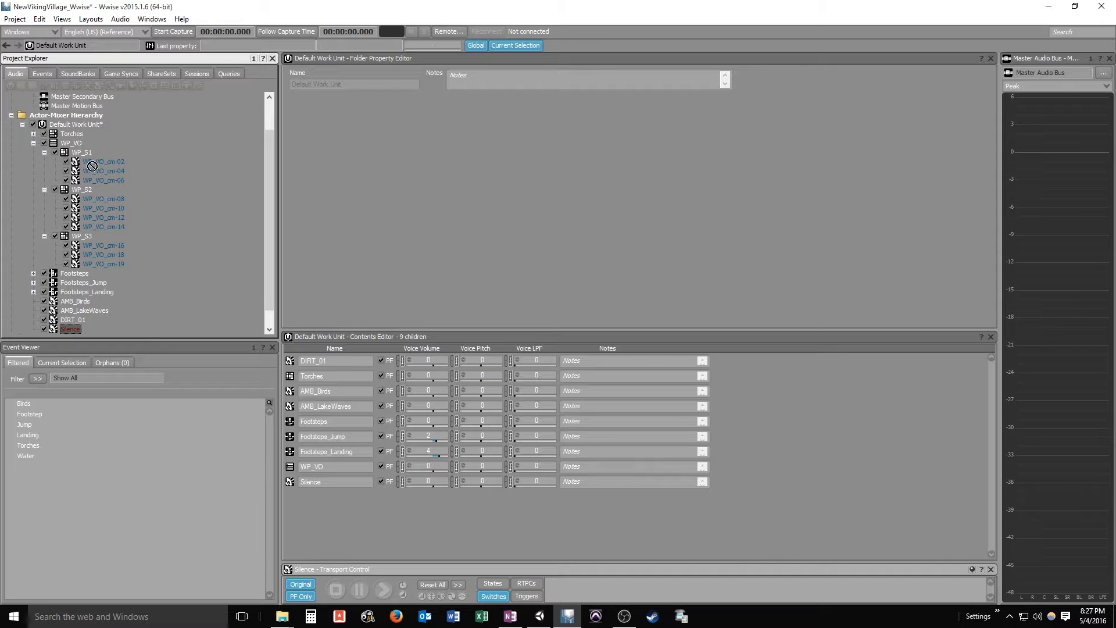
mouse_move(77, 144)
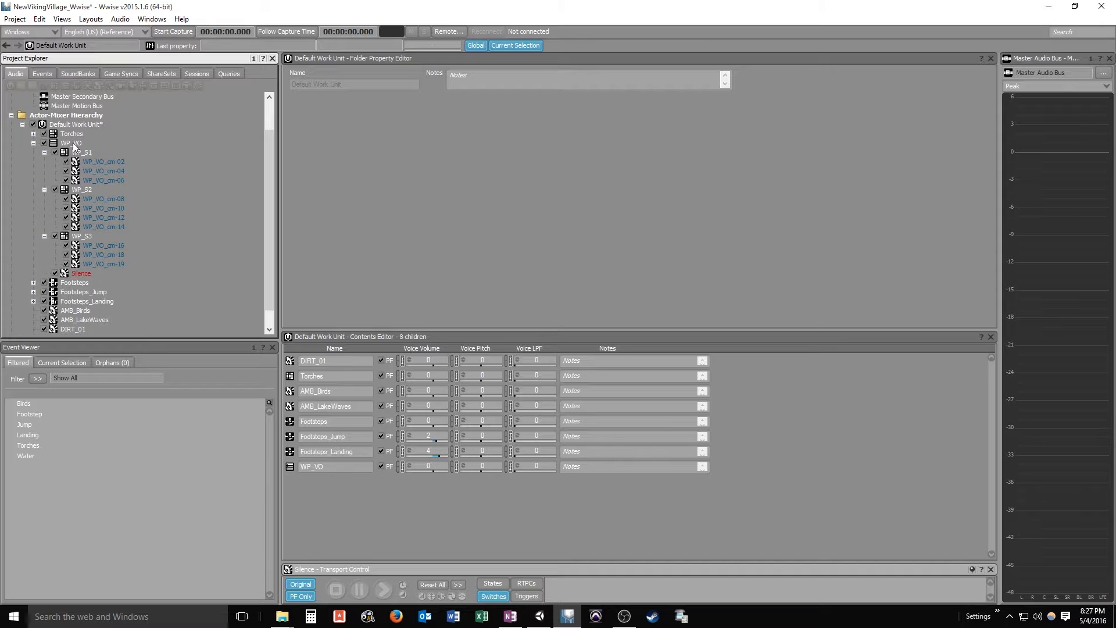
click(80, 273)
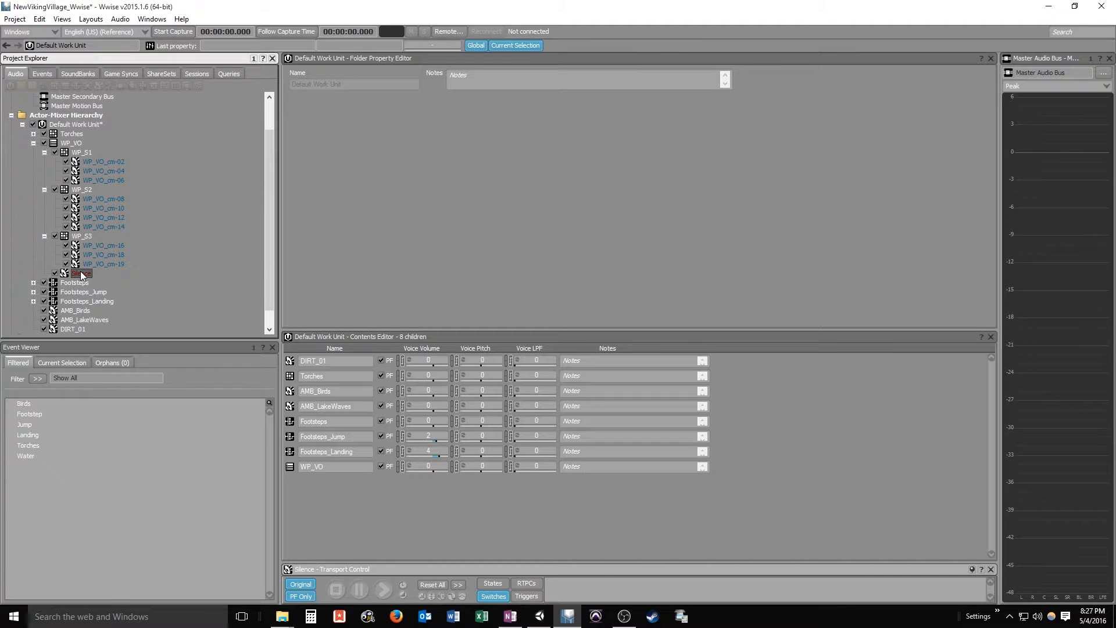
click(80, 272)
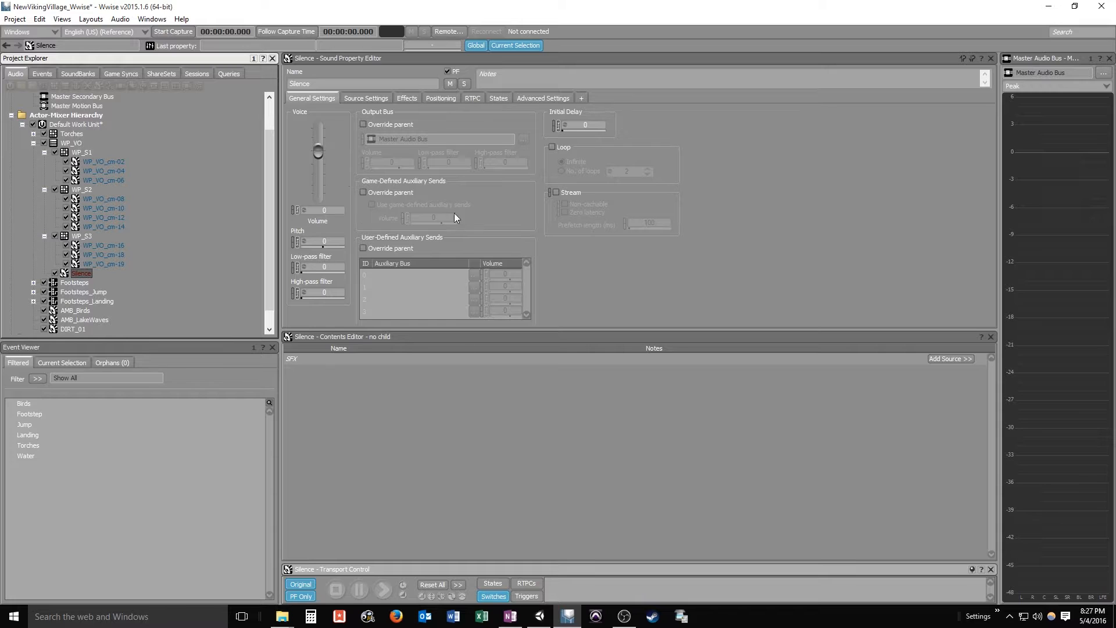
mouse_move(888, 399)
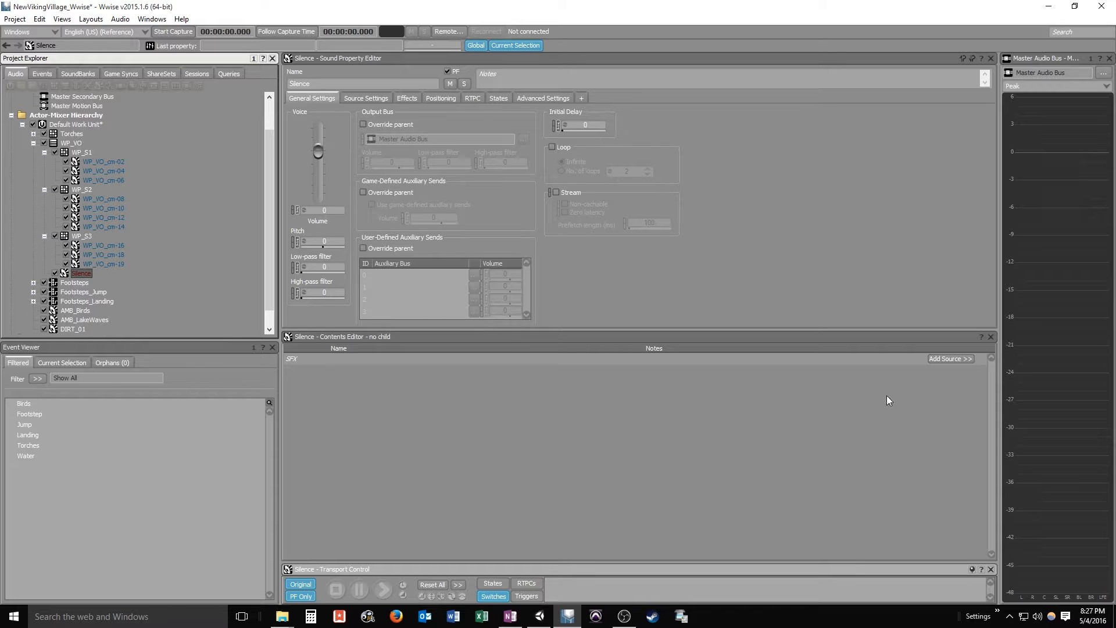
Give Silence a Wwise Silence source of duration 0.2 with random range ±0.05
click(950, 360)
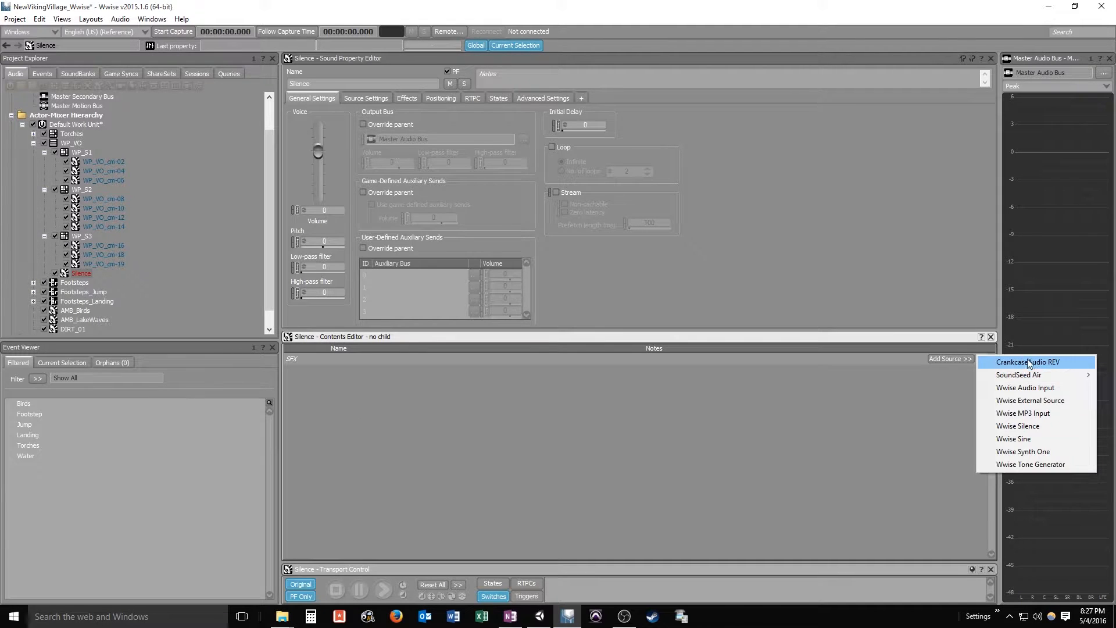
click(1018, 425)
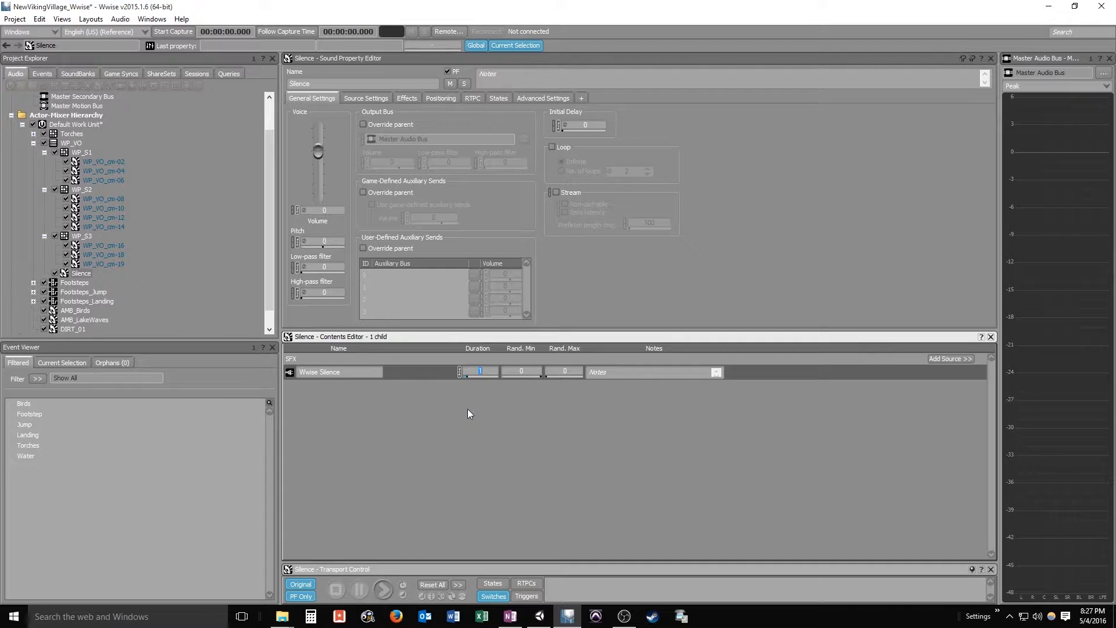
text(0.2)
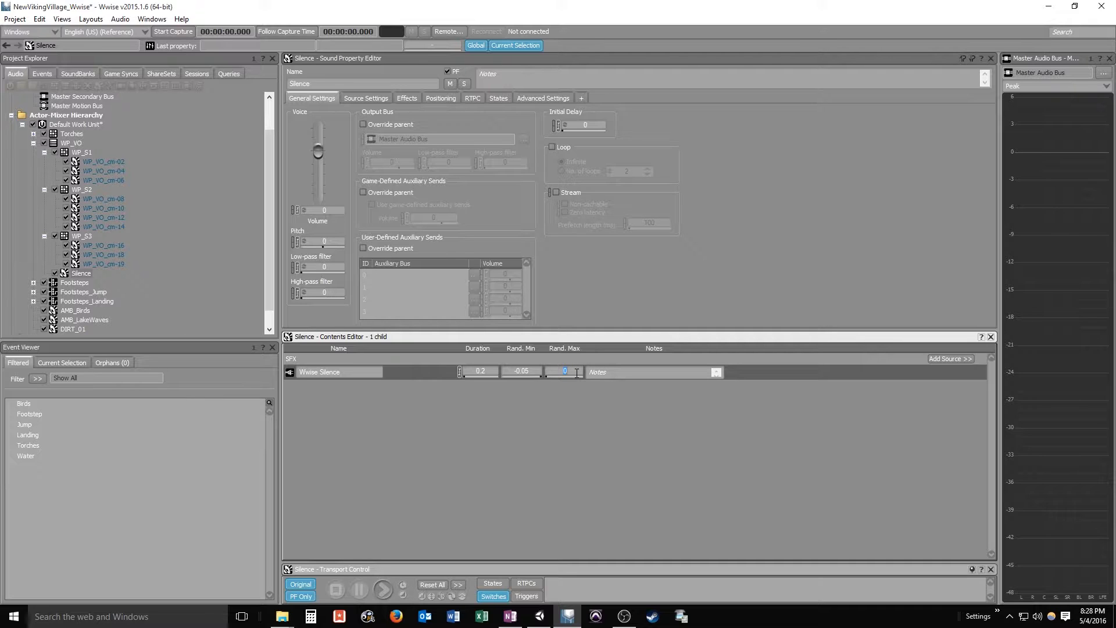
text(05)
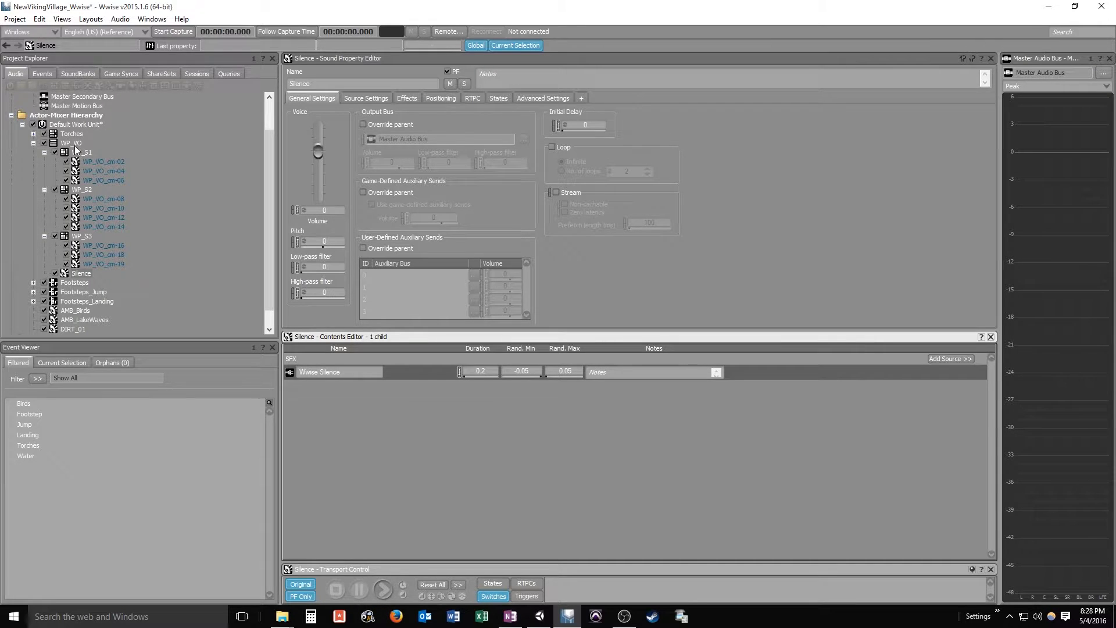
Add Silence, WP_S2, Silence and WP_S3 to WP_VO's playlist after WP_S1, and audition it
click(71, 142)
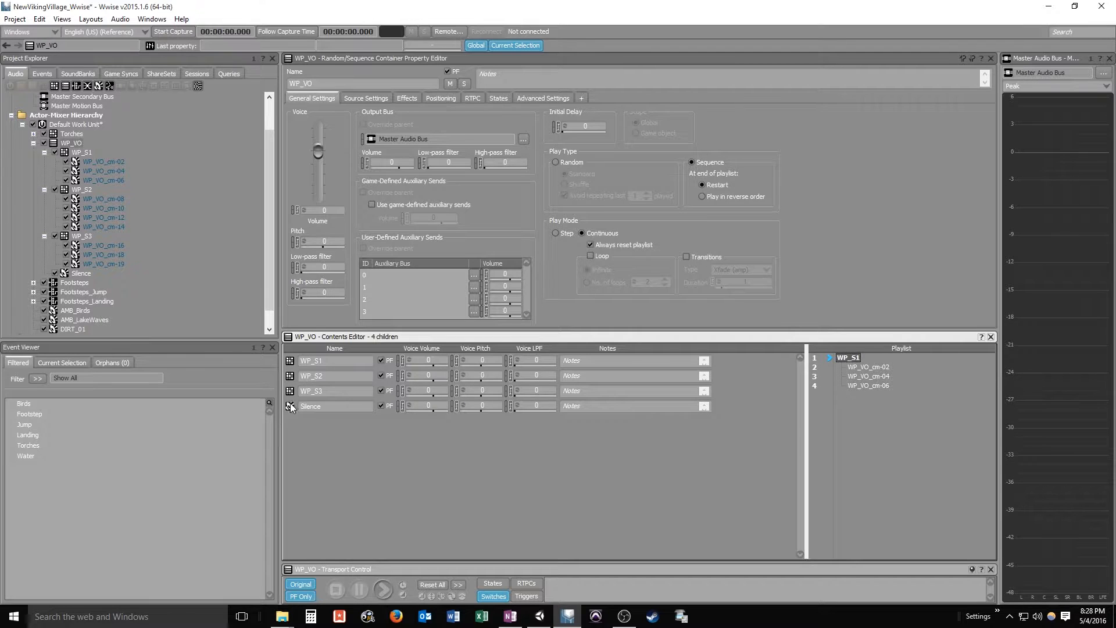
click(311, 406)
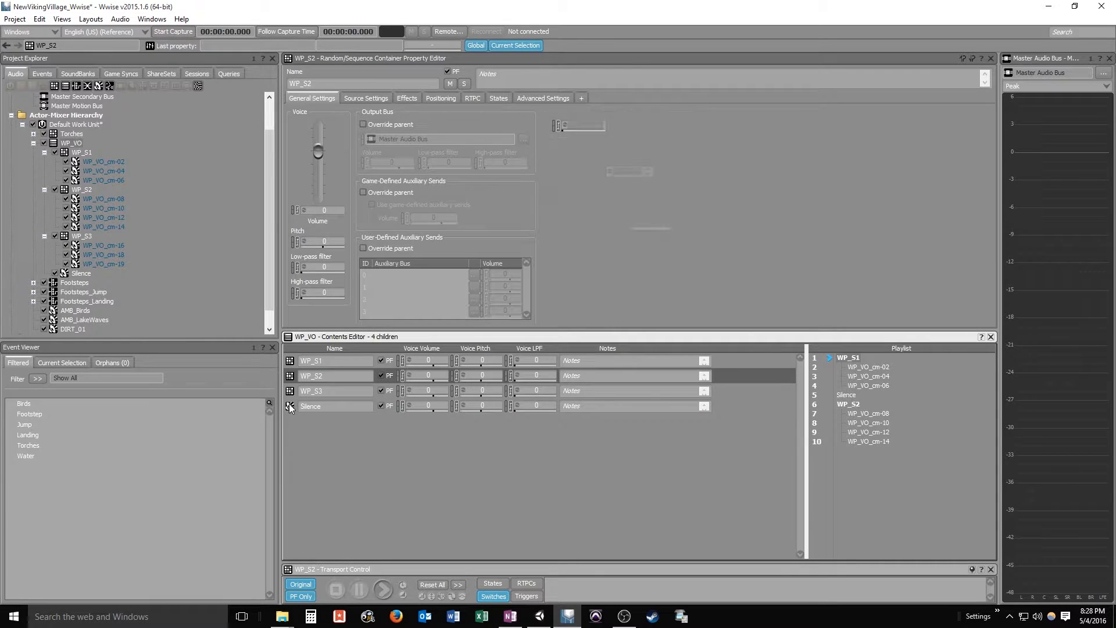
click(310, 406)
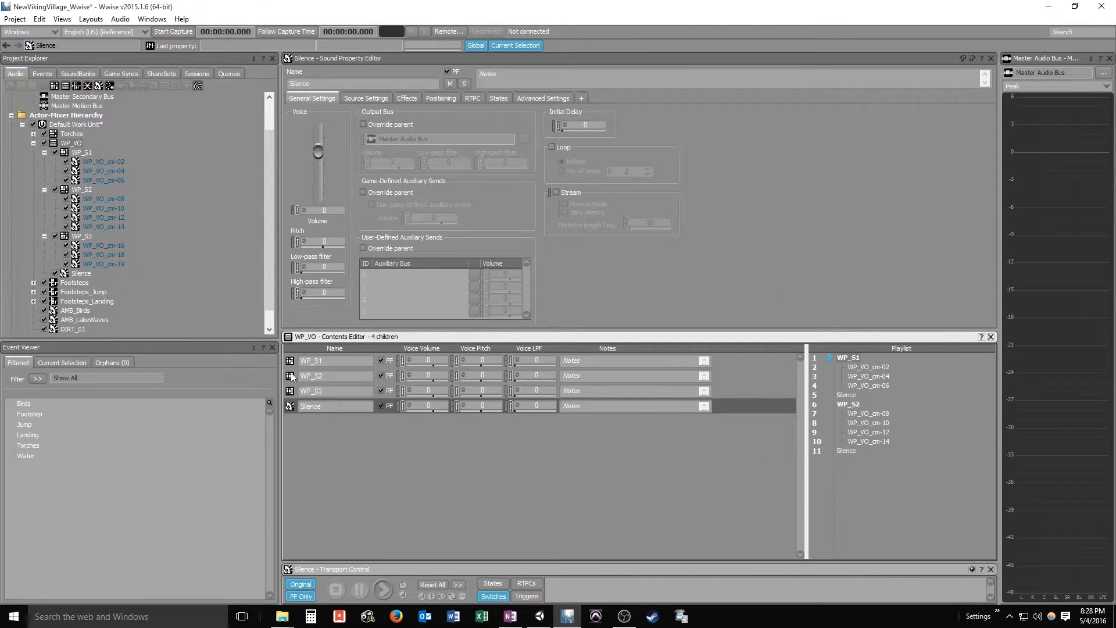
click(310, 391)
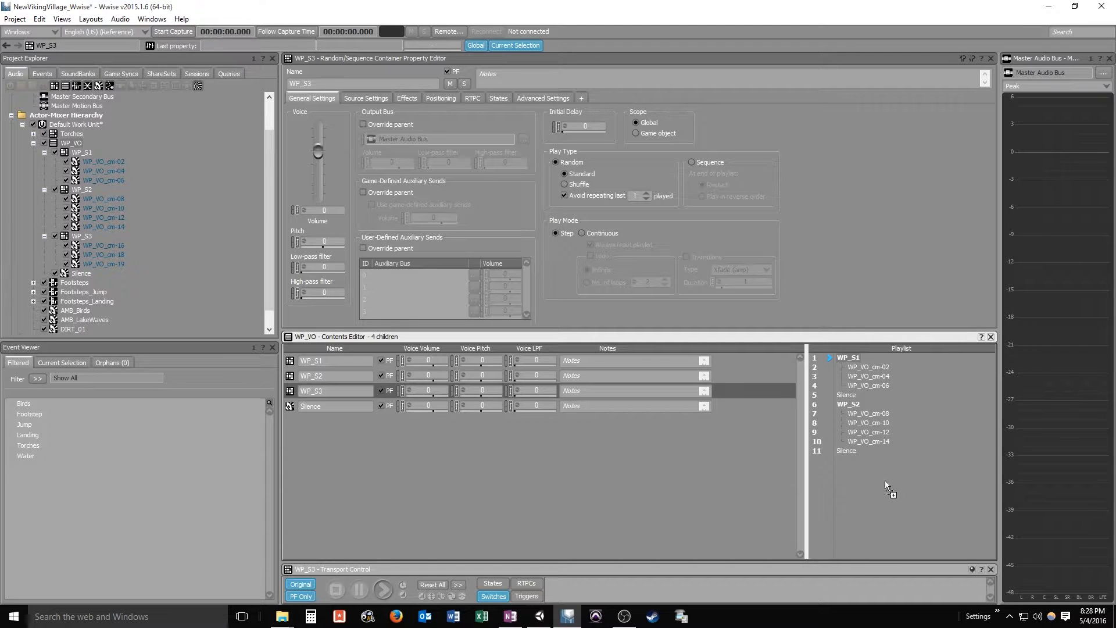
click(67, 142)
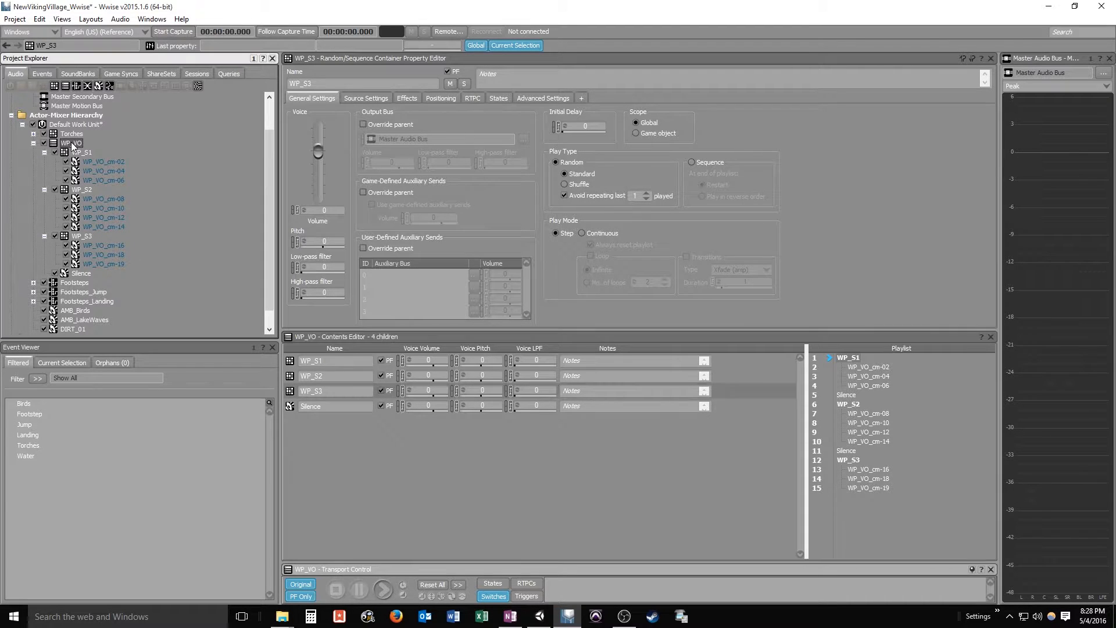
click(382, 590)
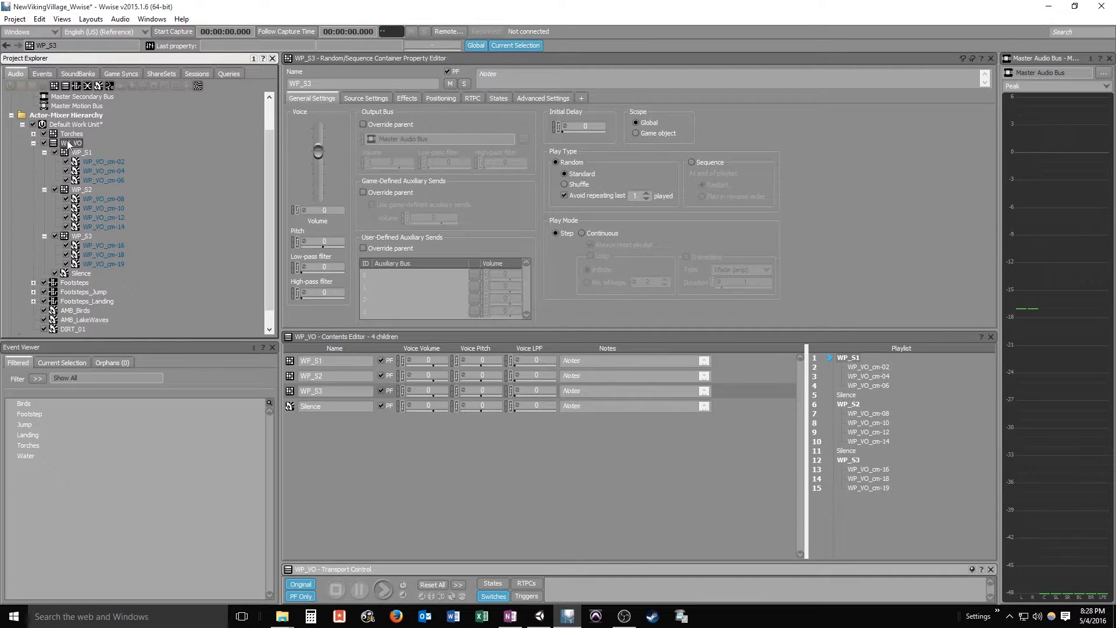
click(382, 589)
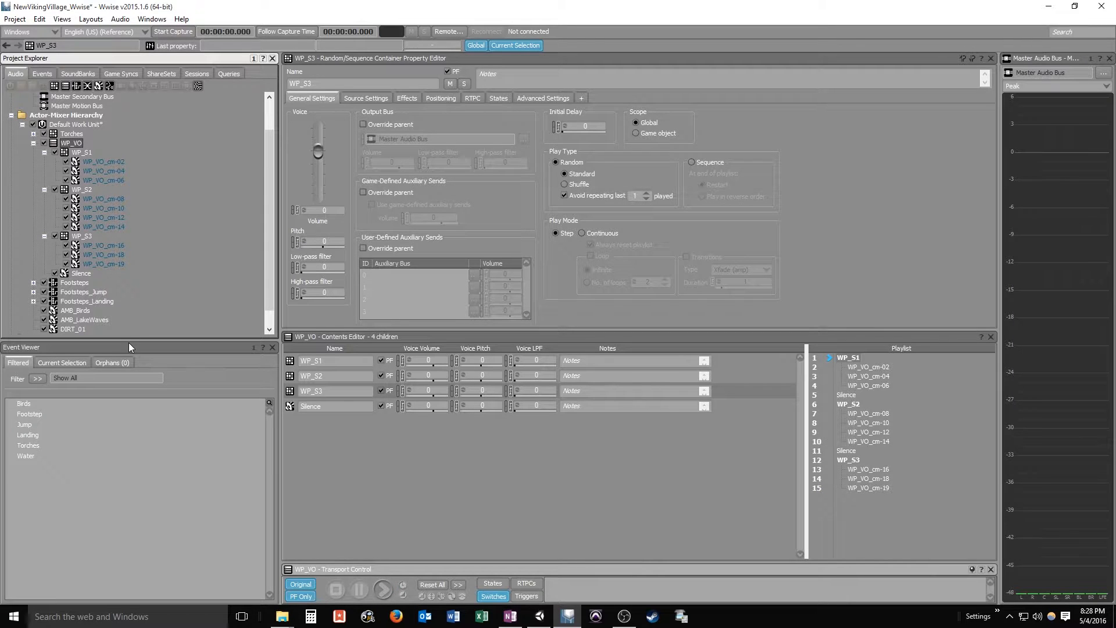
mouse_move(187, 290)
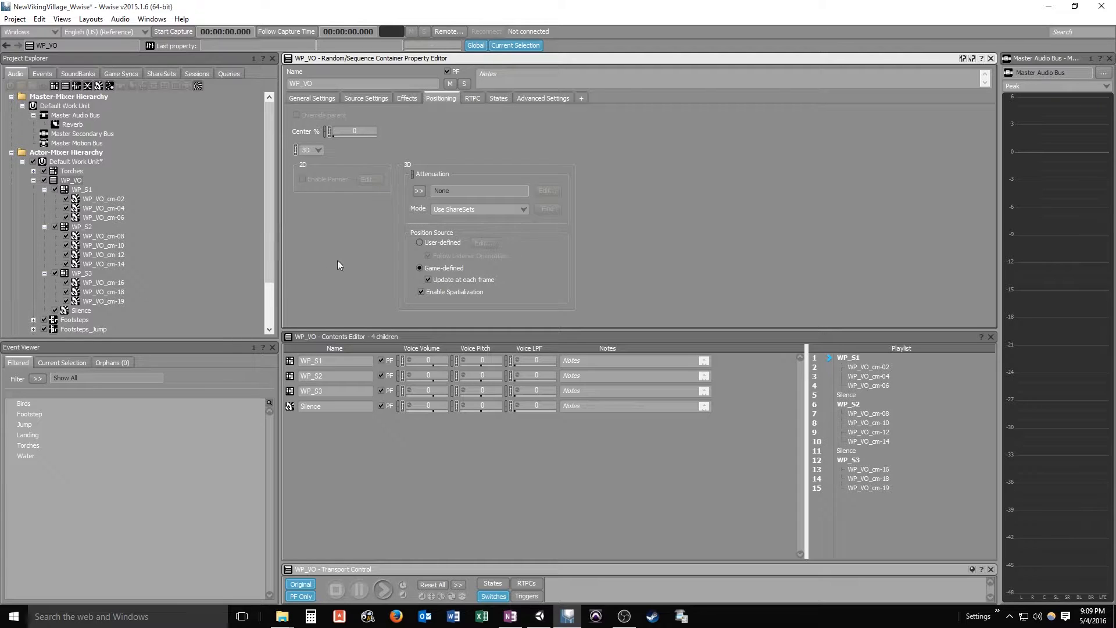
Create an attenuation ShareSet named Voiceover in the Attenuations work unit and open its editor
click(160, 73)
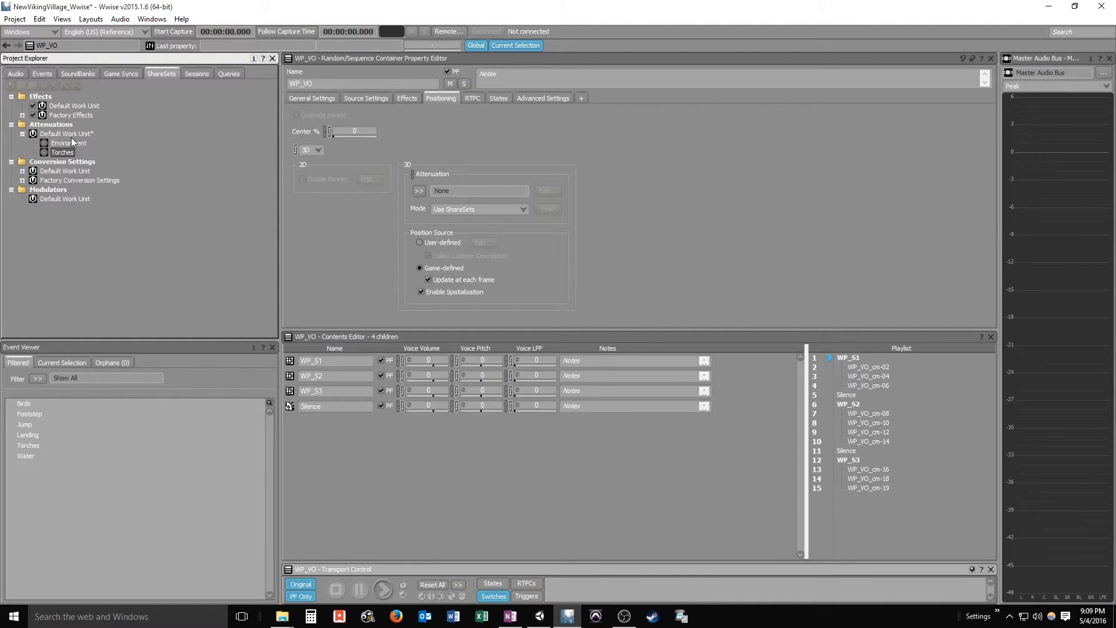
right_click(67, 133)
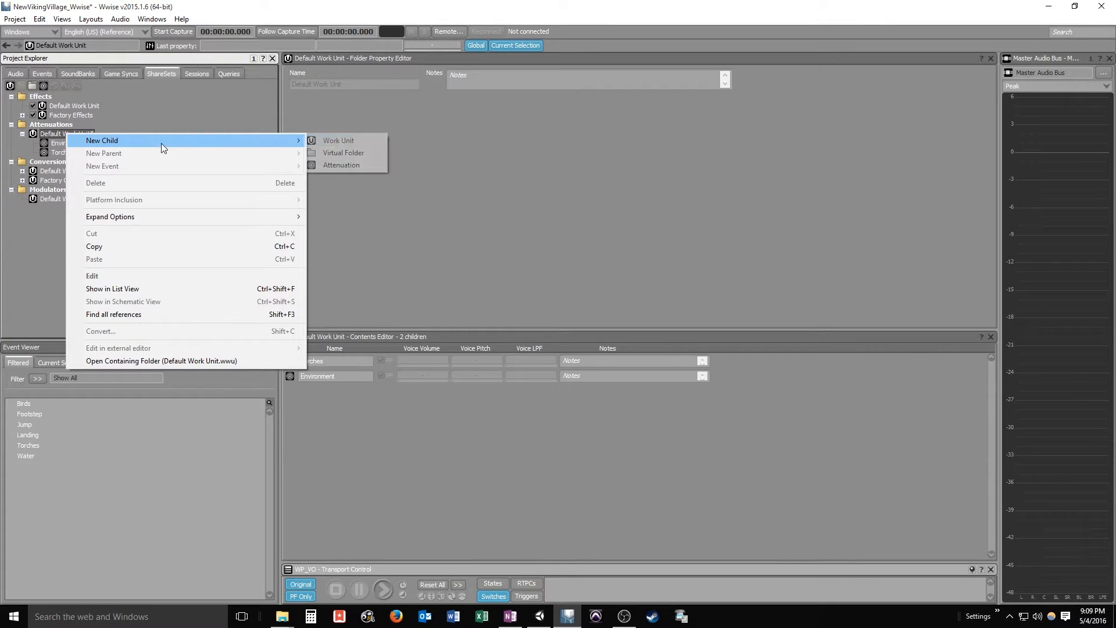
click(341, 164)
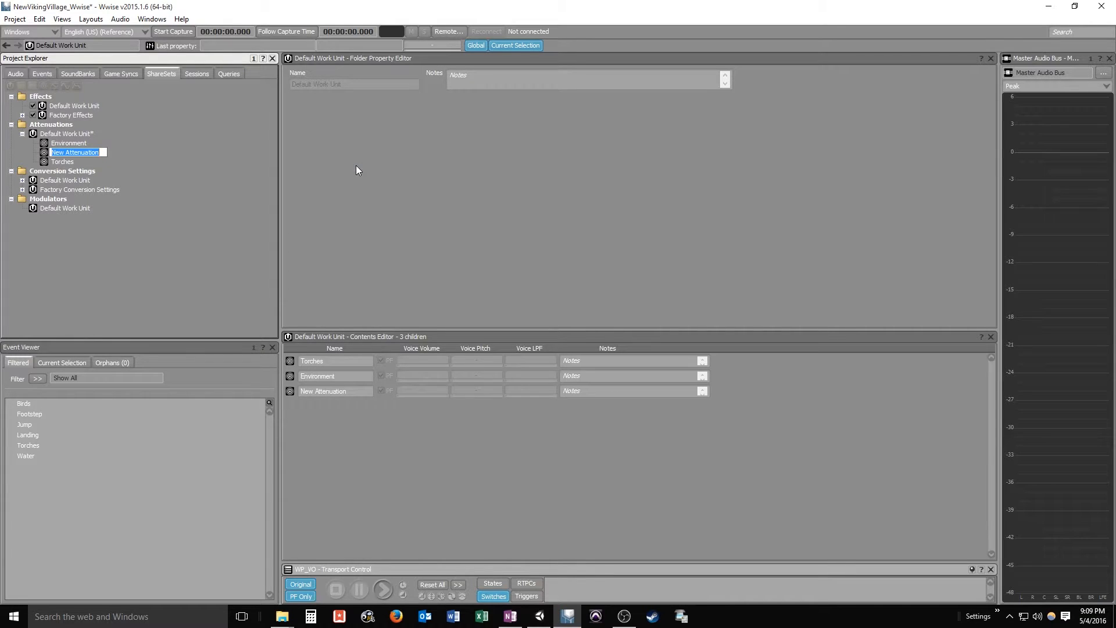
text(Voiceover)
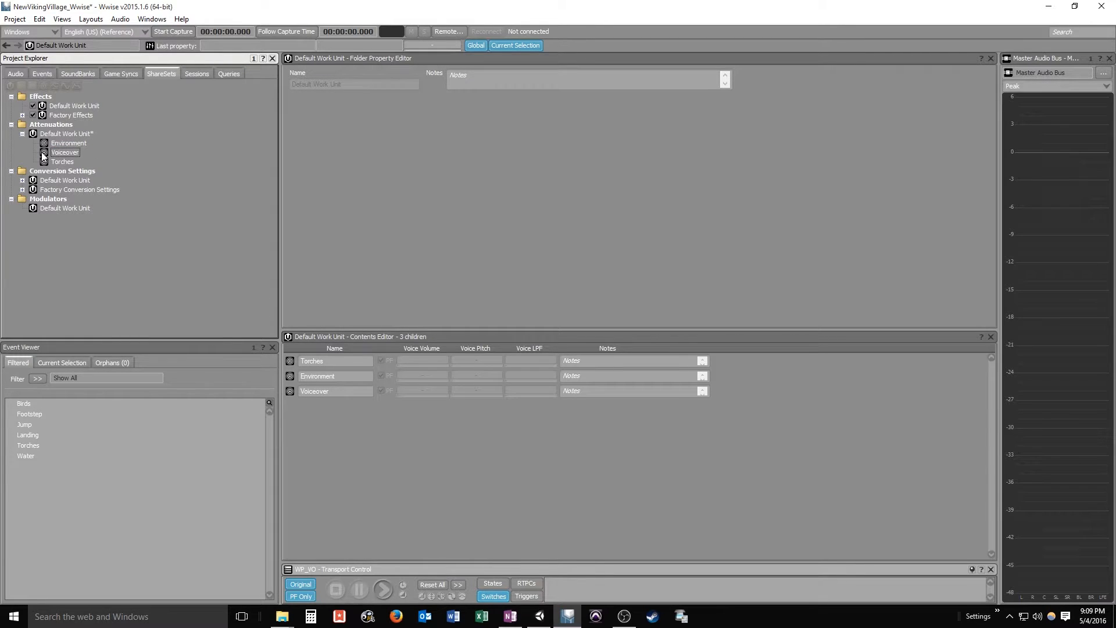
double_click(65, 153)
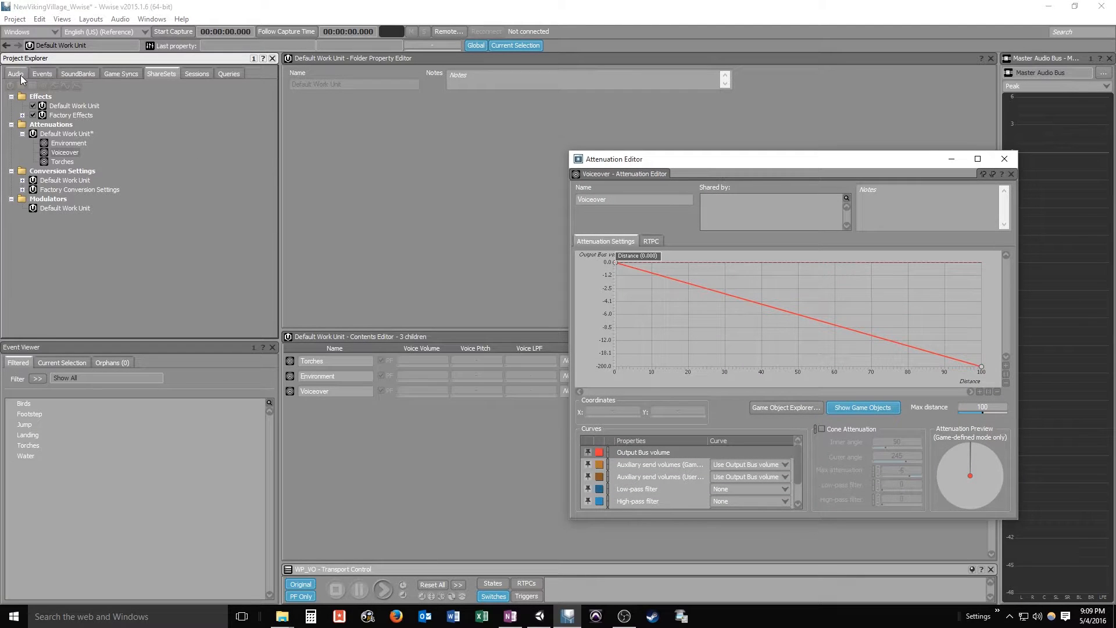
Assign the Voiceover attenuation to WP_VO and bend its volume curve at distance 10
click(15, 73)
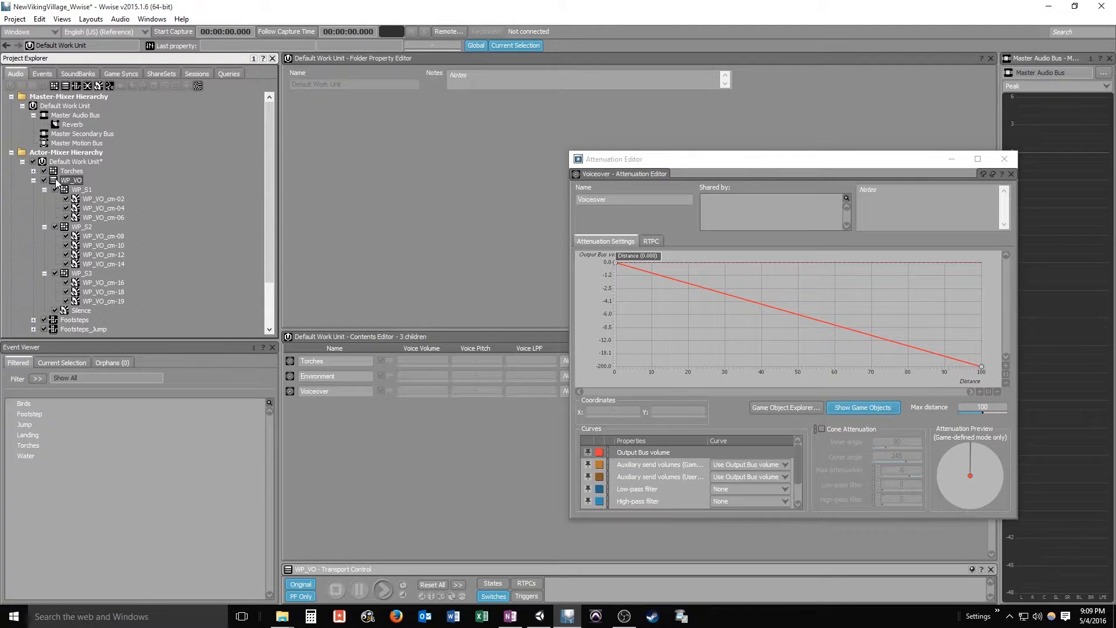
click(419, 191)
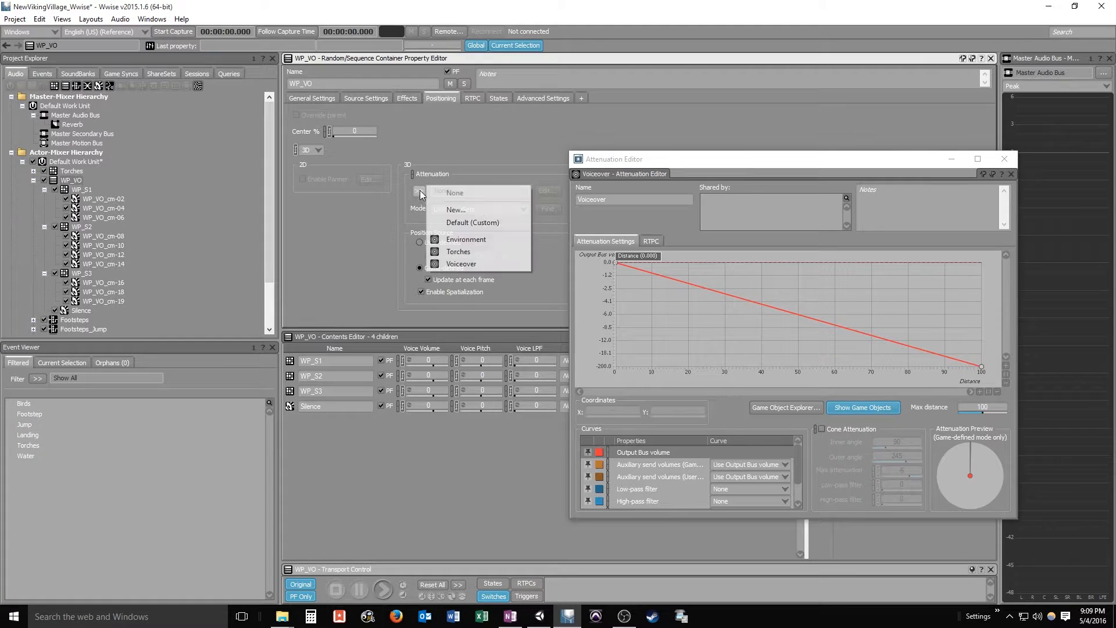
click(461, 264)
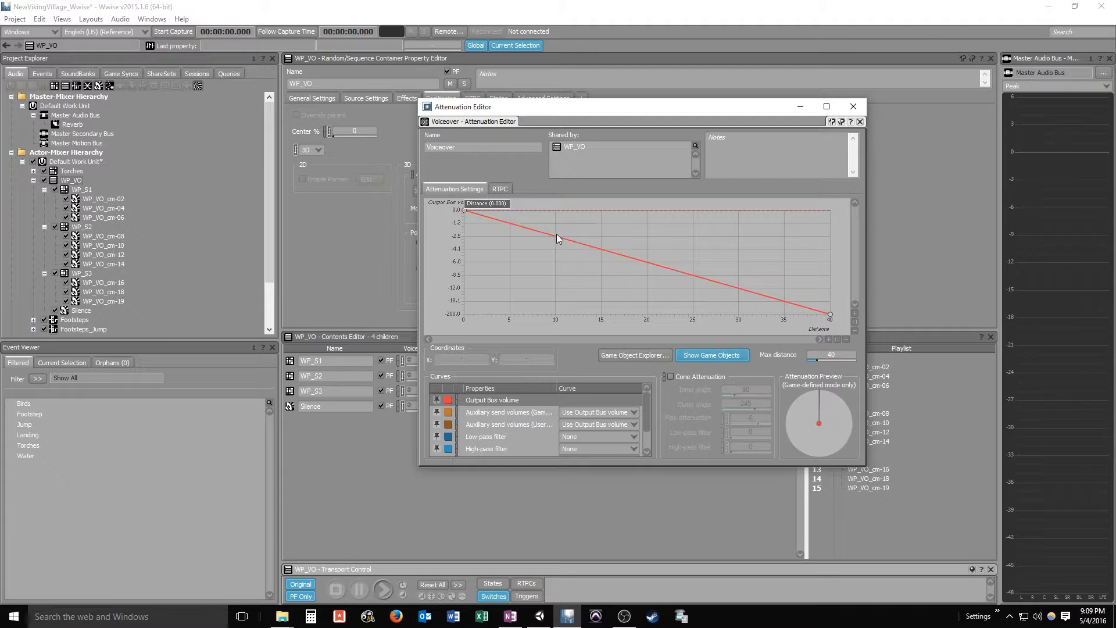
drag(557, 238, 577, 271)
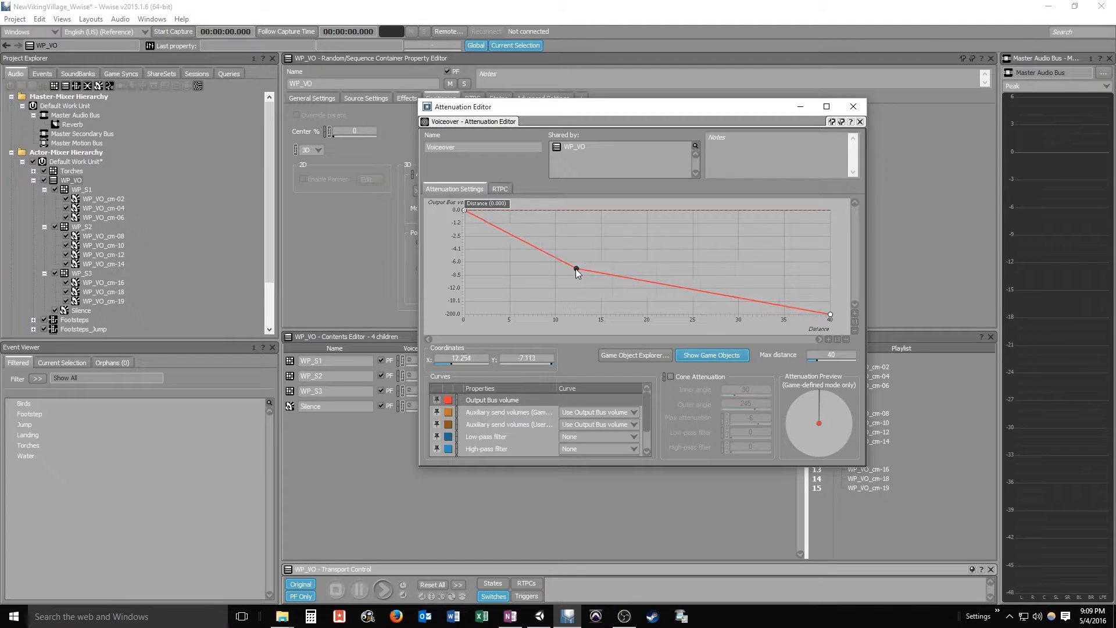
drag(577, 271, 557, 271)
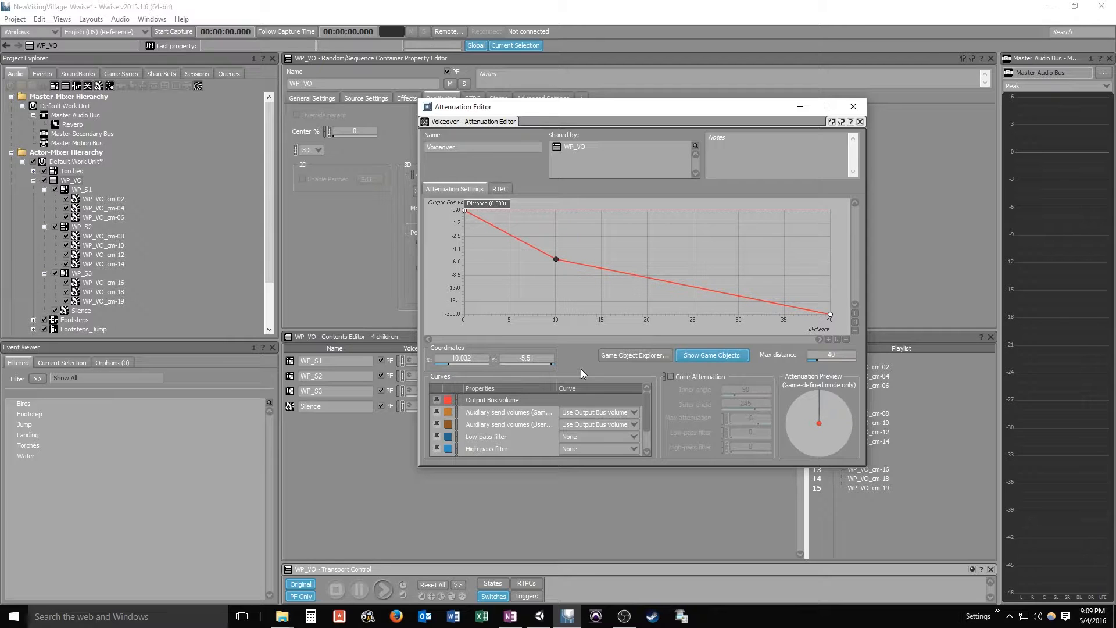
Set the low-pass filter curve to Custom and lower its max-distance point to 50
click(486, 436)
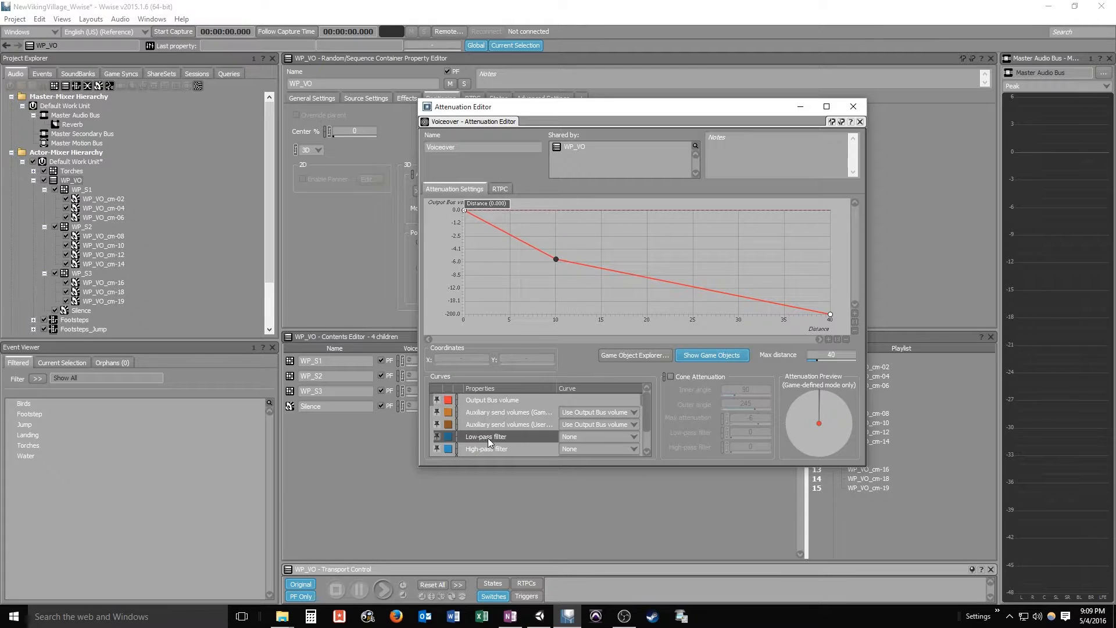
click(633, 436)
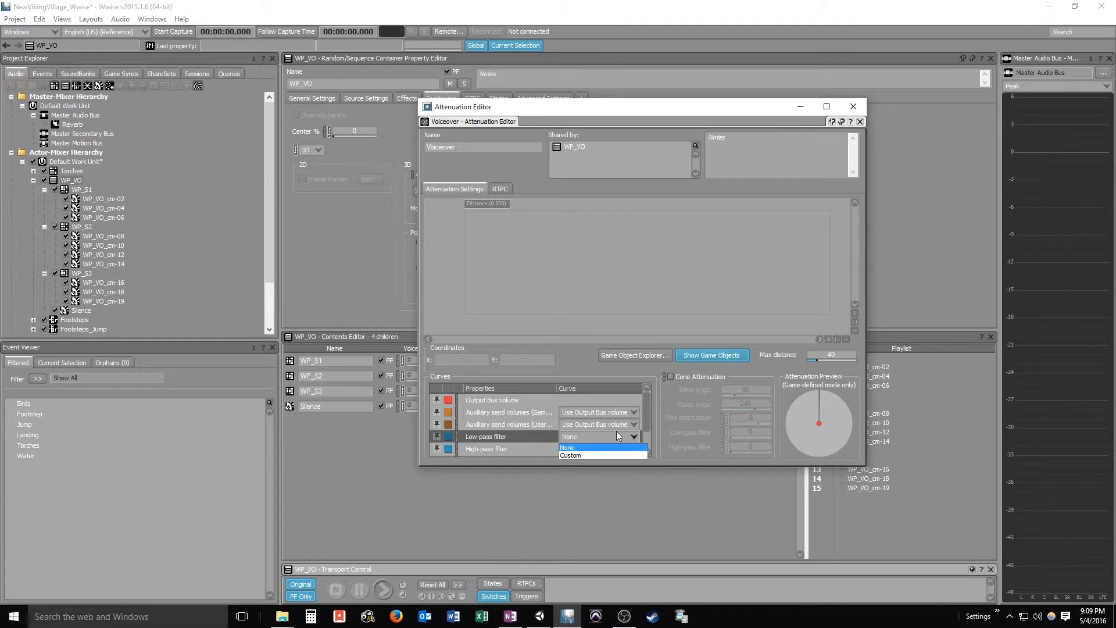
click(570, 455)
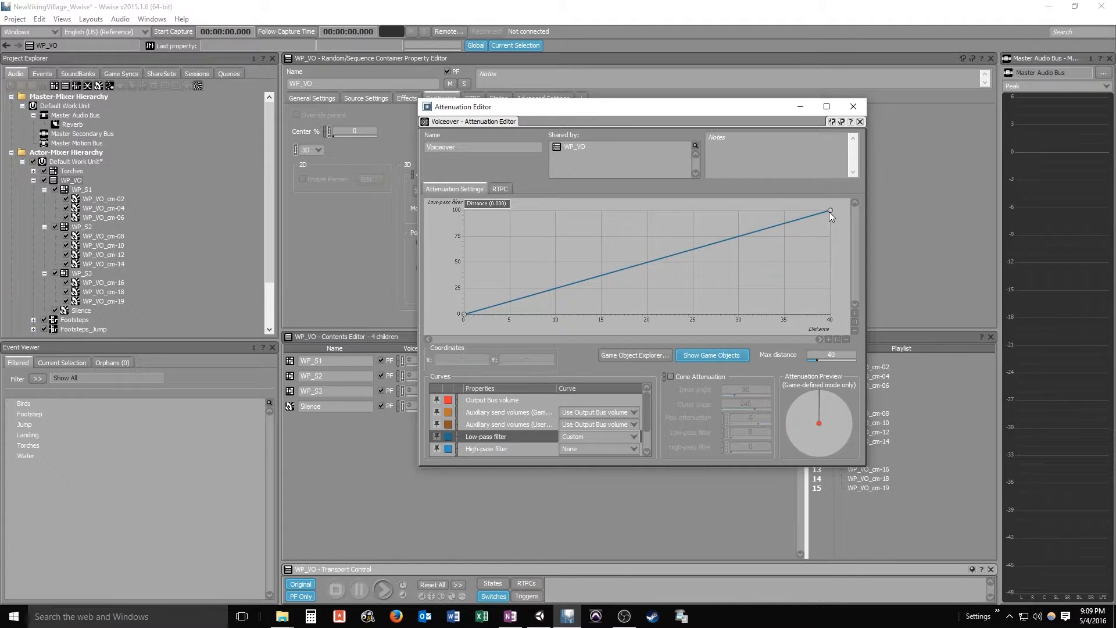
drag(830, 212, 829, 260)
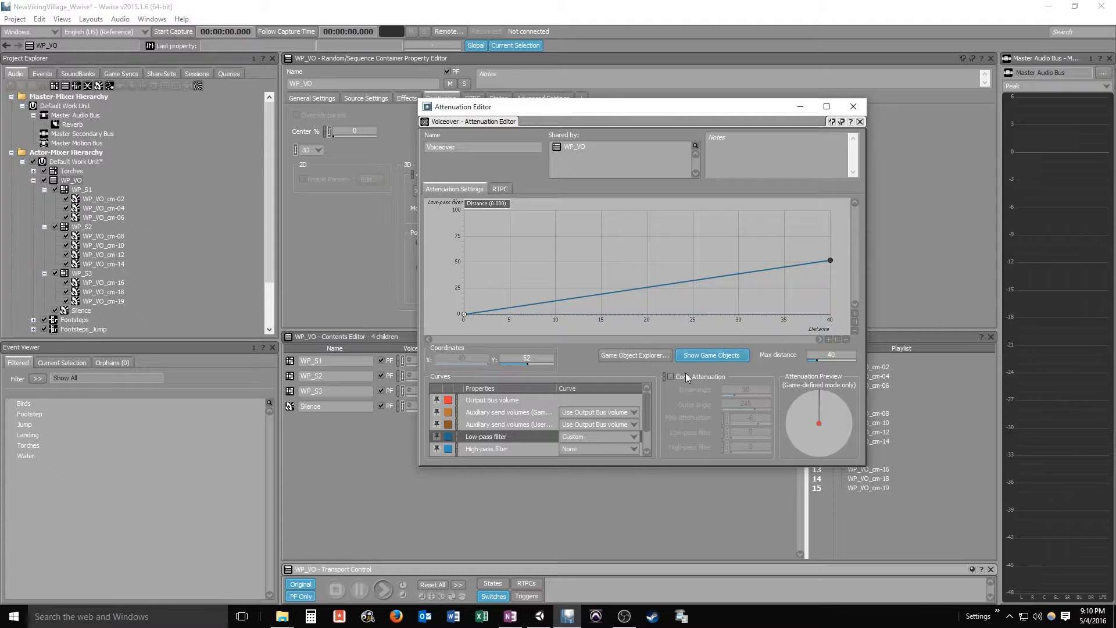
Enable cone attenuation on the Voiceover attenuation and set its low-pass filter amount
click(670, 377)
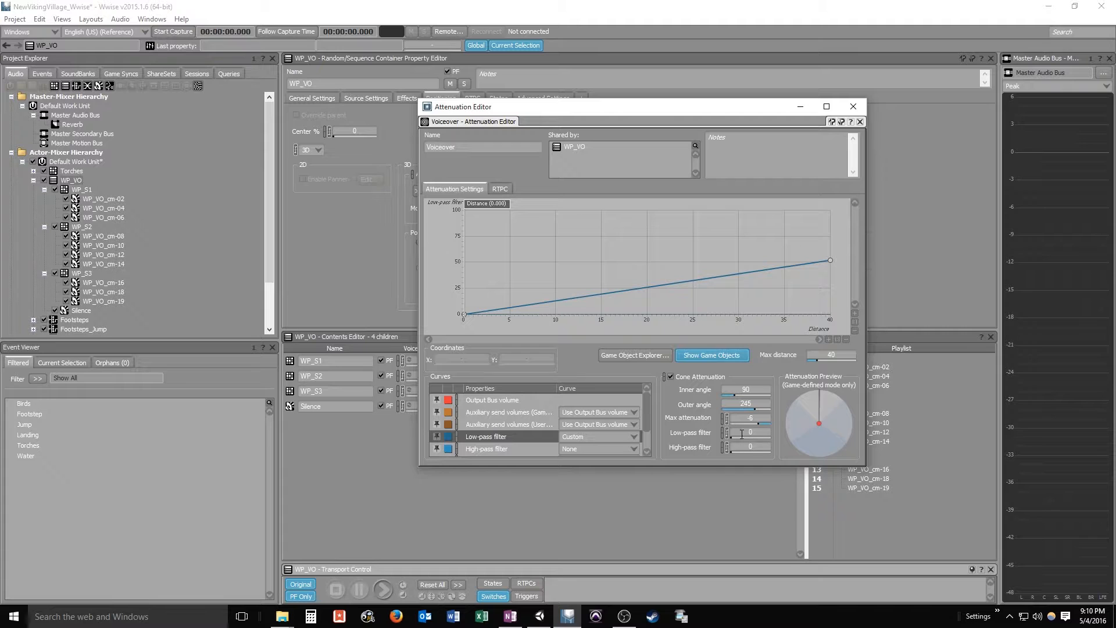
drag(728, 447, 756, 447)
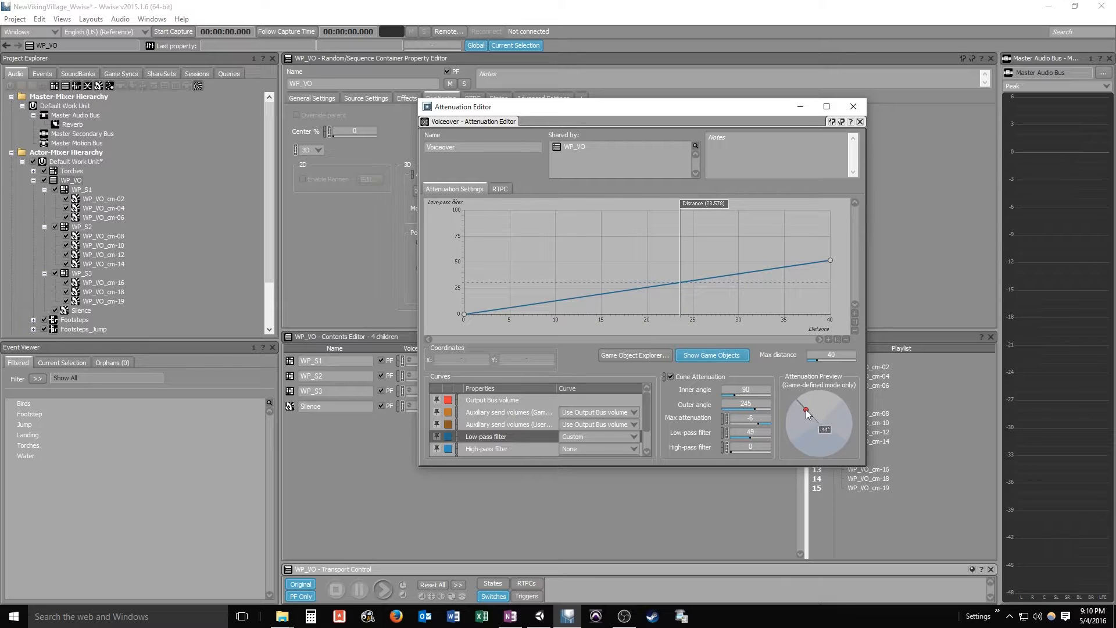
Preview the cone by moving the listener to several angles around the source
drag(805, 410, 800, 424)
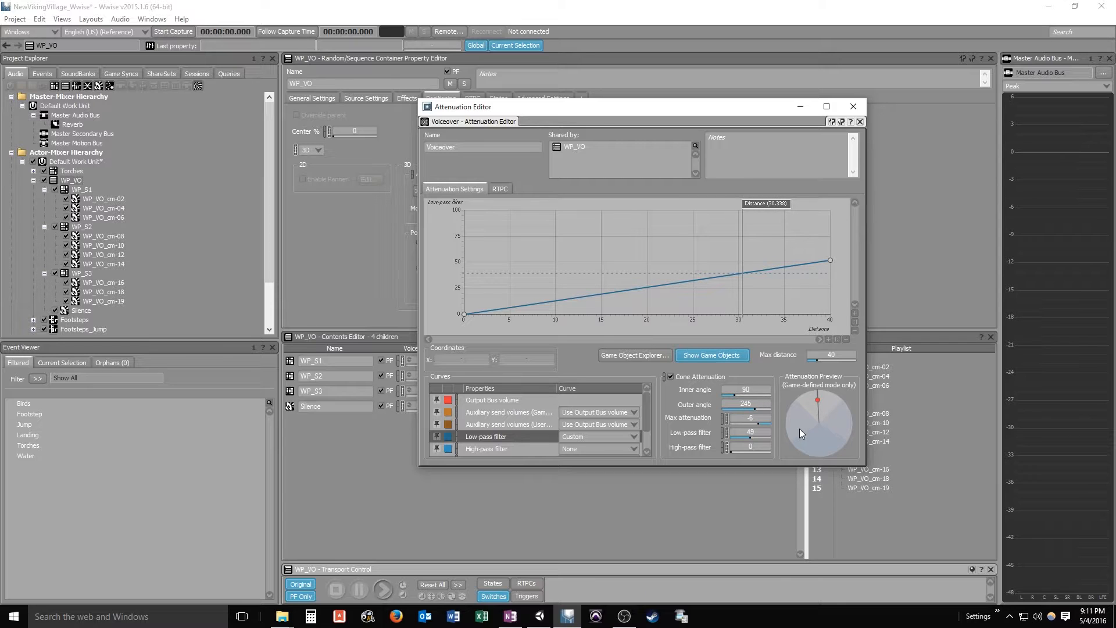
mouse_move(683, 424)
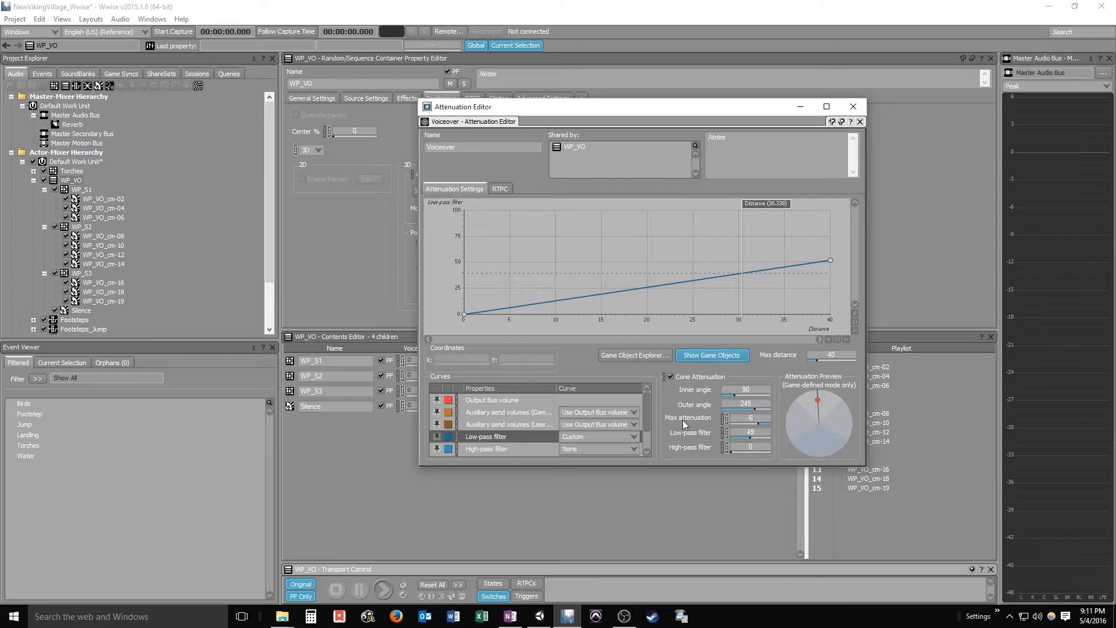
mouse_move(687, 434)
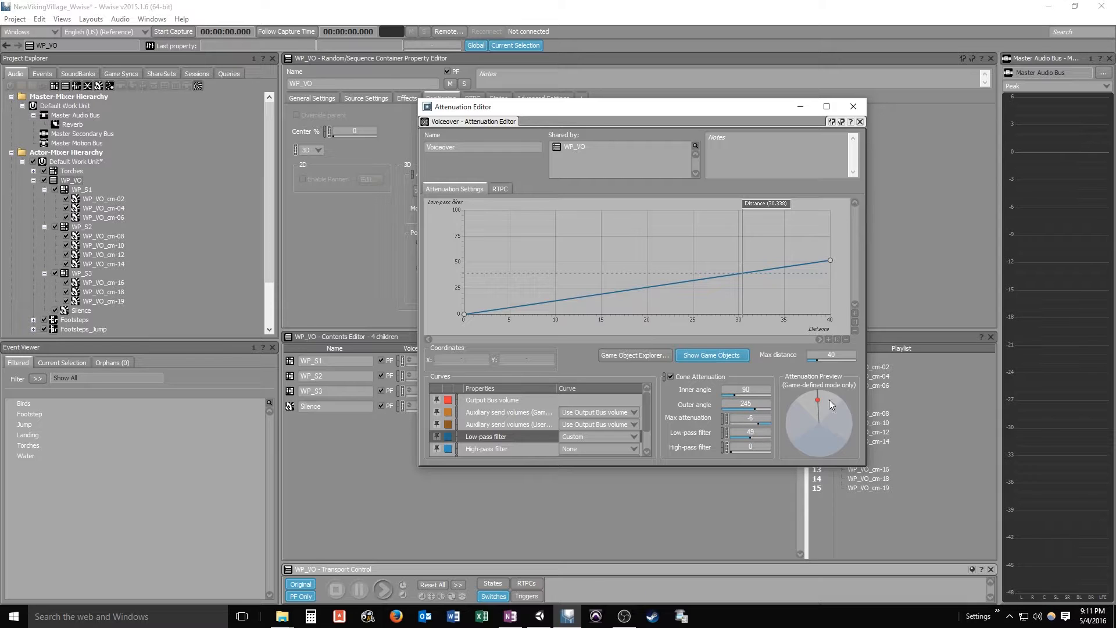
drag(817, 401, 800, 421)
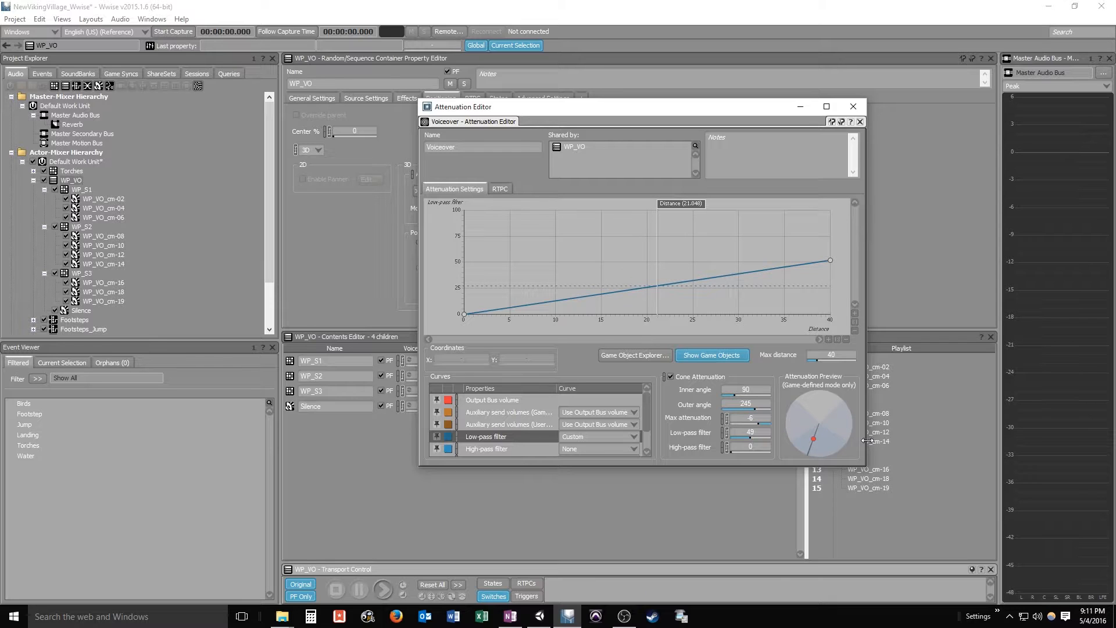
mouse_move(810, 442)
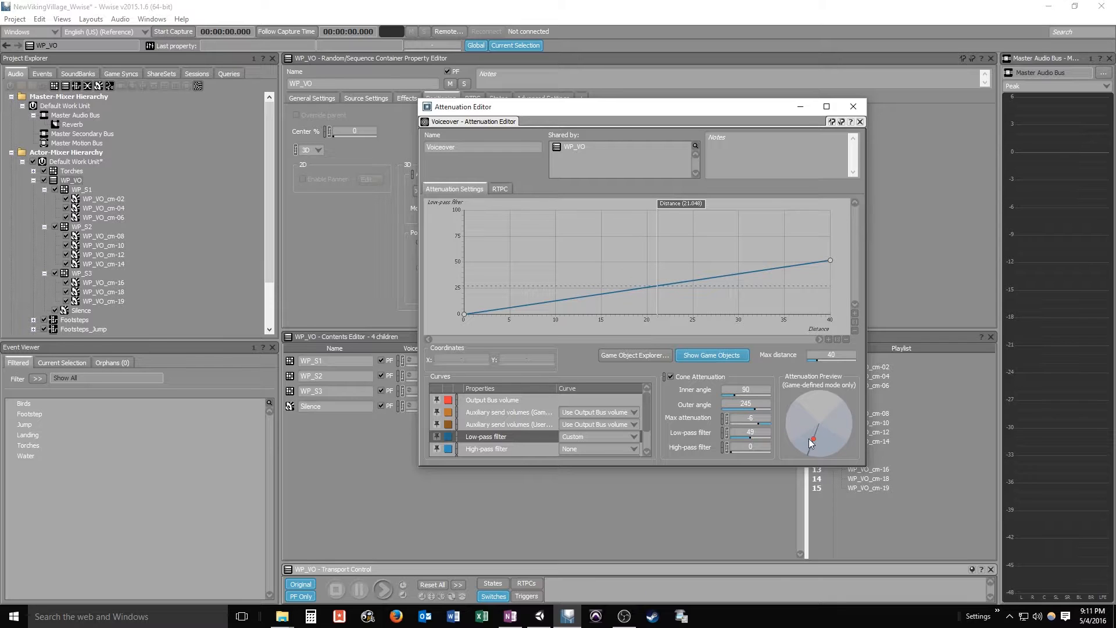
mouse_move(820, 405)
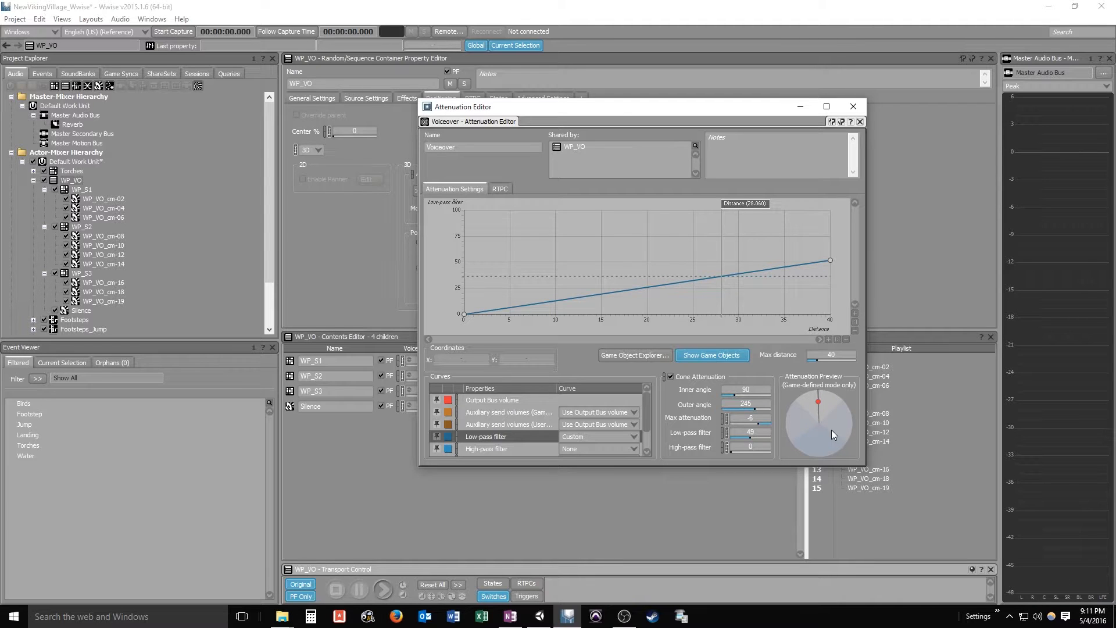
mouse_move(804, 413)
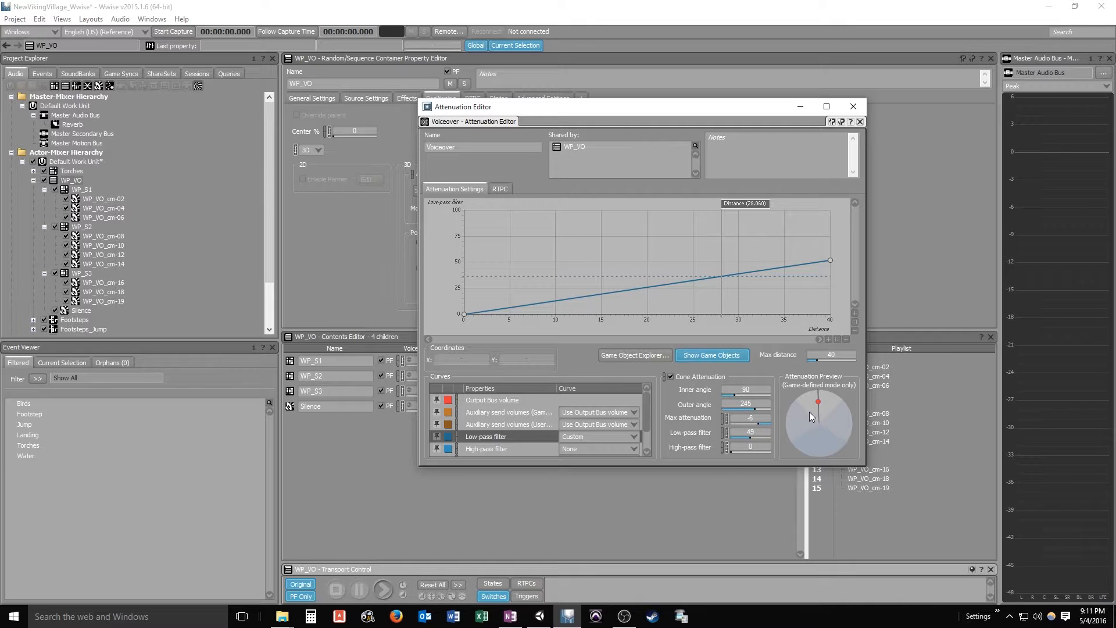
drag(817, 402, 817, 445)
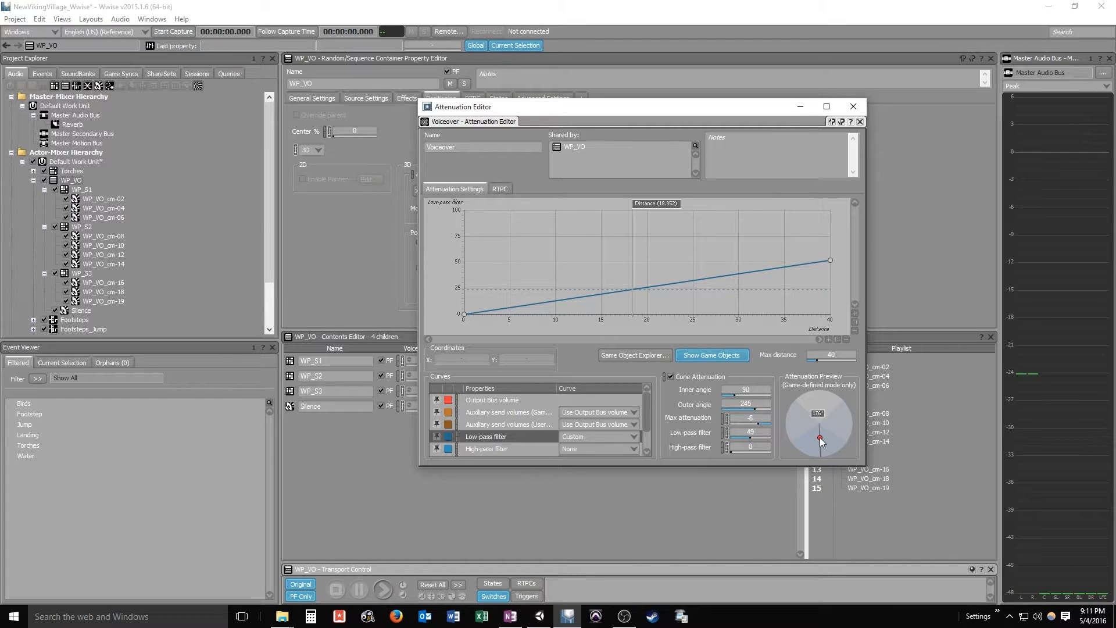
drag(819, 438, 800, 424)
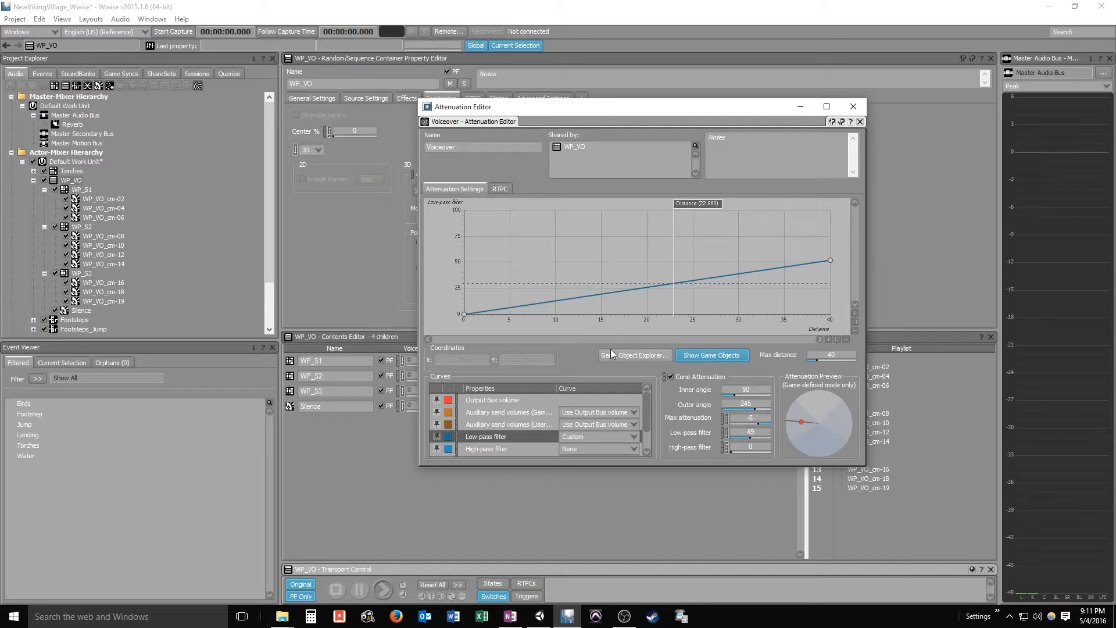
Audition the attenuation while testing another listening angle around the source
click(383, 590)
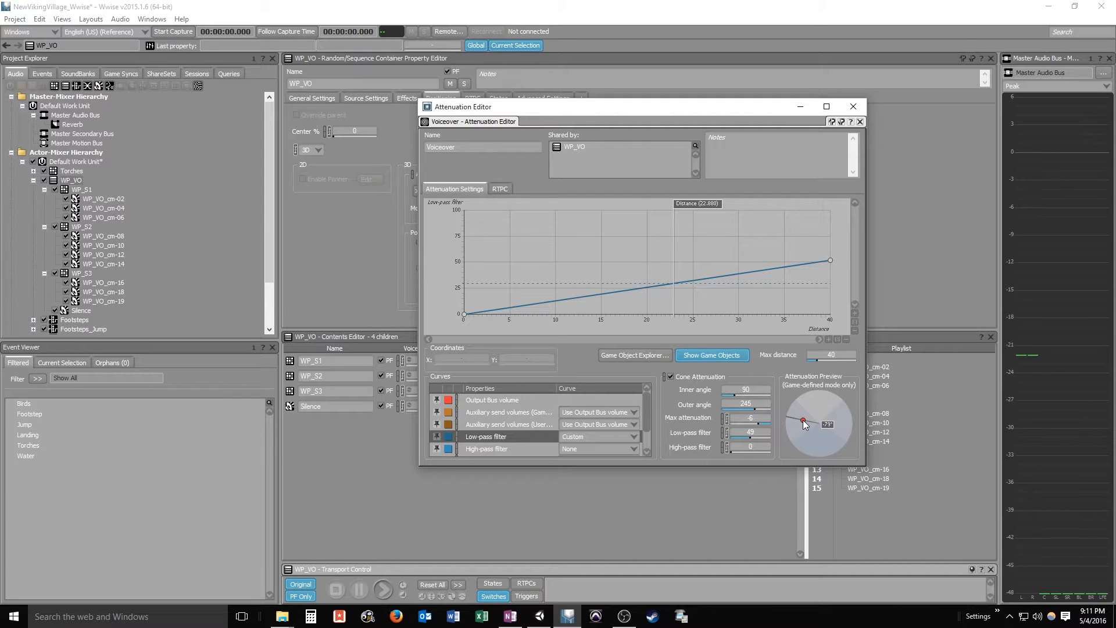
click(383, 589)
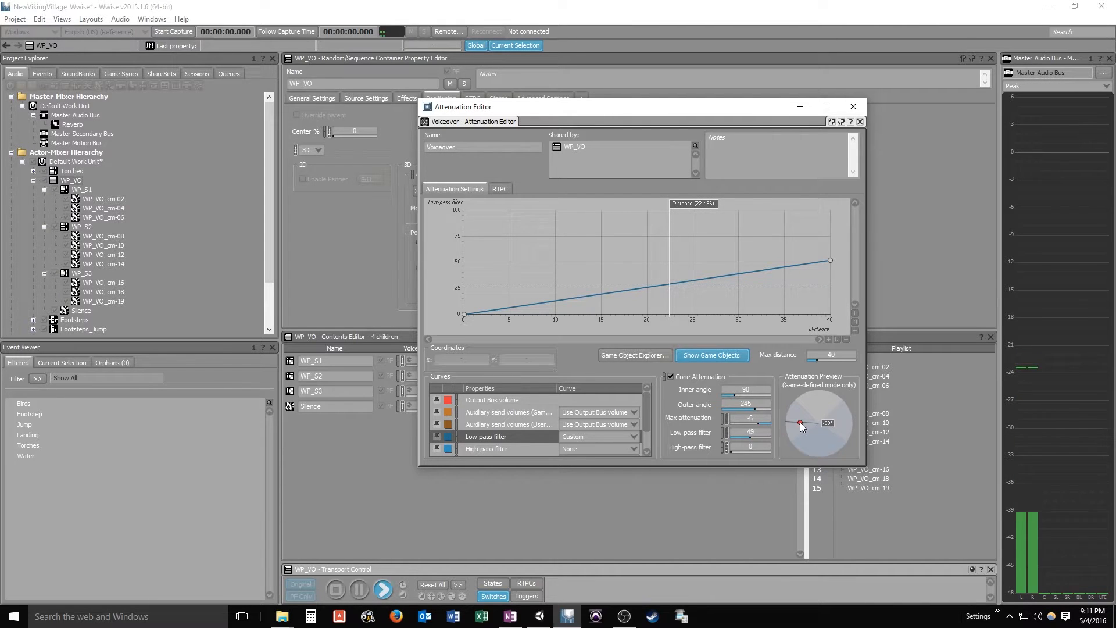
drag(800, 426, 811, 434)
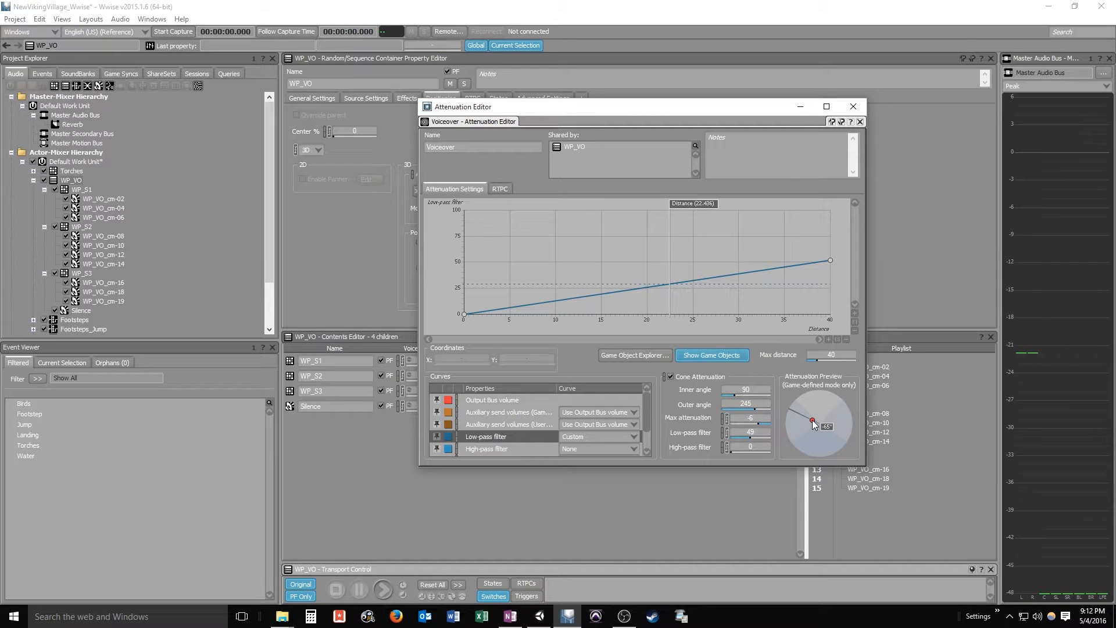
click(383, 589)
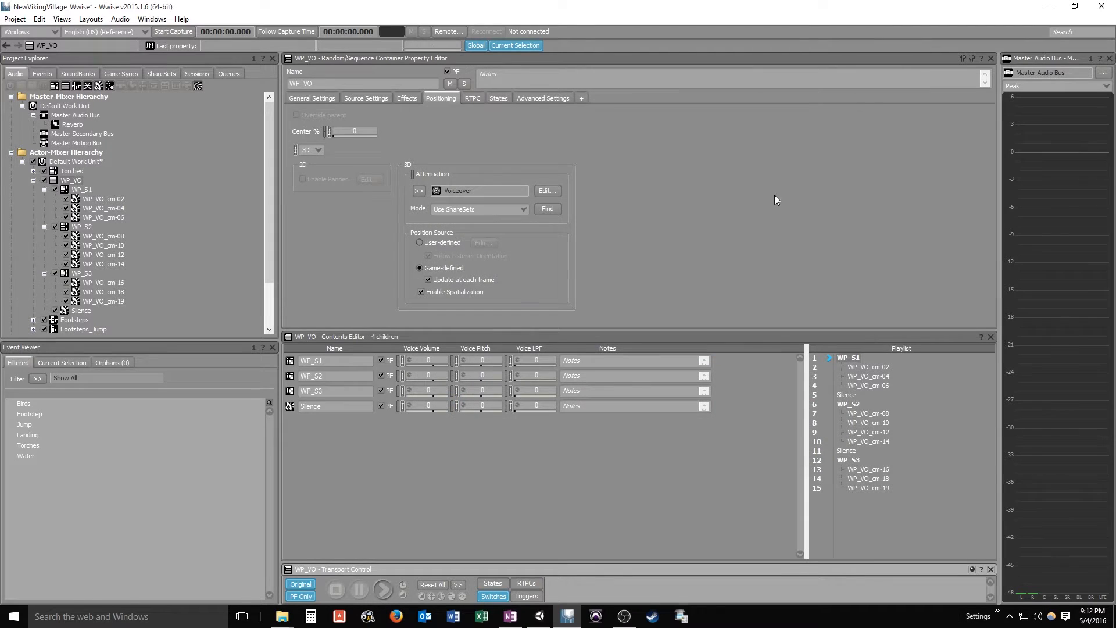
mouse_move(680, 278)
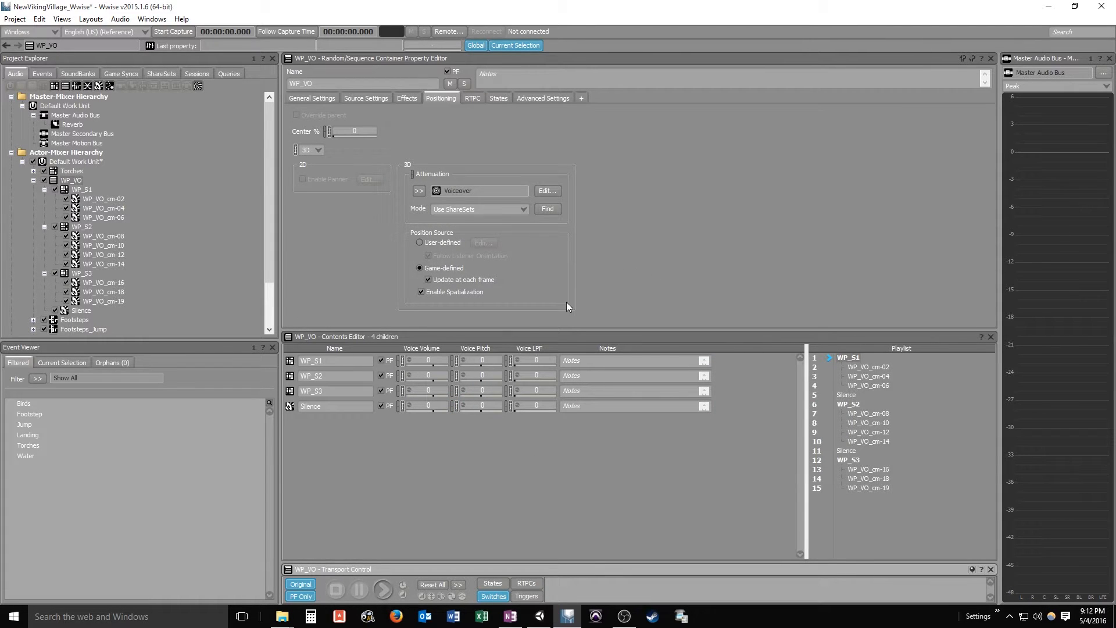
mouse_move(307, 291)
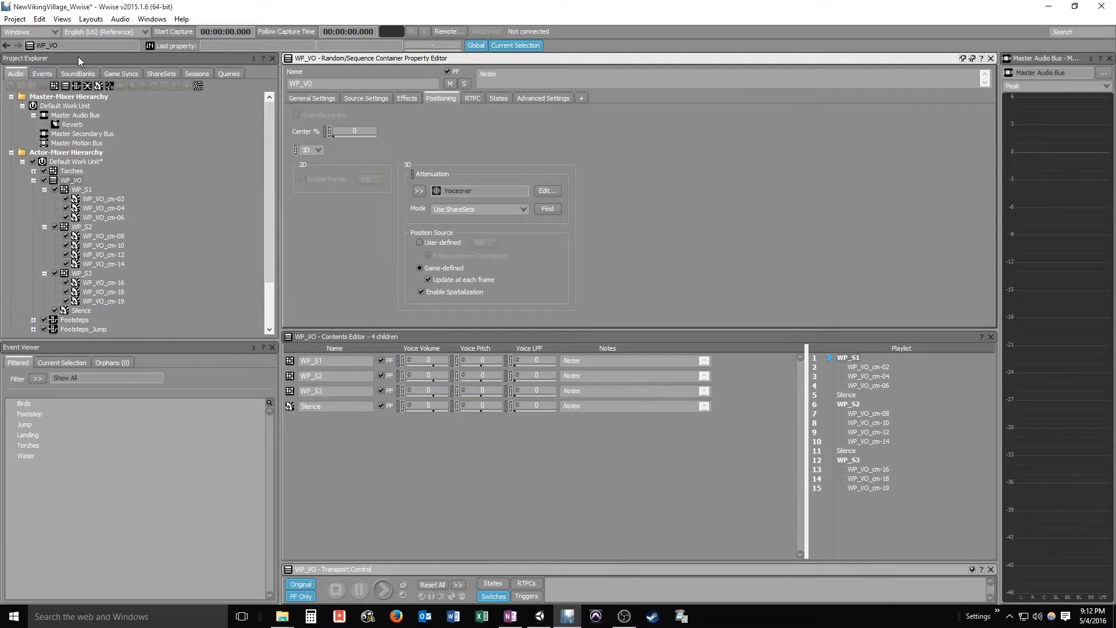
mouse_move(144, 181)
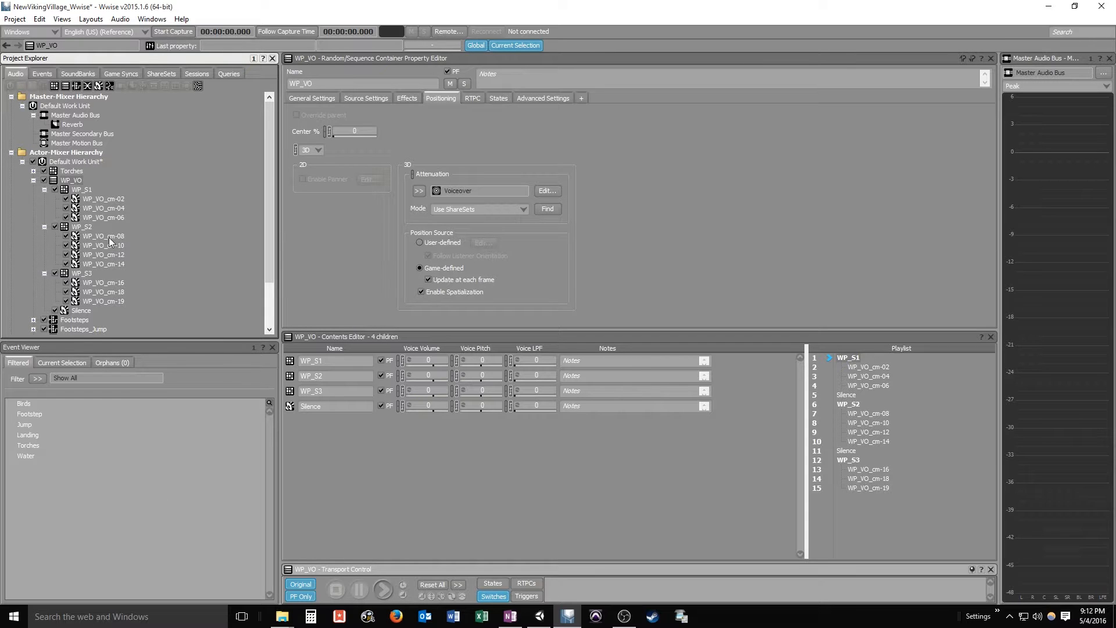
Add a new event named WP_VO under the Events Default Work Unit
click(42, 73)
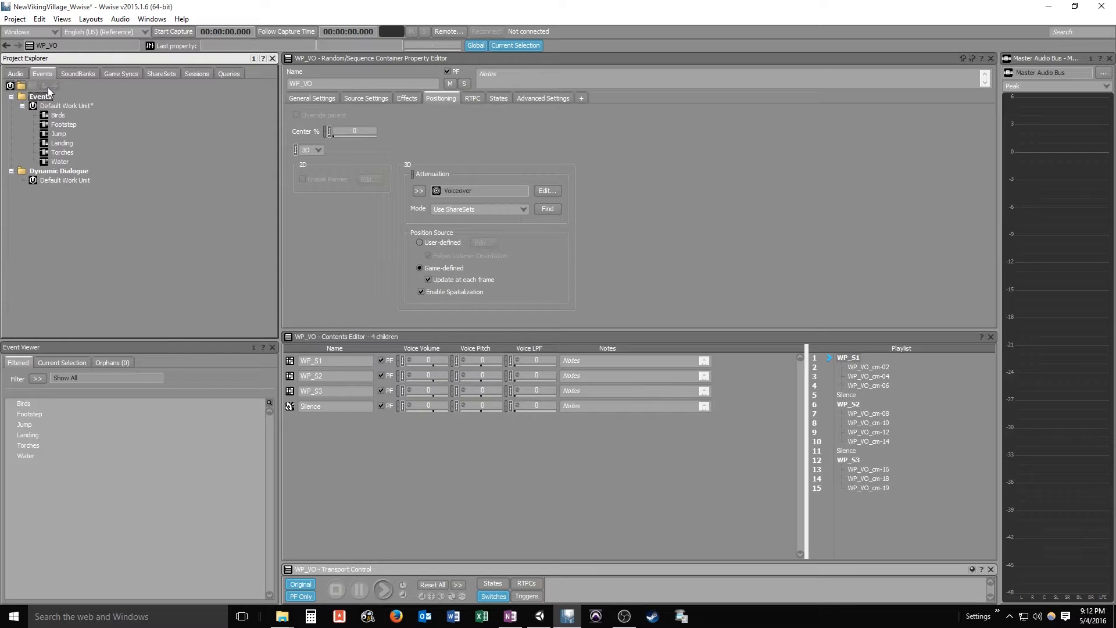
click(66, 106)
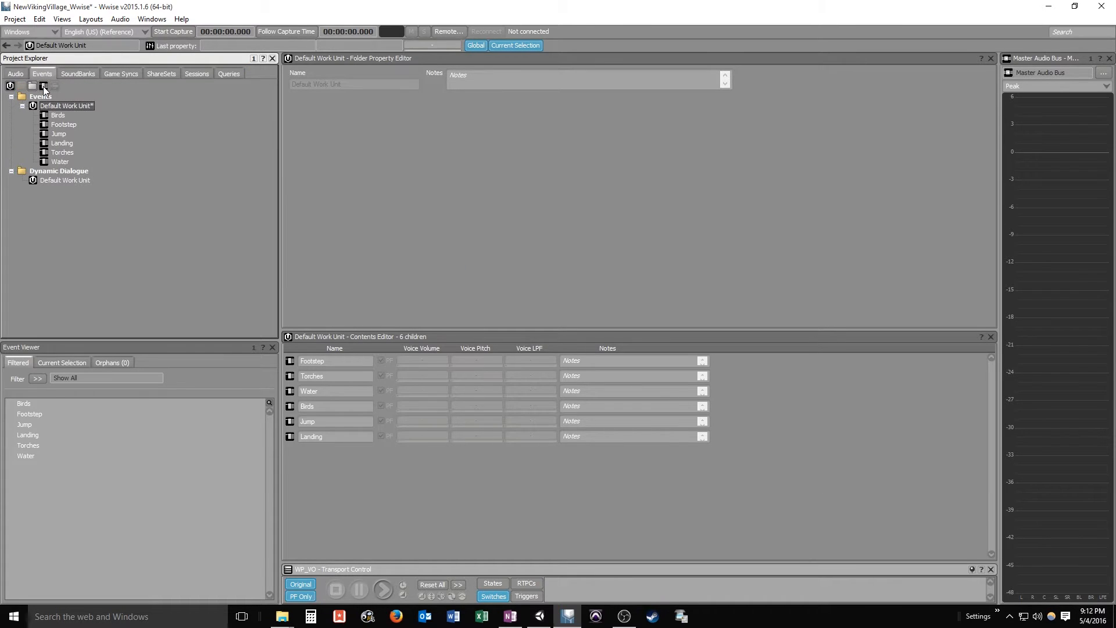
click(43, 85)
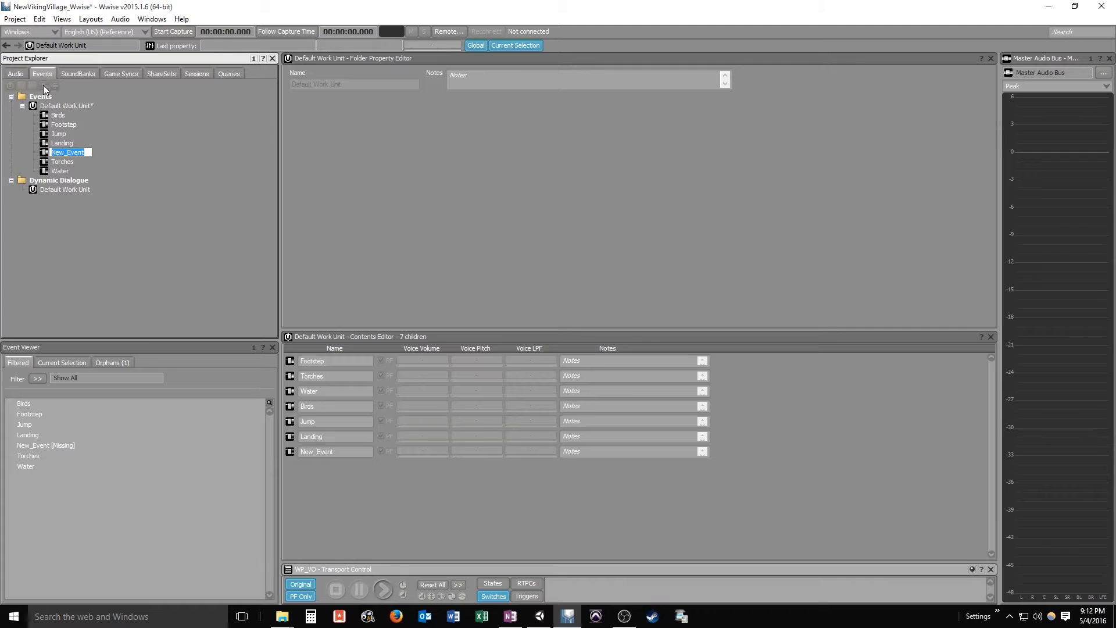
text(WP_Event)
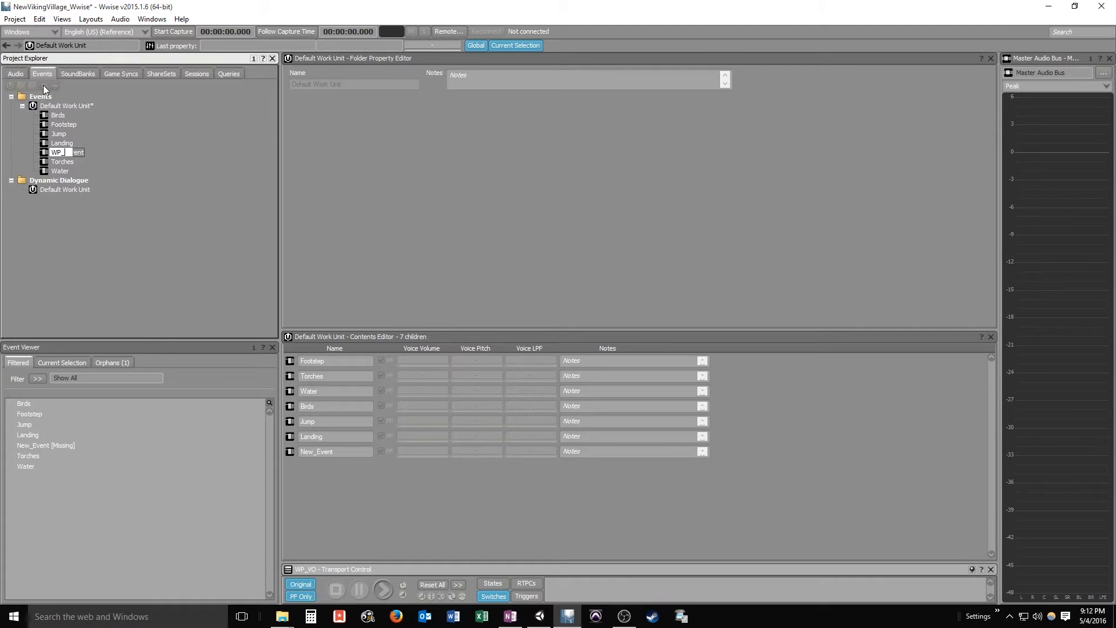
text(WP_VO)
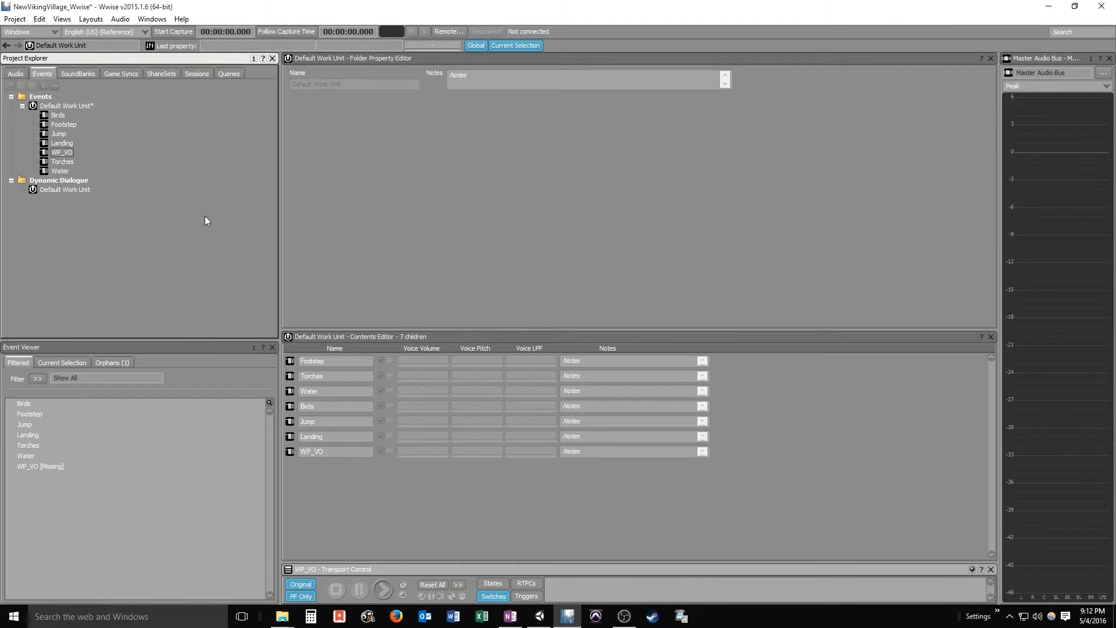
Give the WP_VO event a Play action targeting the WP_VO container from the audio hierarchy
click(61, 153)
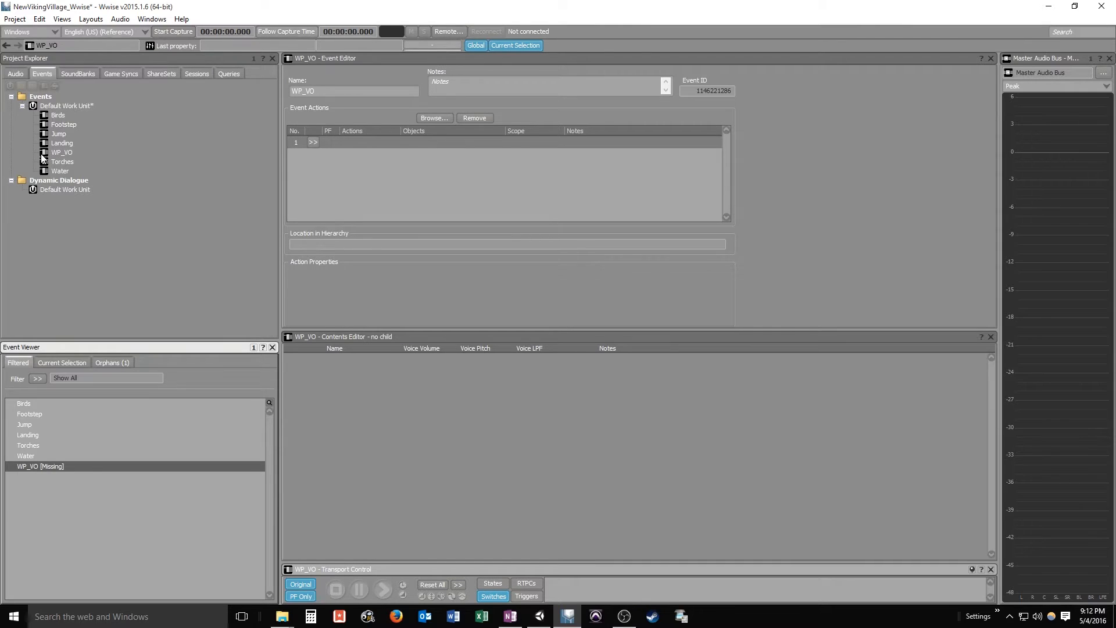
click(16, 74)
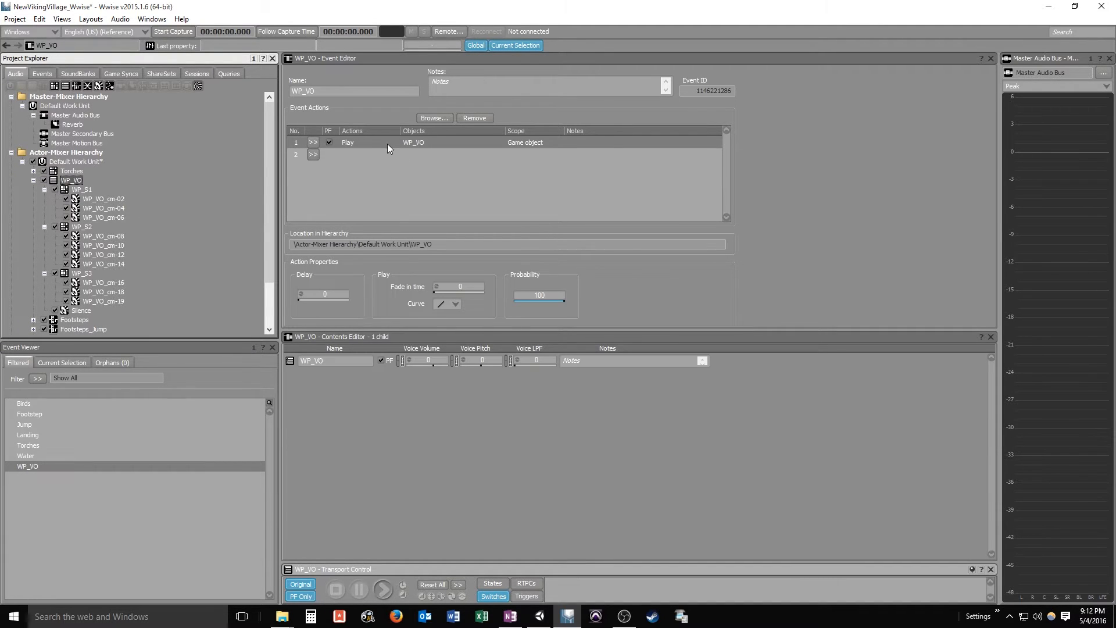
click(77, 74)
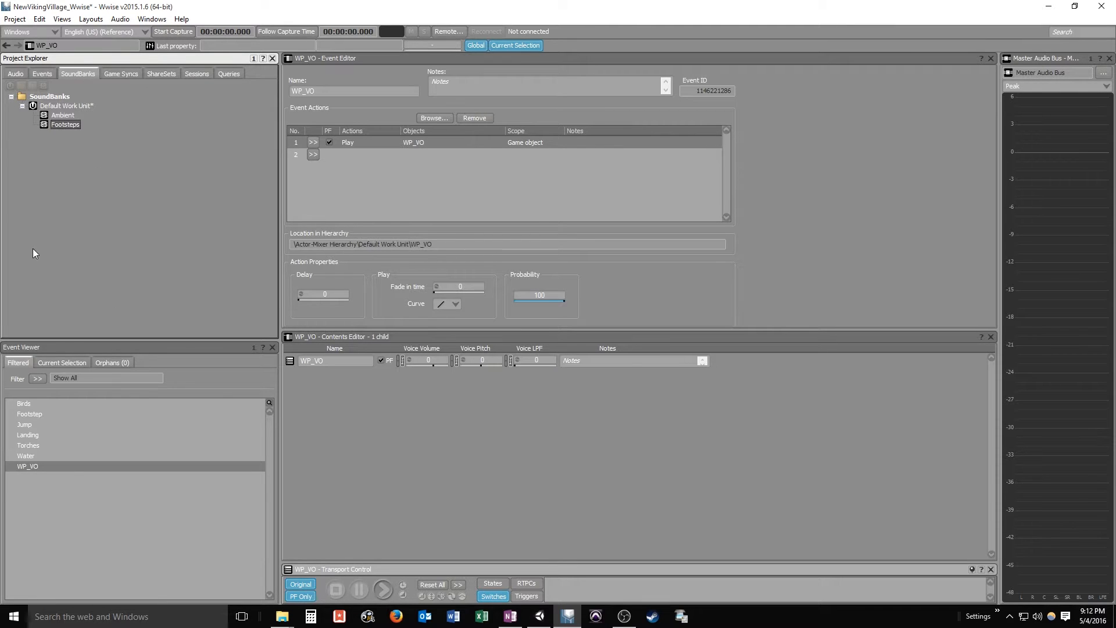
mouse_move(44, 477)
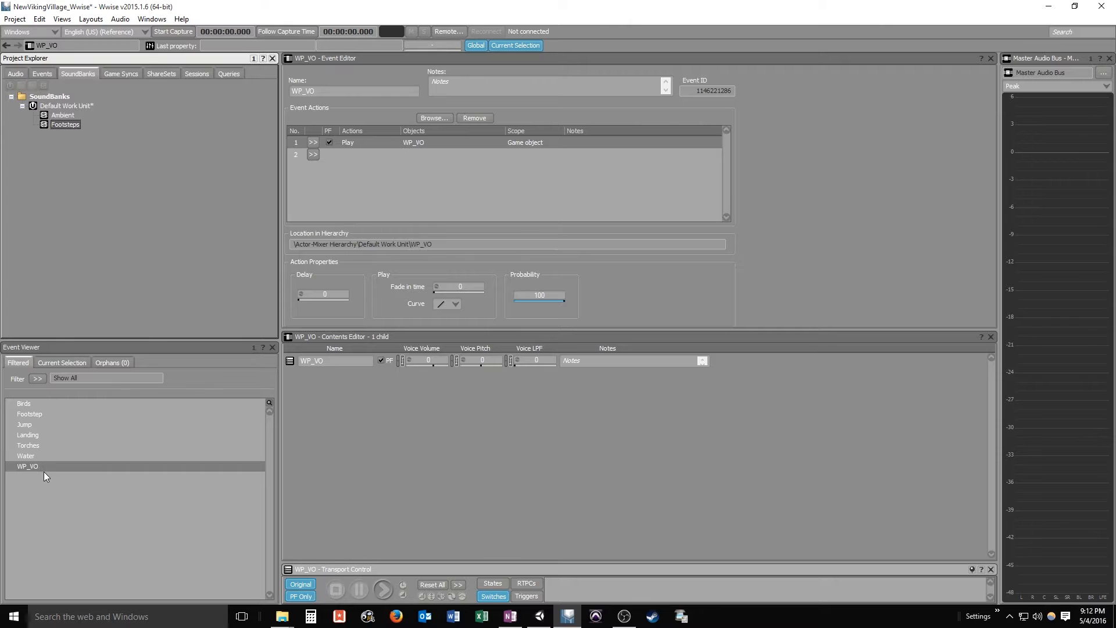
mouse_move(56, 477)
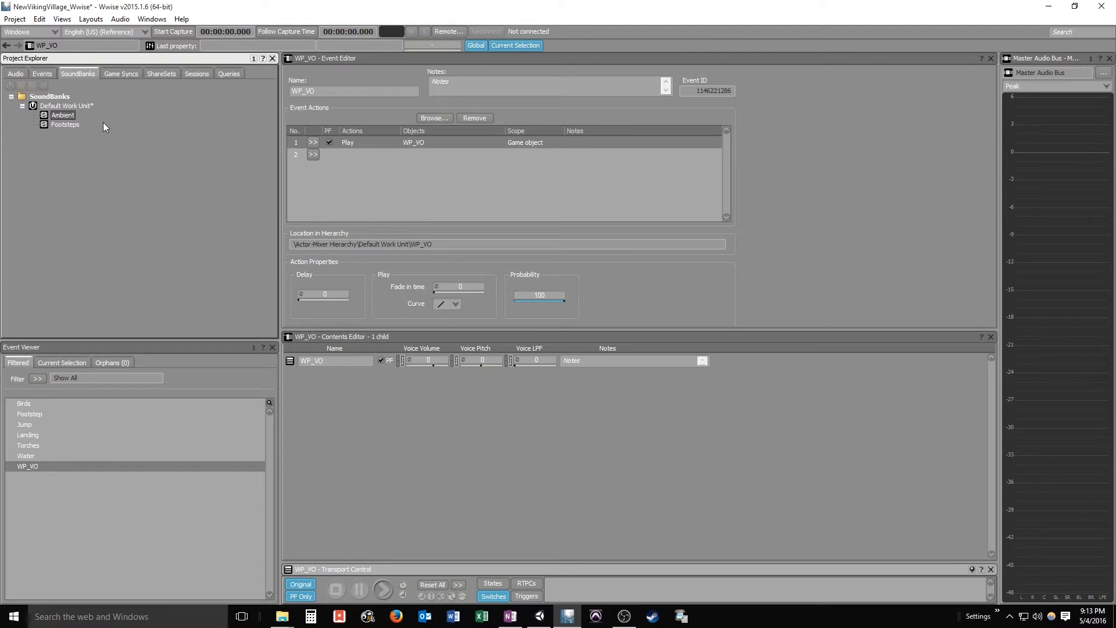
Create a new SoundBank named Voiceover under the SoundBanks Default Work Unit
click(66, 106)
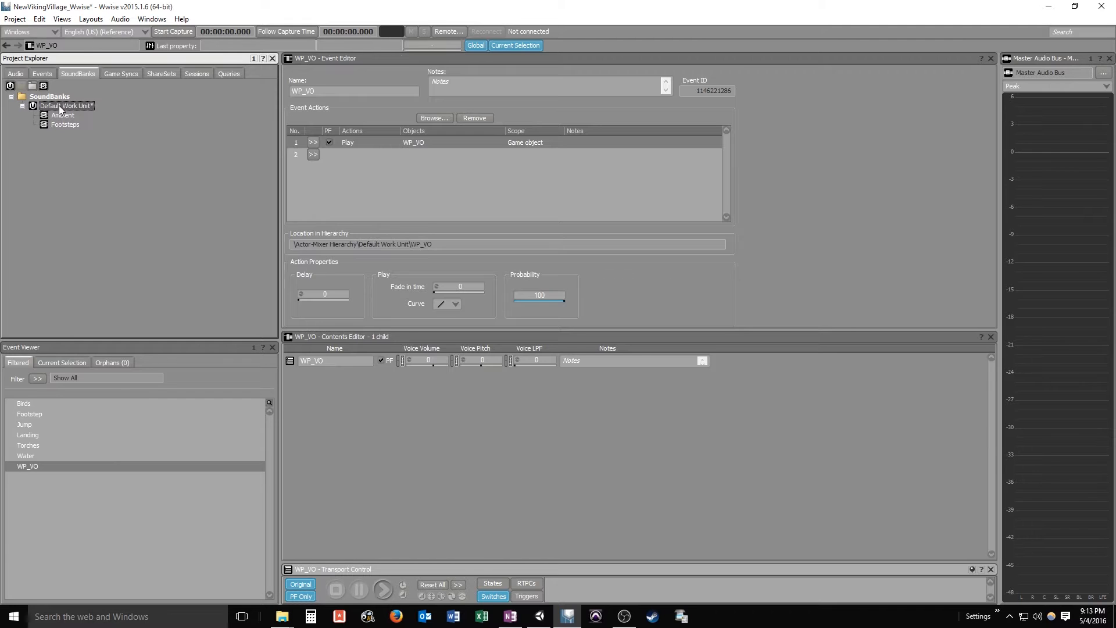
right_click(65, 106)
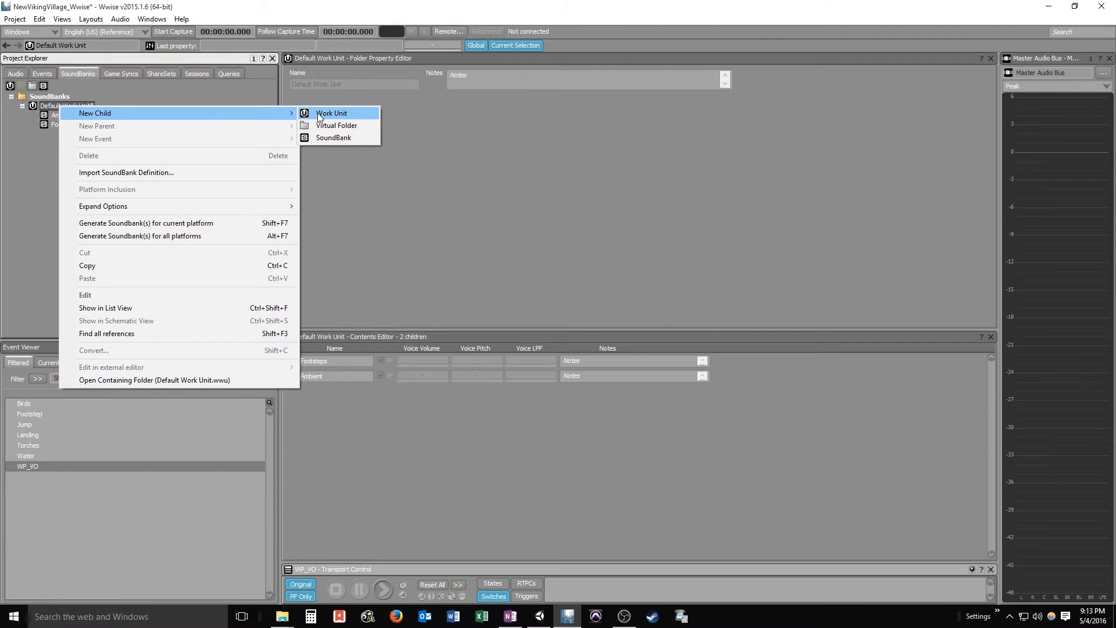
click(334, 137)
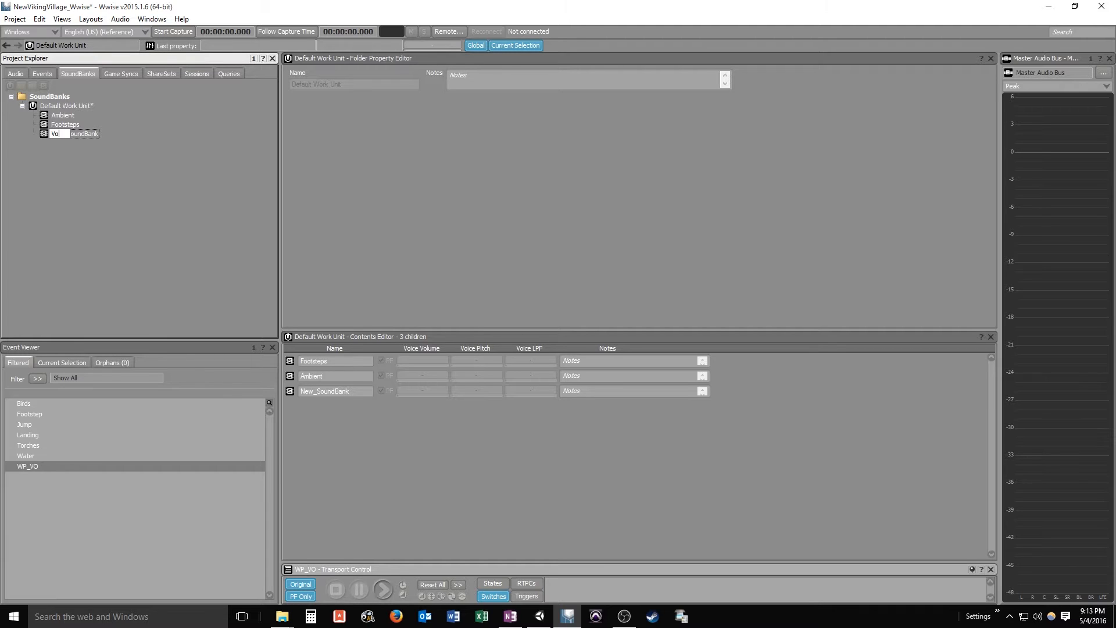
text(Voiceover)
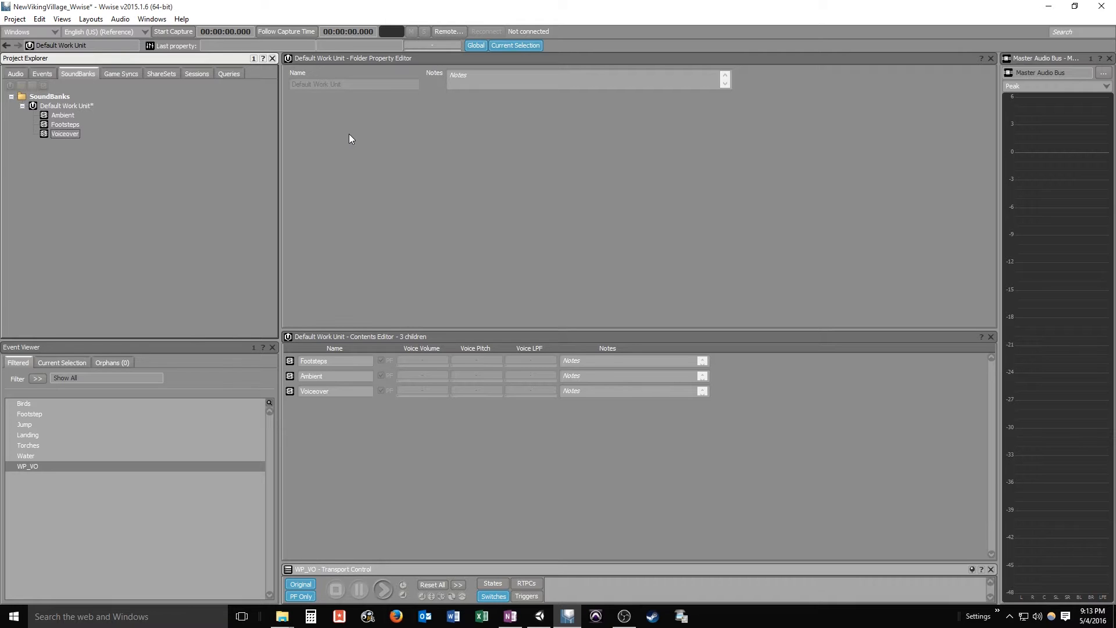
mouse_move(100, 87)
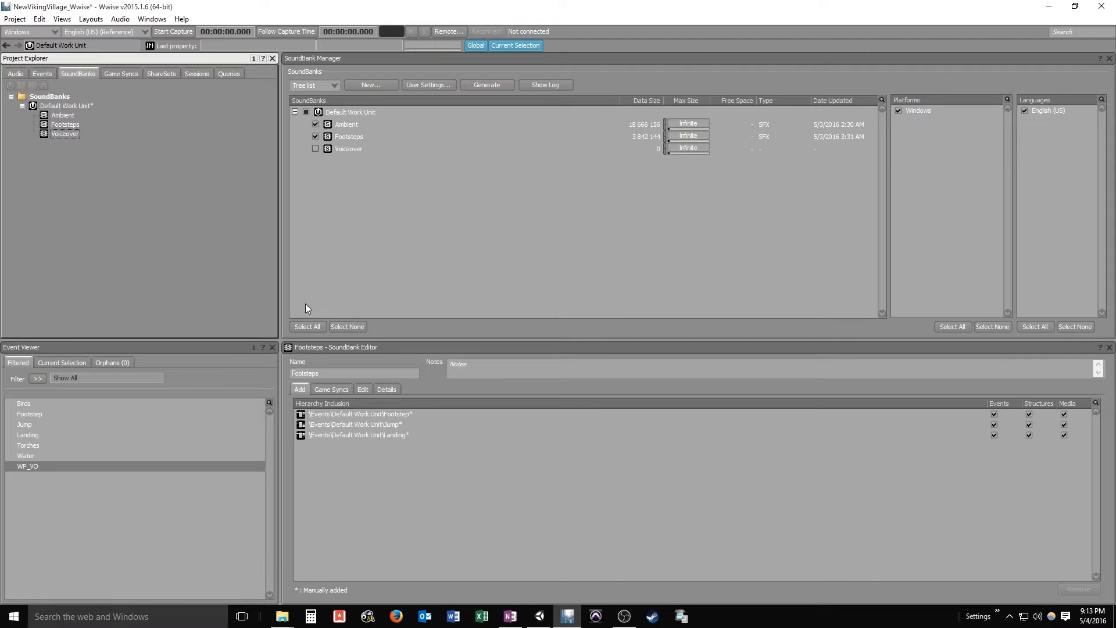
Add the WP_VO event to the Voiceover SoundBank in the SoundBank Editor
click(315, 147)
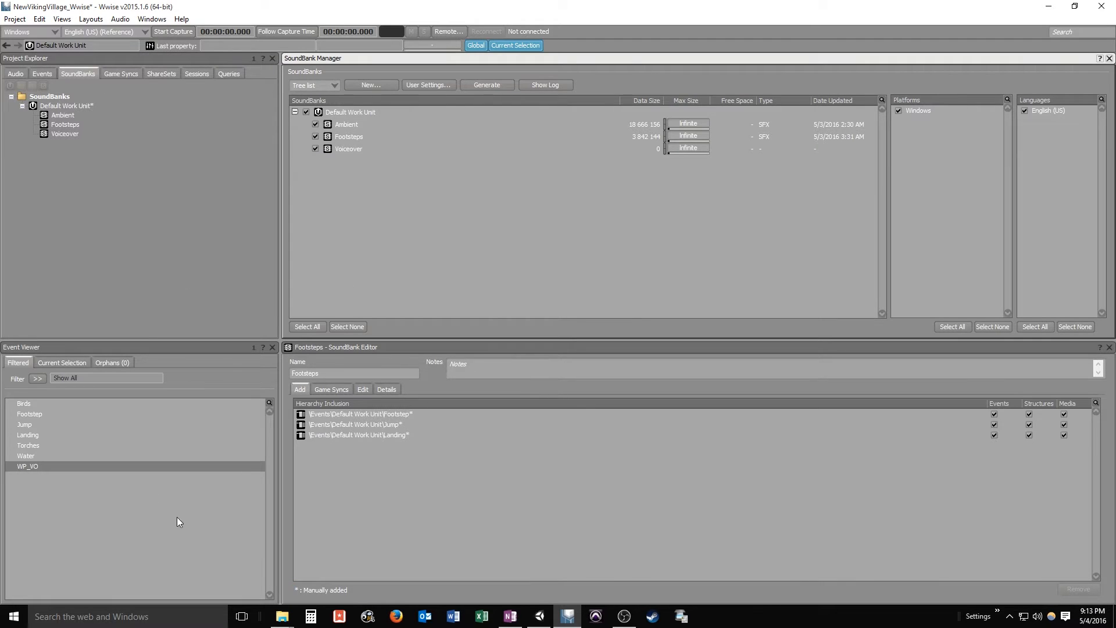
click(349, 148)
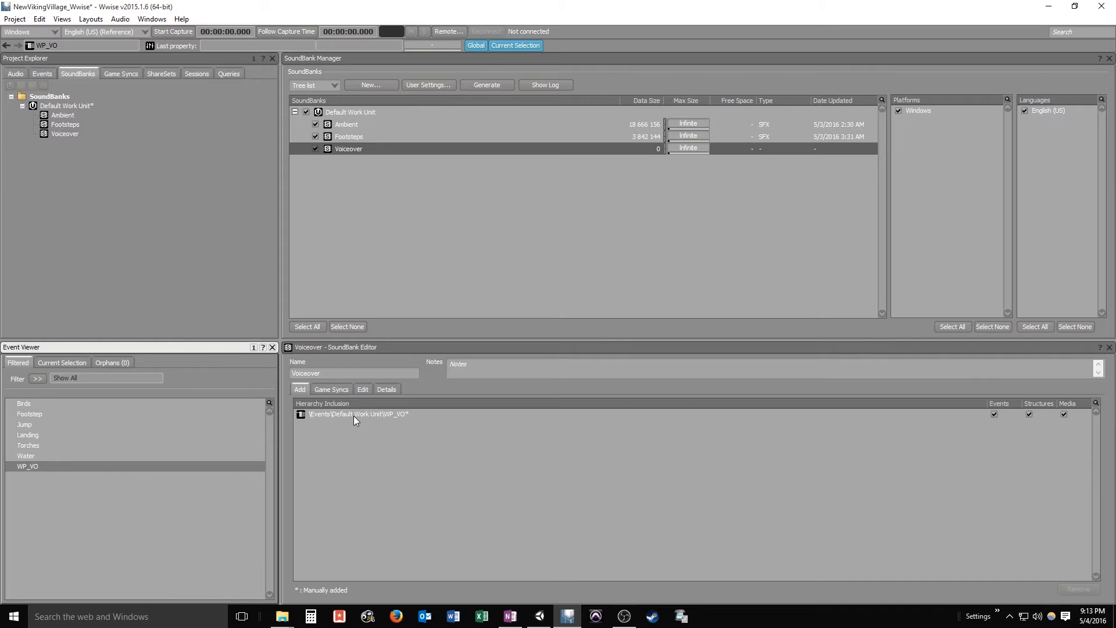
click(358, 414)
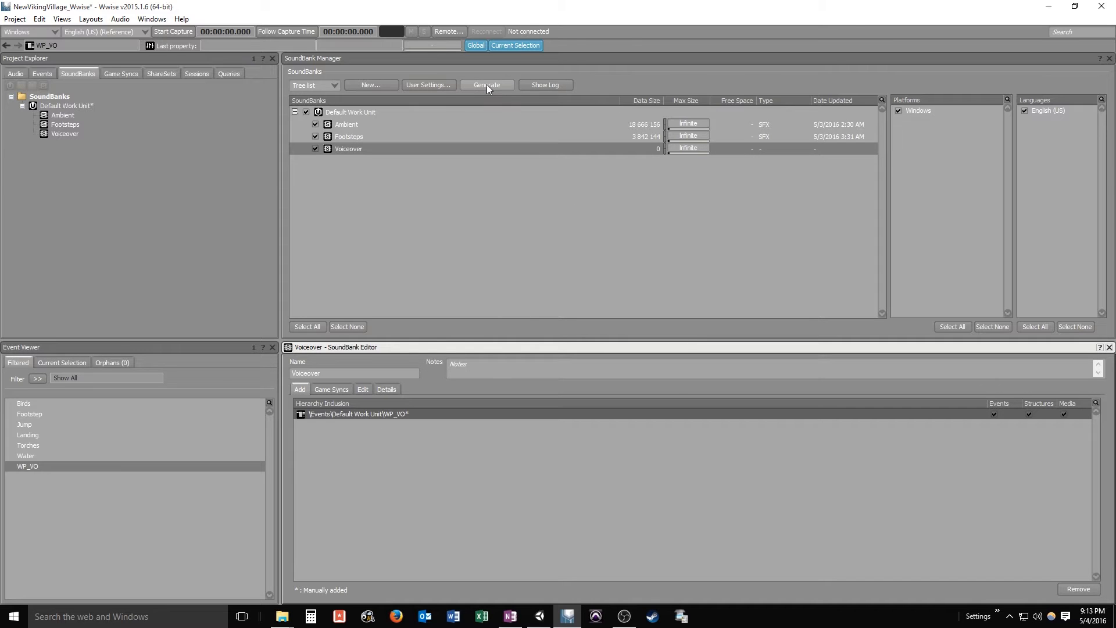
Generate all SoundBanks, check the Voiceover bank's result, and switch to Unity
click(486, 84)
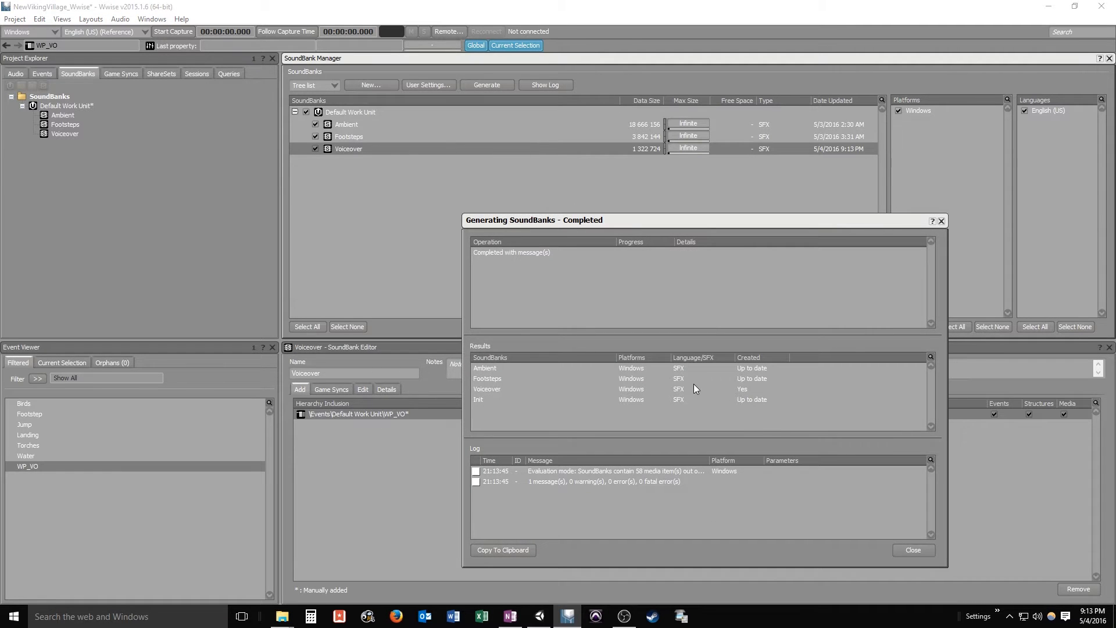
click(487, 388)
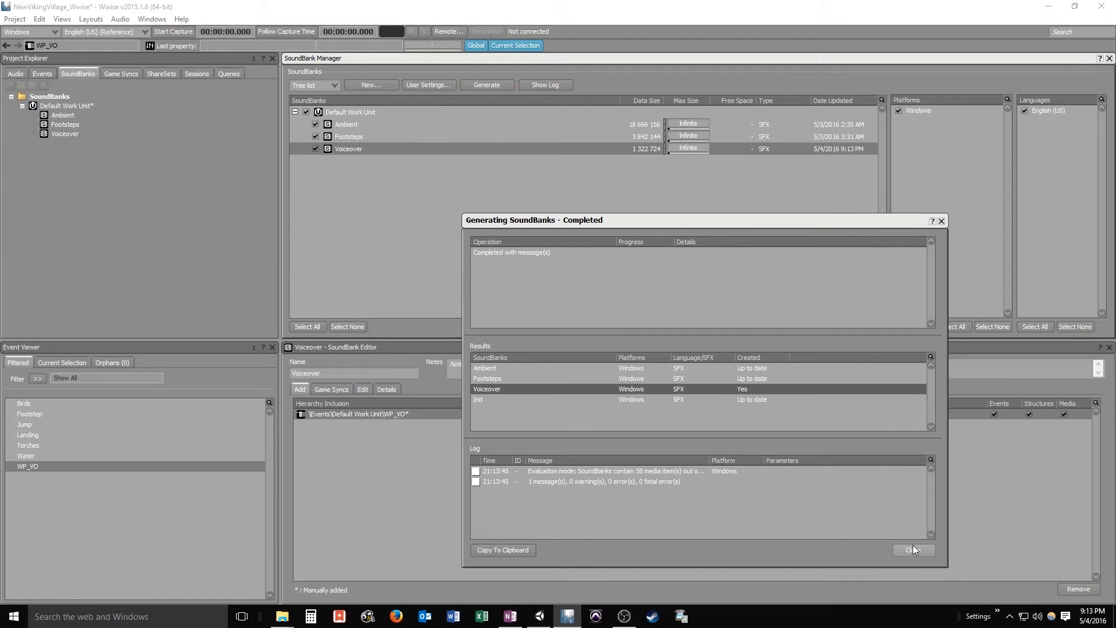
click(911, 550)
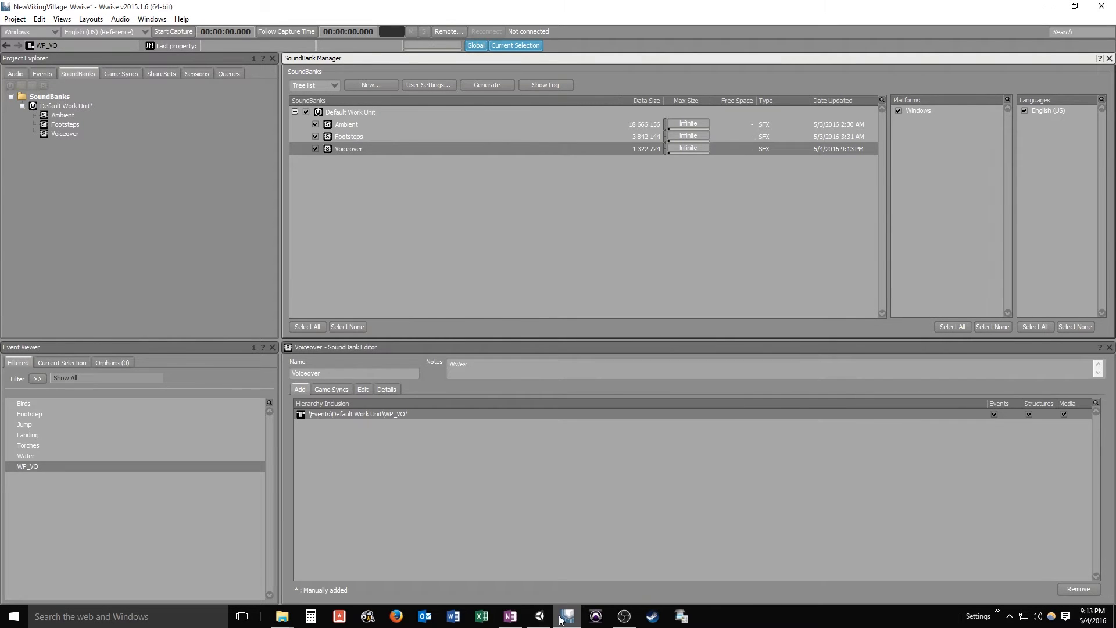
click(566, 617)
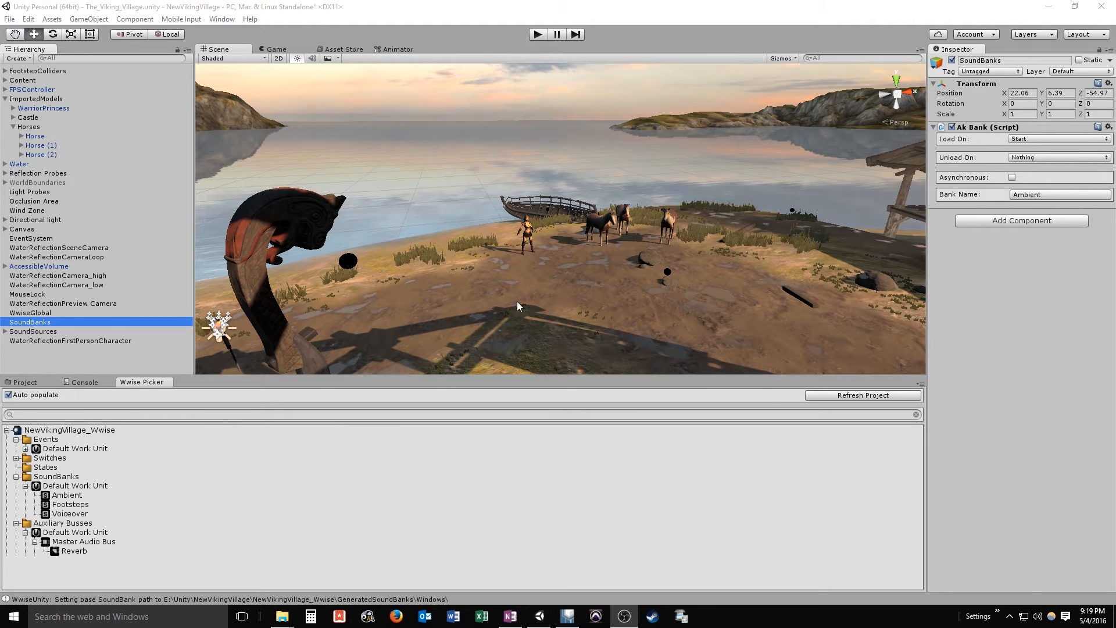
mouse_move(446, 254)
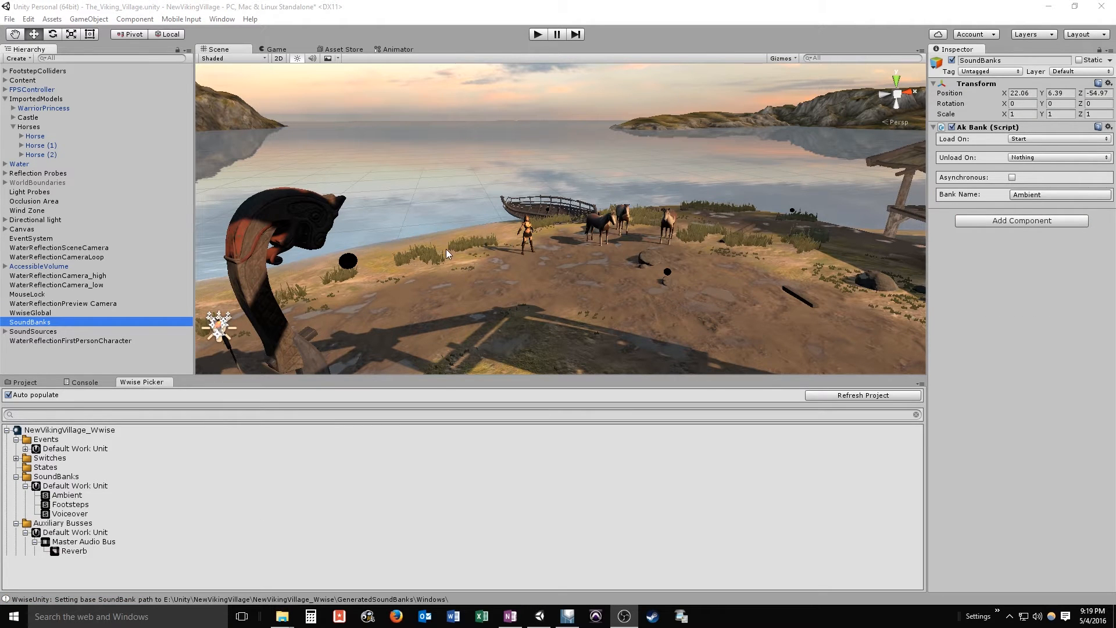
Select the WarriorPrincess so its components show in the Inspector
click(43, 107)
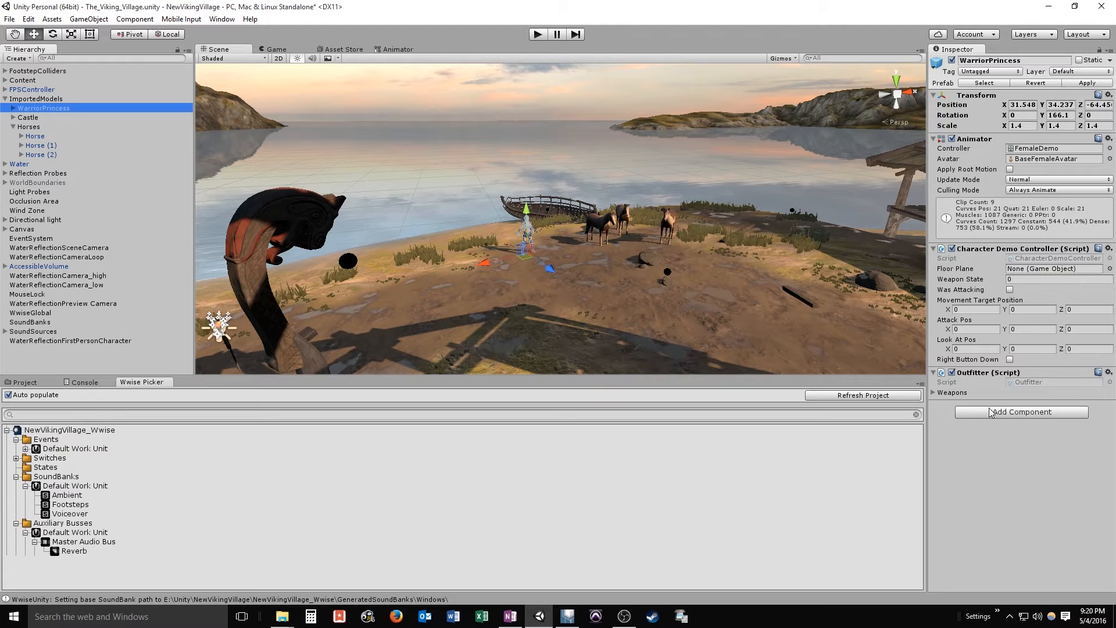
Add a Sphere Collider with radius 7 set as a trigger to the Warrior Princess
click(1021, 412)
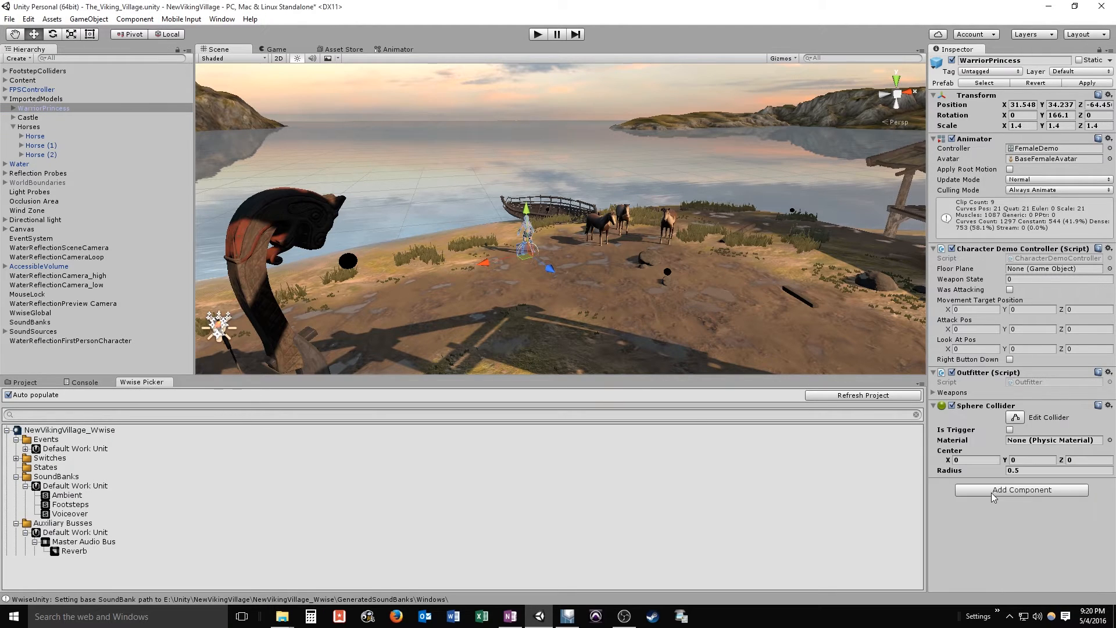
click(1047, 469)
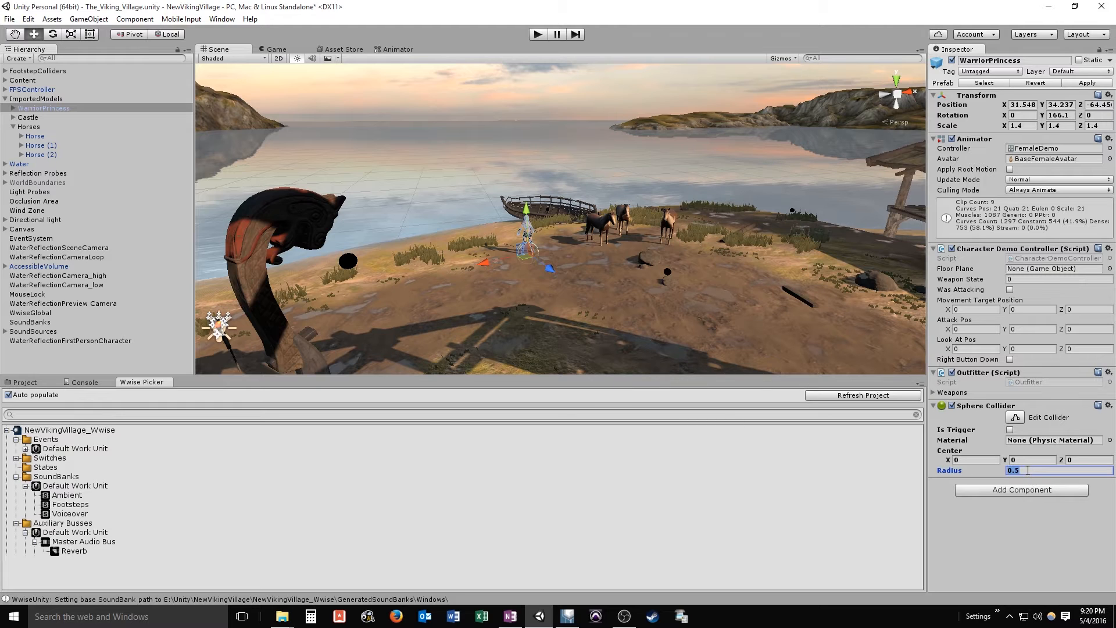
text(7)
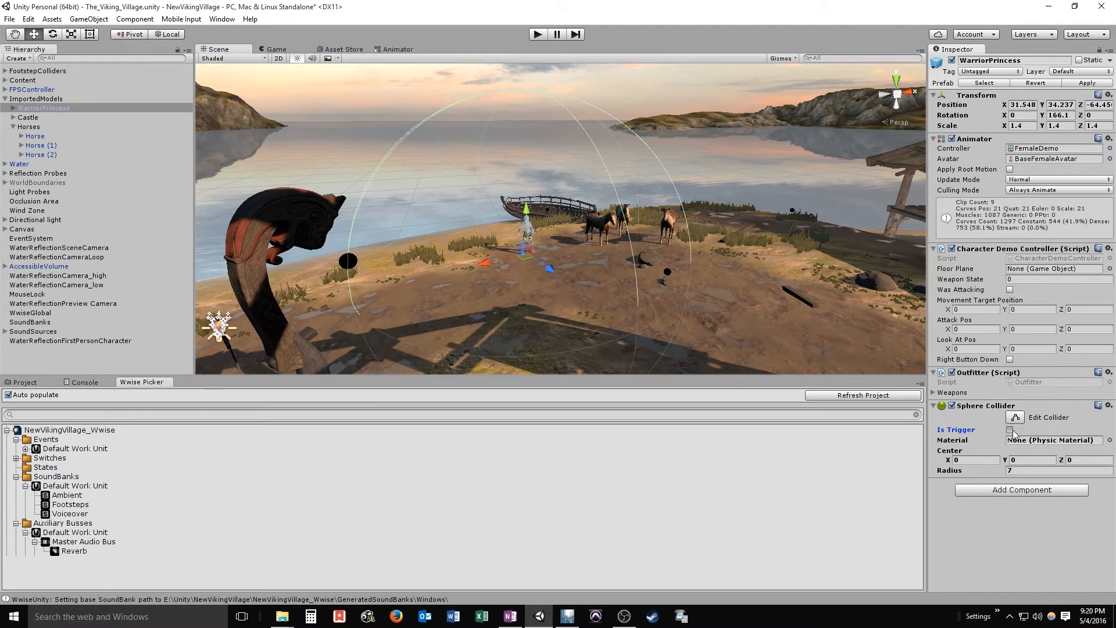
click(1009, 429)
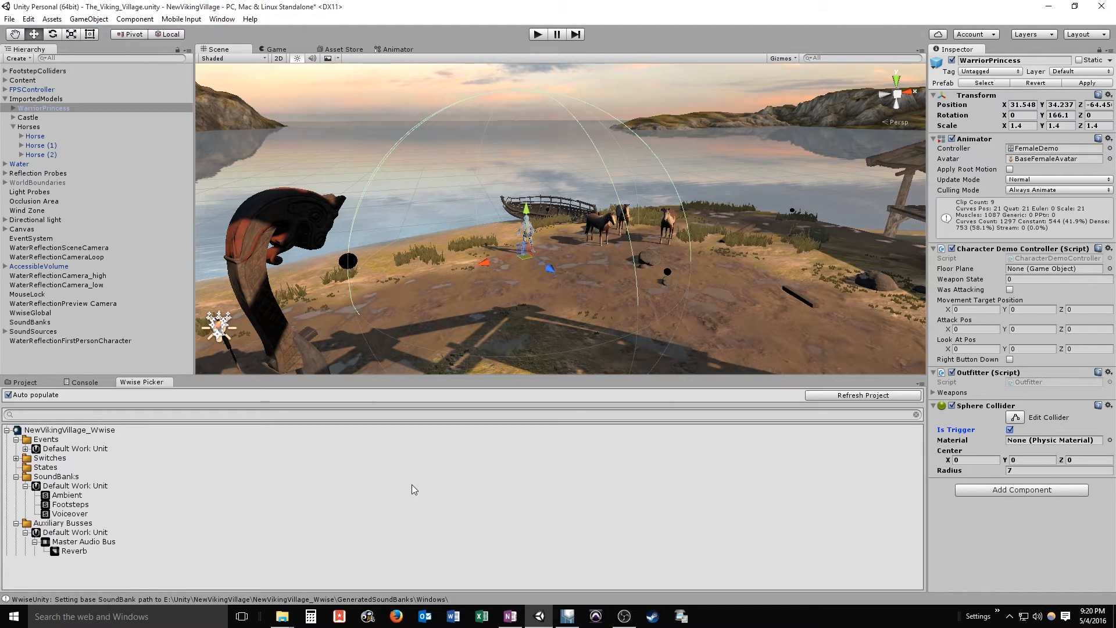
mouse_move(236, 475)
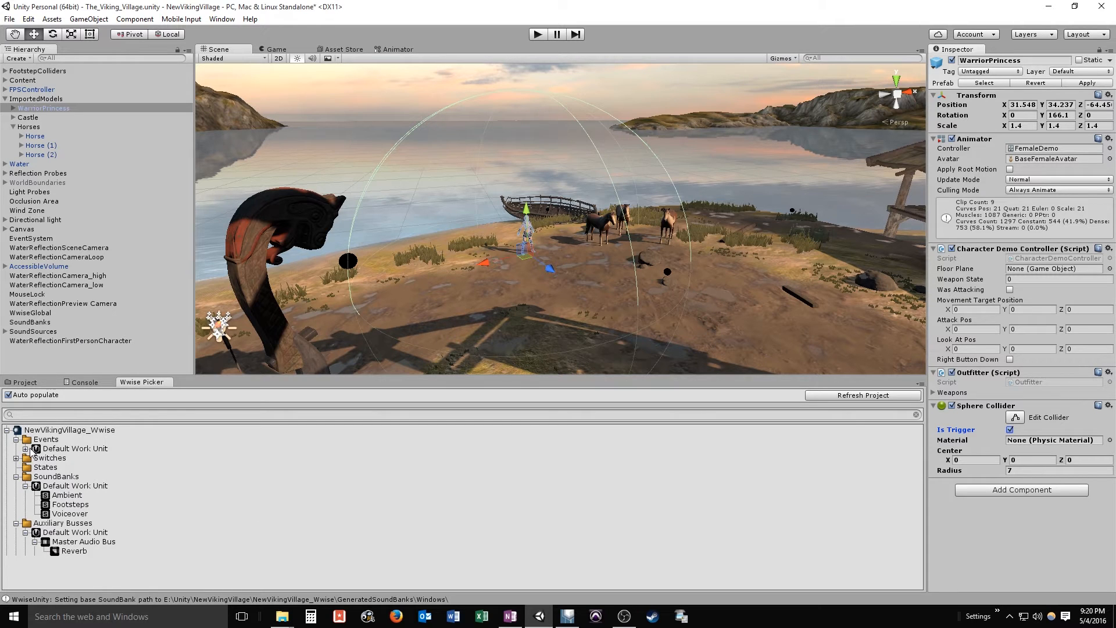
click(24, 449)
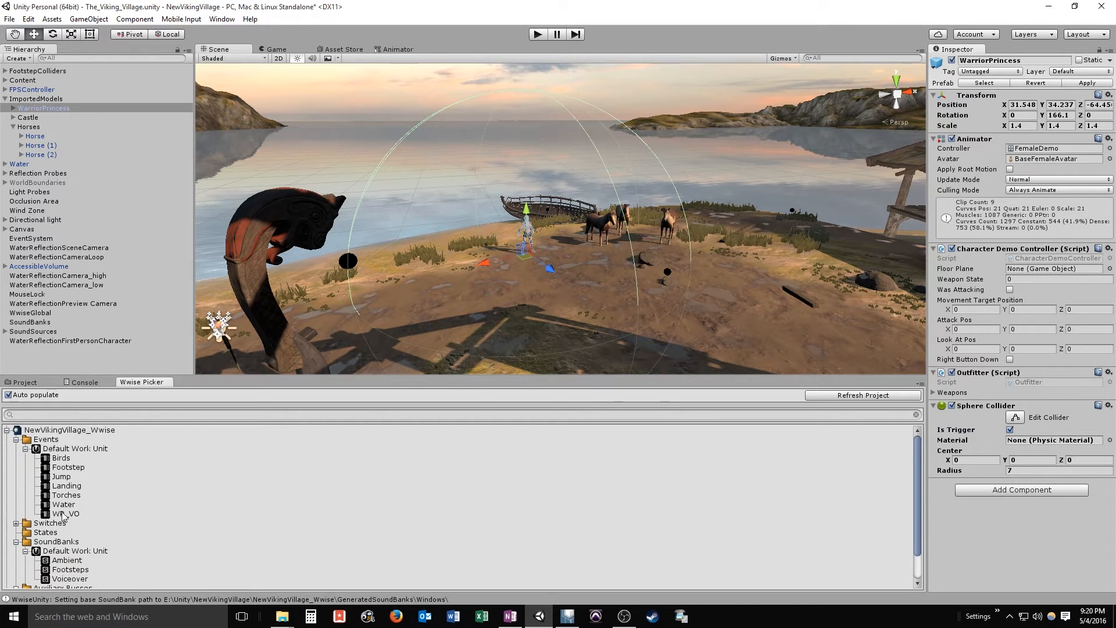
Attach WP_VO as an AkAmbient triggered on AkTriggerEnter with Use Other Object enabled
click(65, 513)
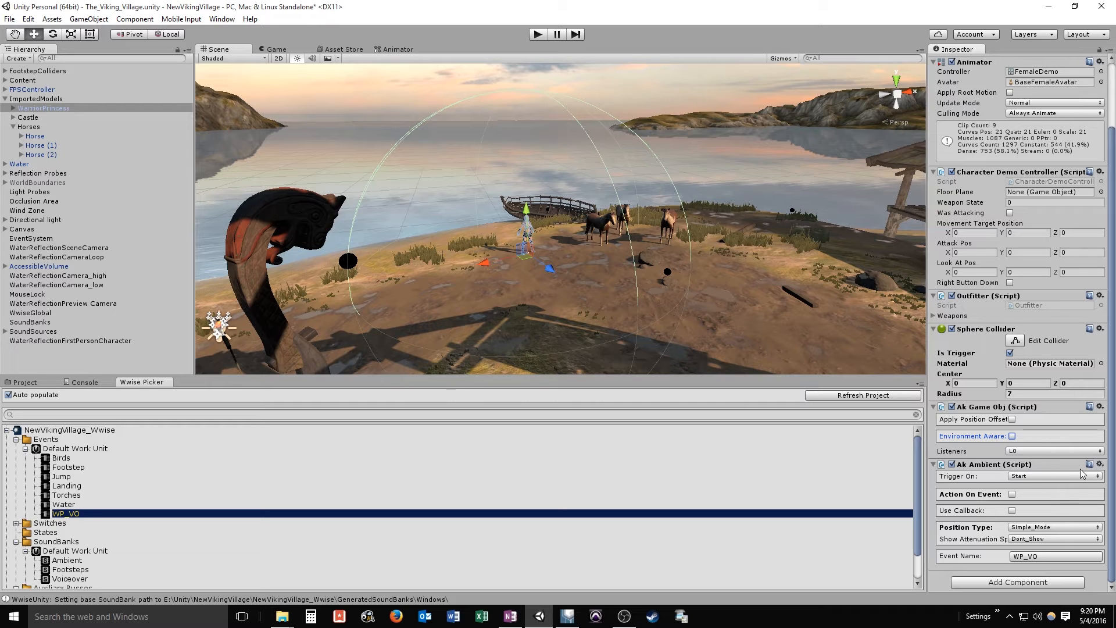
click(1053, 475)
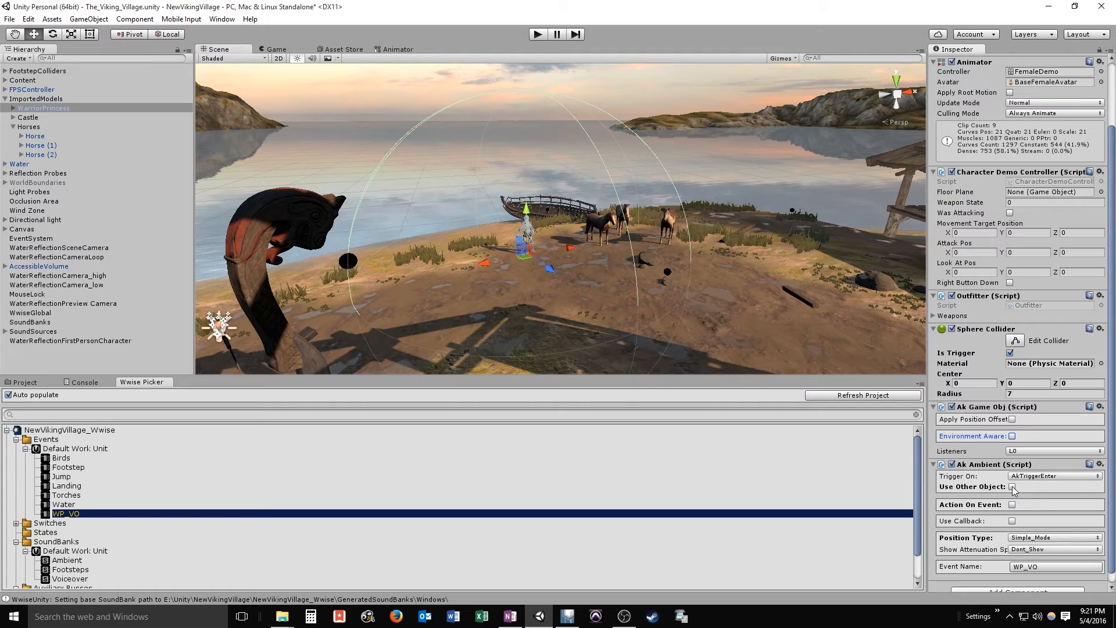
click(1012, 486)
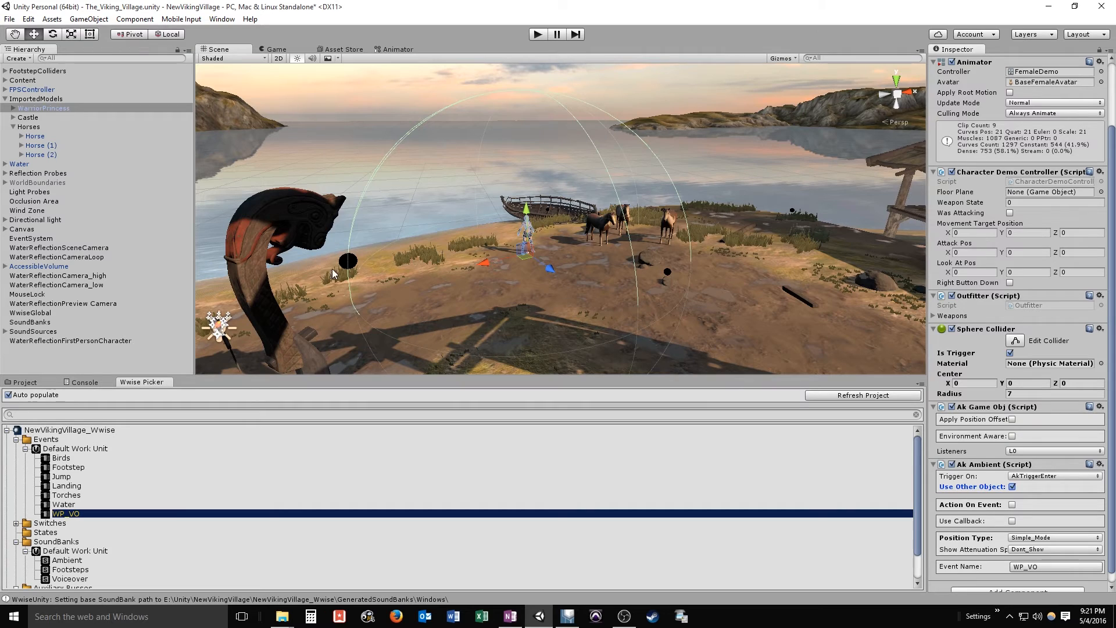
mouse_move(548, 284)
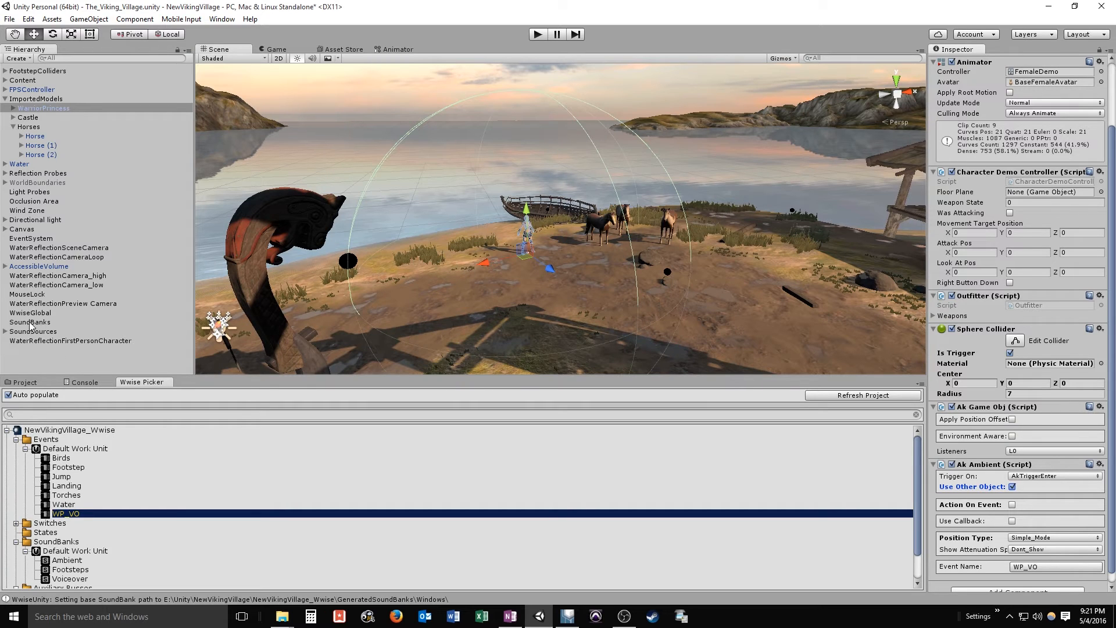
click(30, 322)
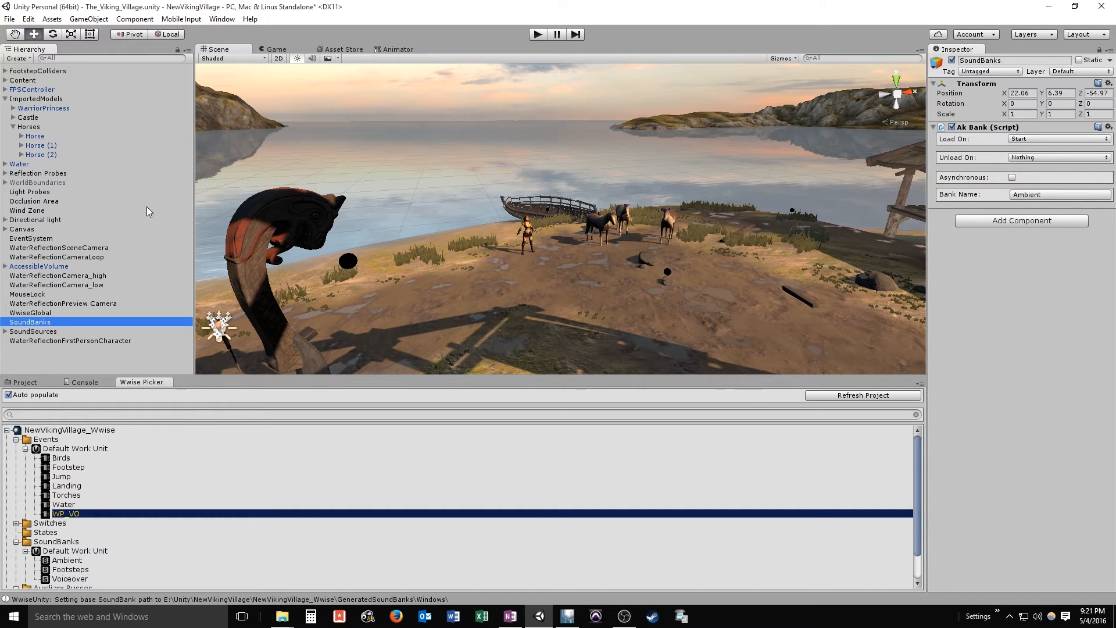
mouse_move(100, 286)
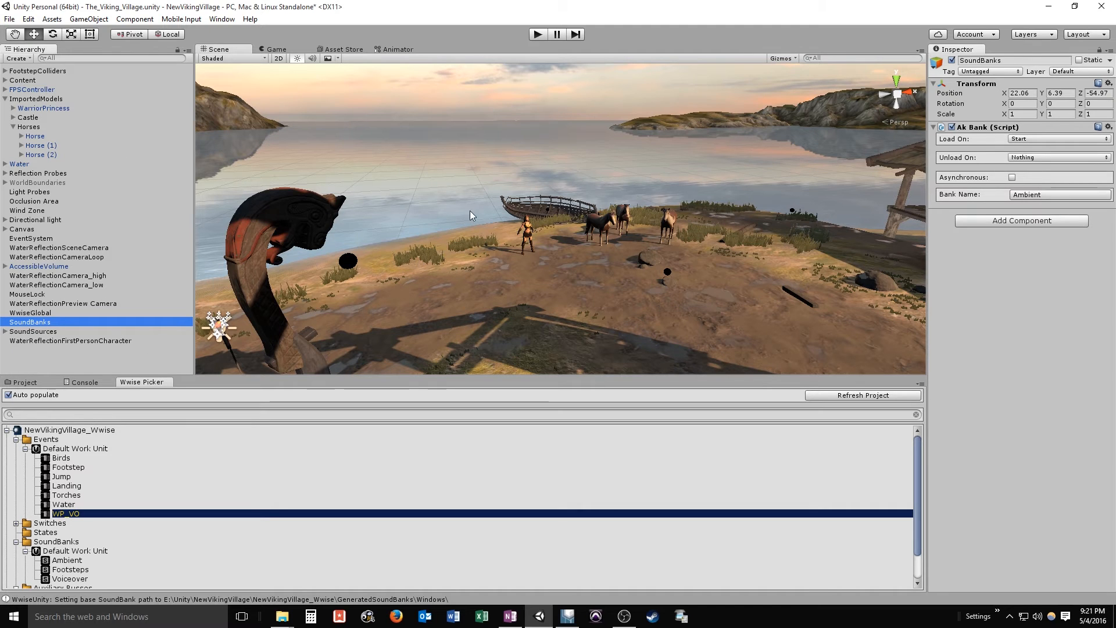
Set the SoundBanks object's Voiceover AkBank to unload on Nothing
click(43, 107)
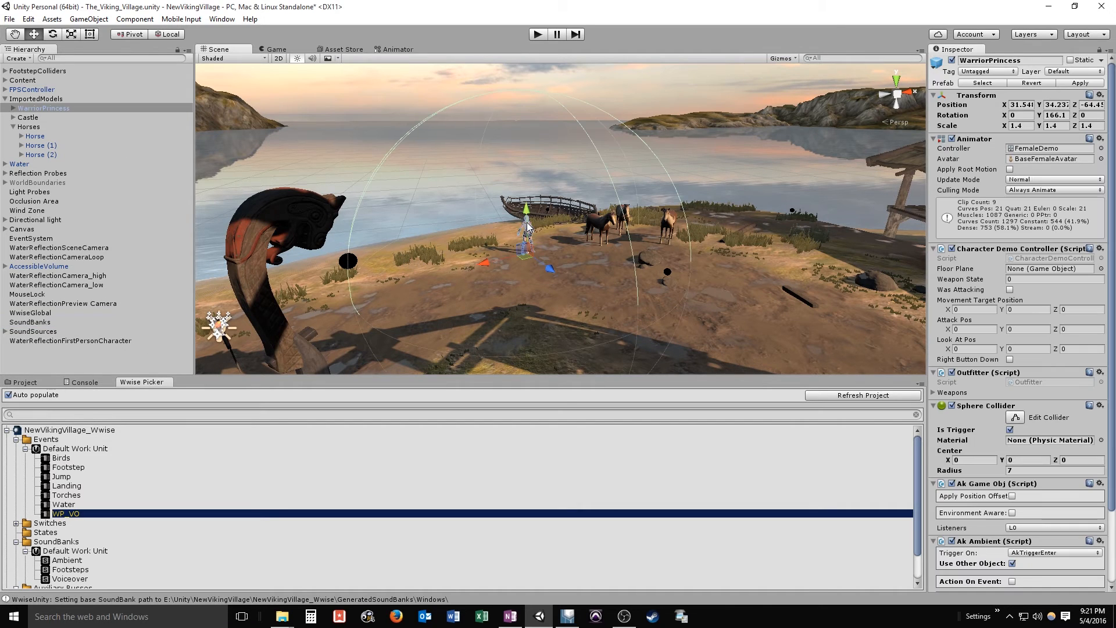
click(30, 322)
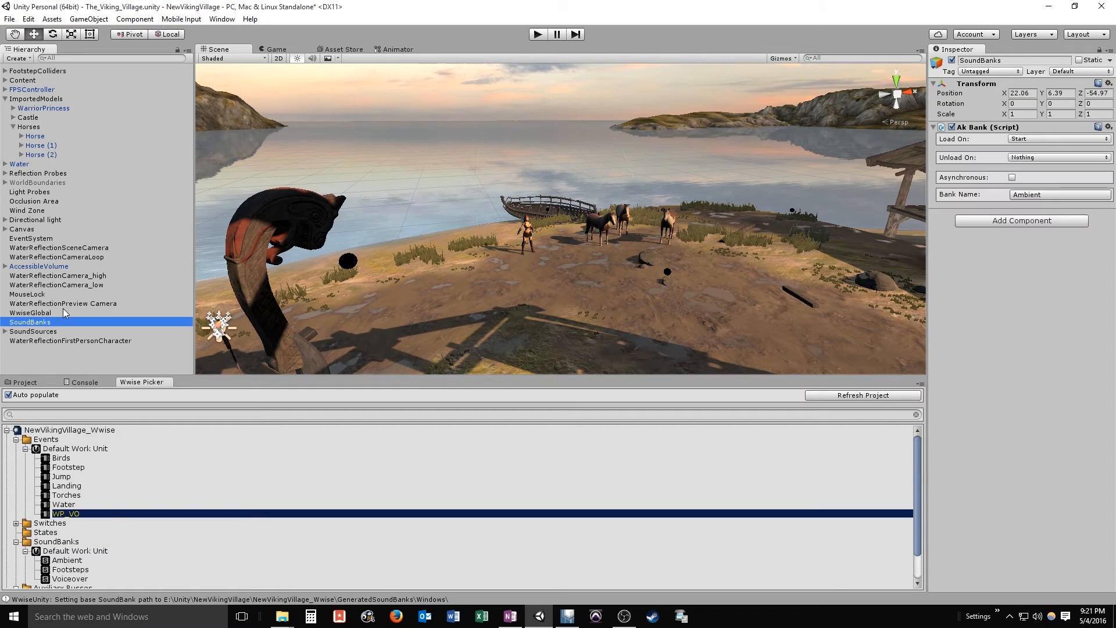
scroll(down, 3)
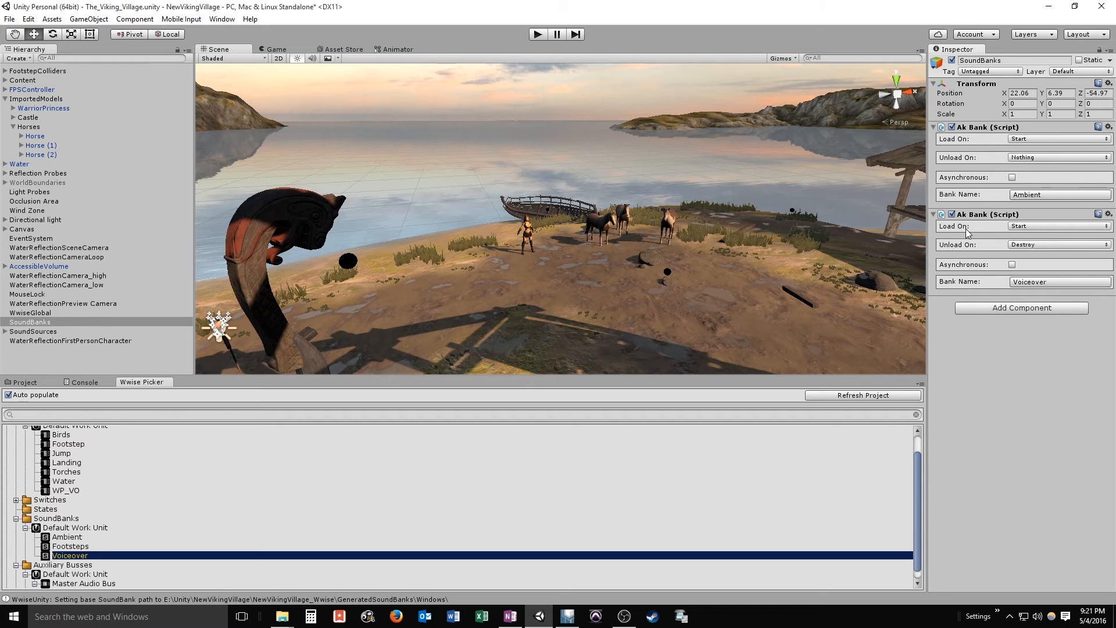
click(1059, 244)
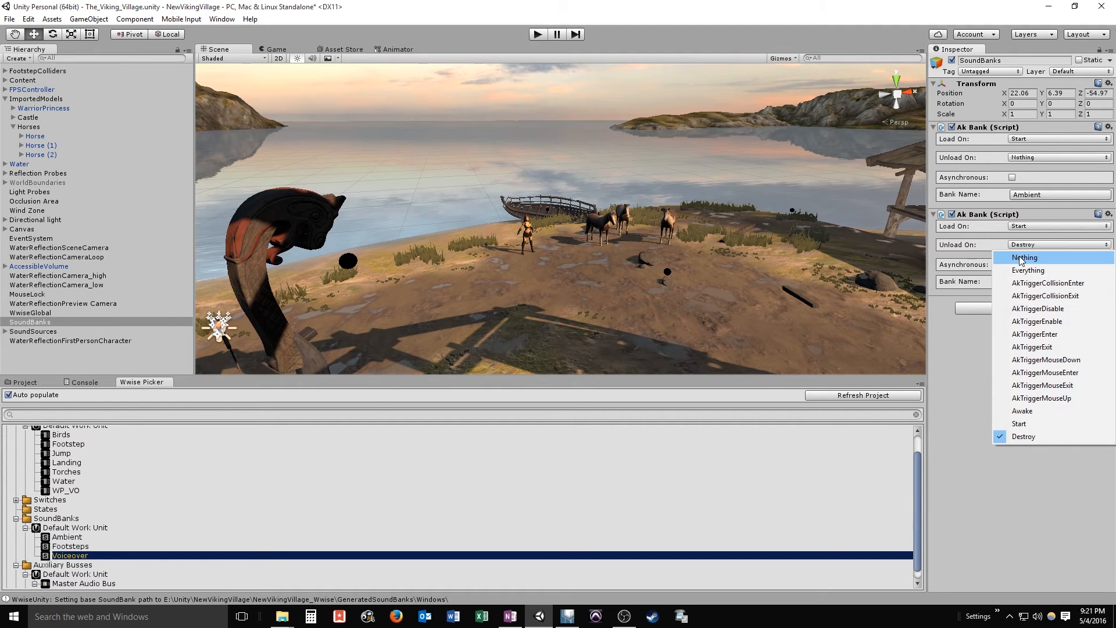
click(1024, 257)
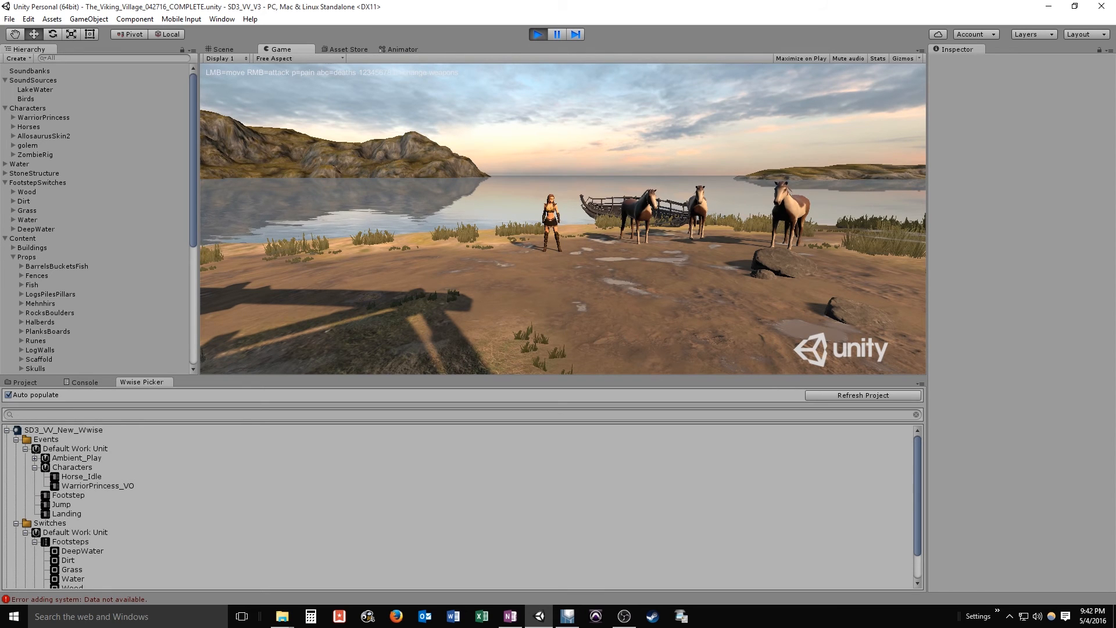
Open the Windows Start menu over the running Viking Village scene
click(11, 617)
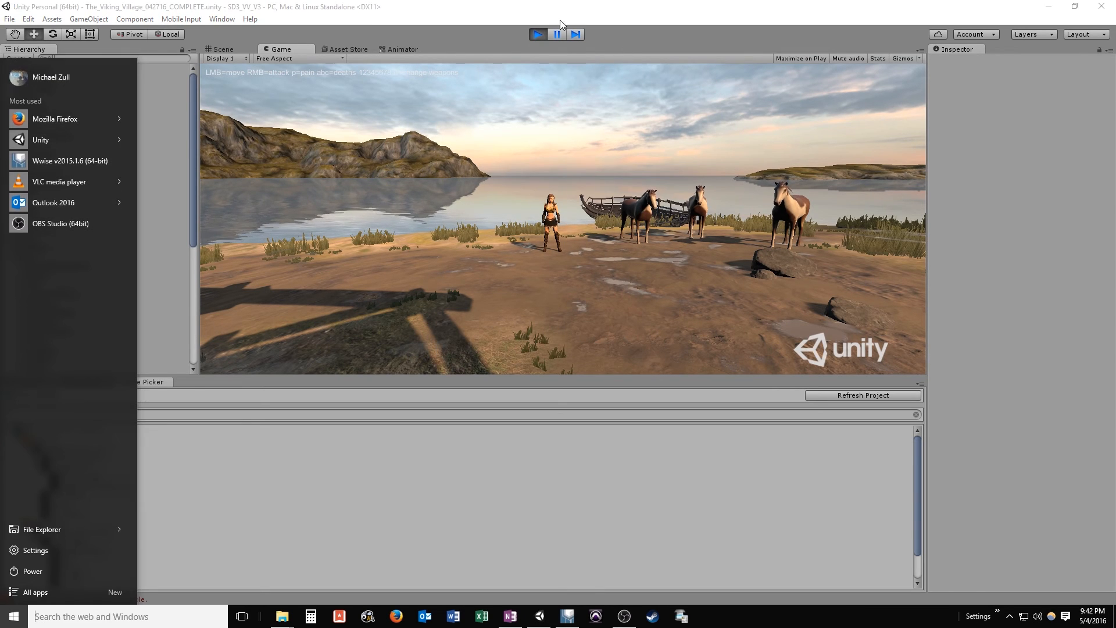